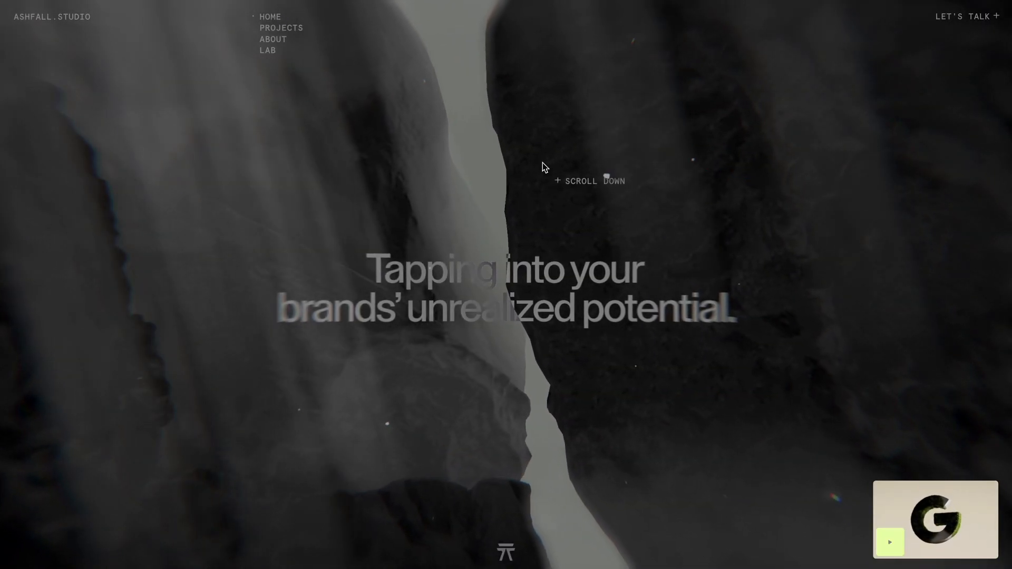
Step: Scroll the Chrome demo page to rotate the finished 3D image cylinder gallery
scroll("down", 3)
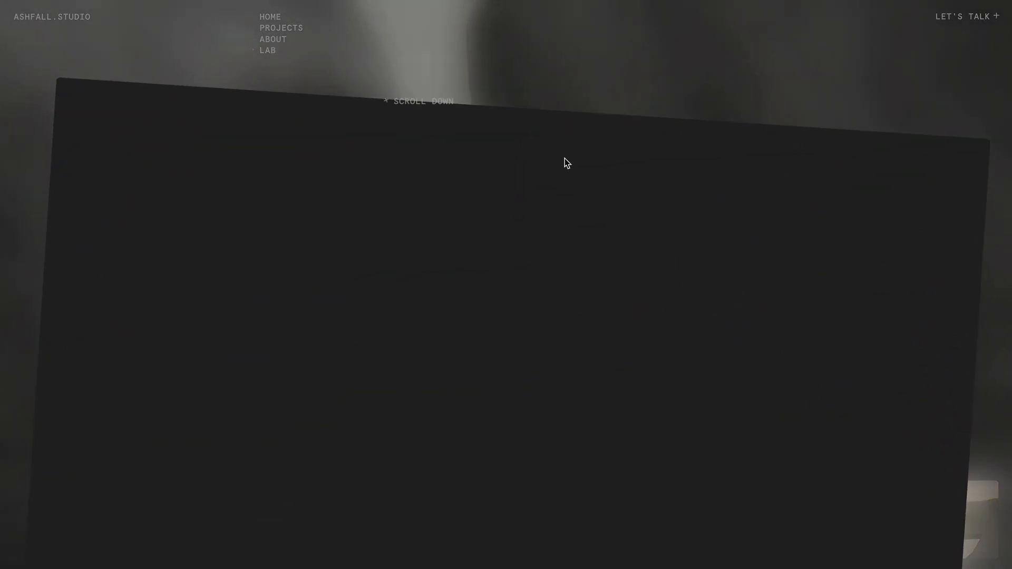
scroll("down", 3)
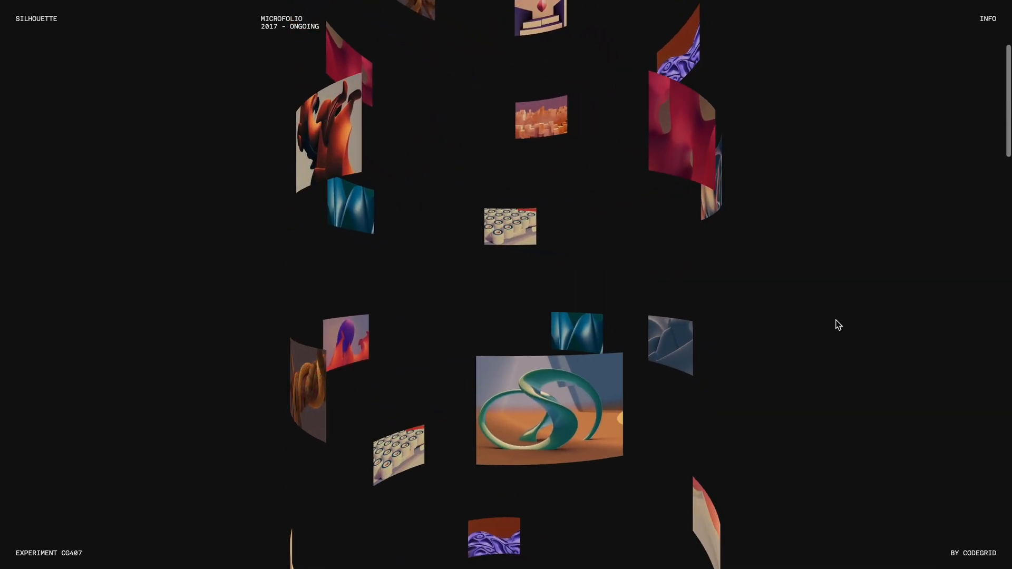
scroll("down", 3)
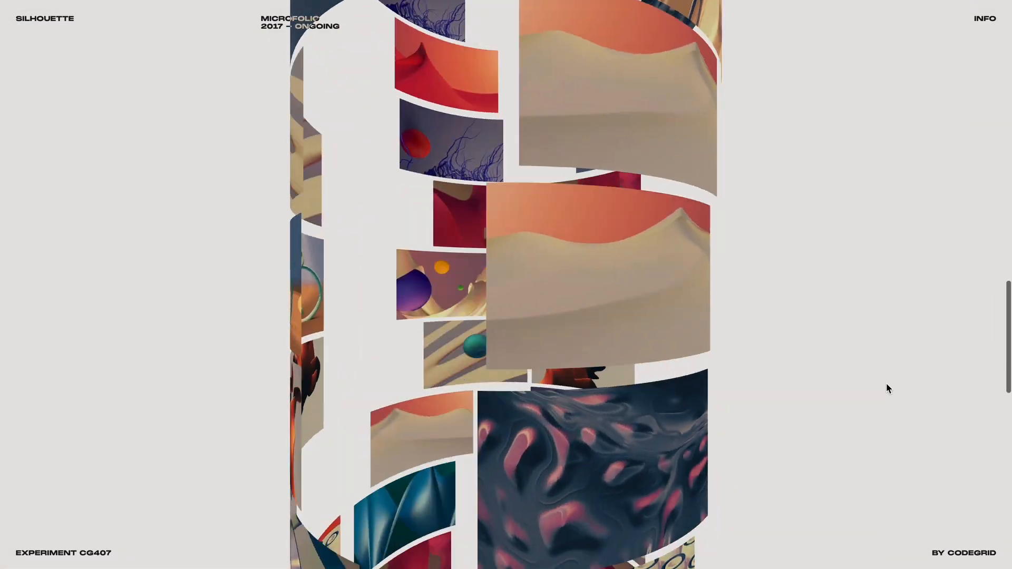
scroll("down", 3)
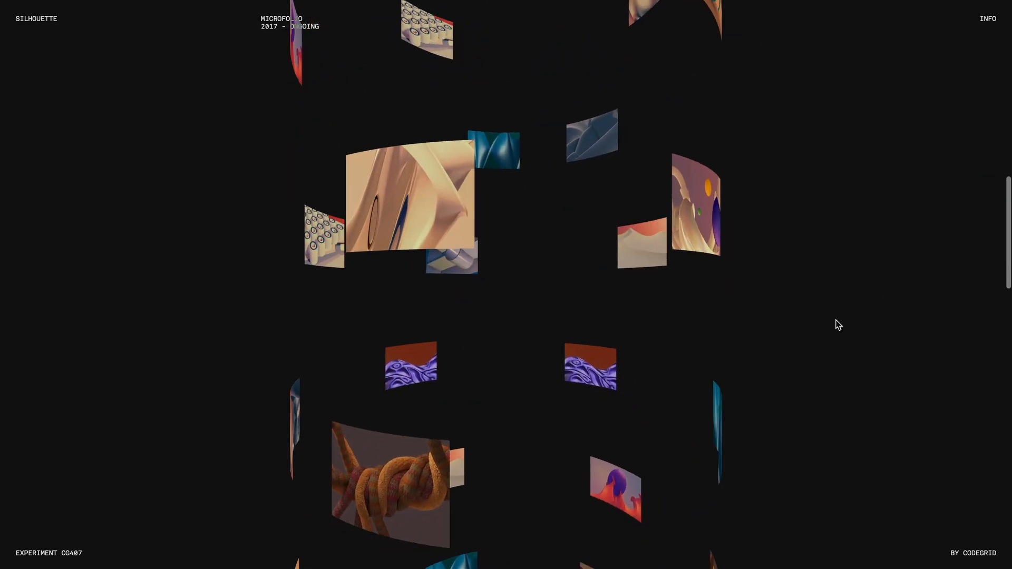
scroll("down", 3)
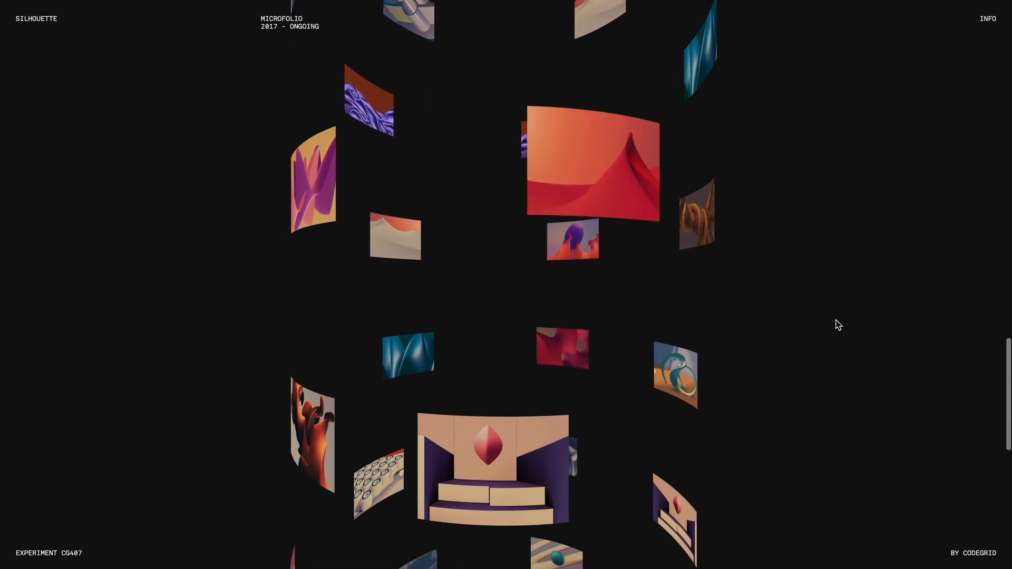
scroll("down", 3)
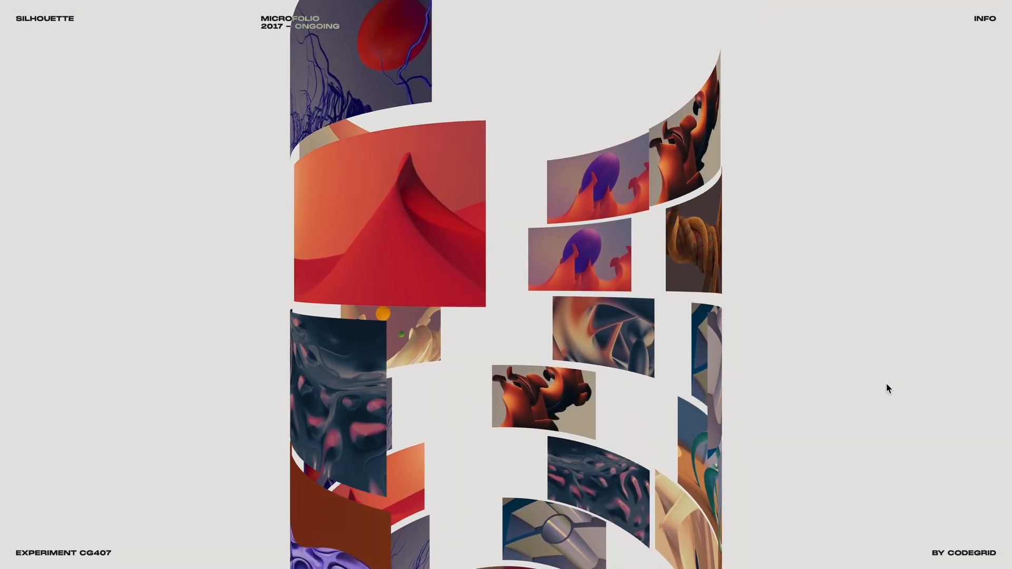
scroll("down", 3)
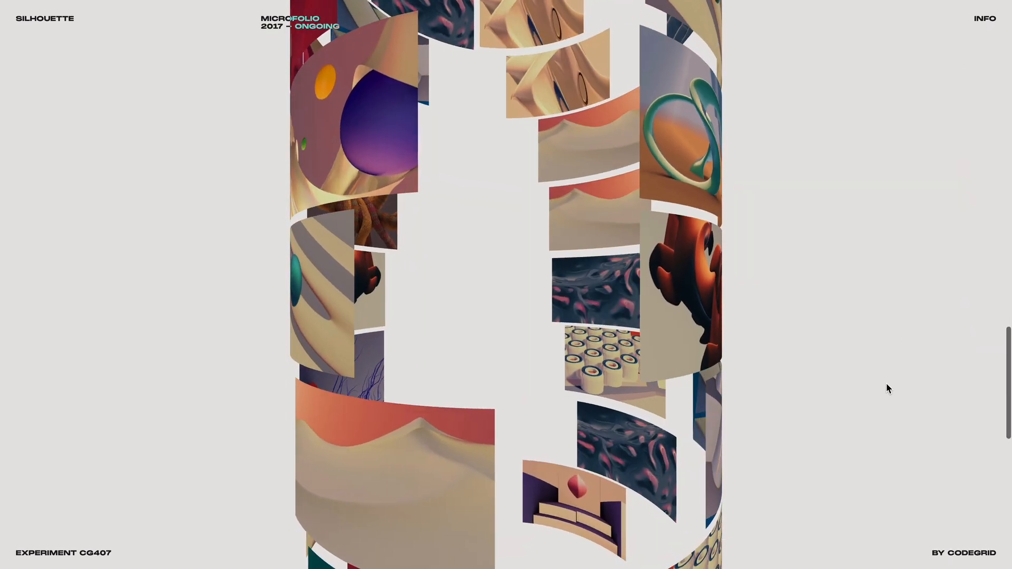
scroll("down", 3)
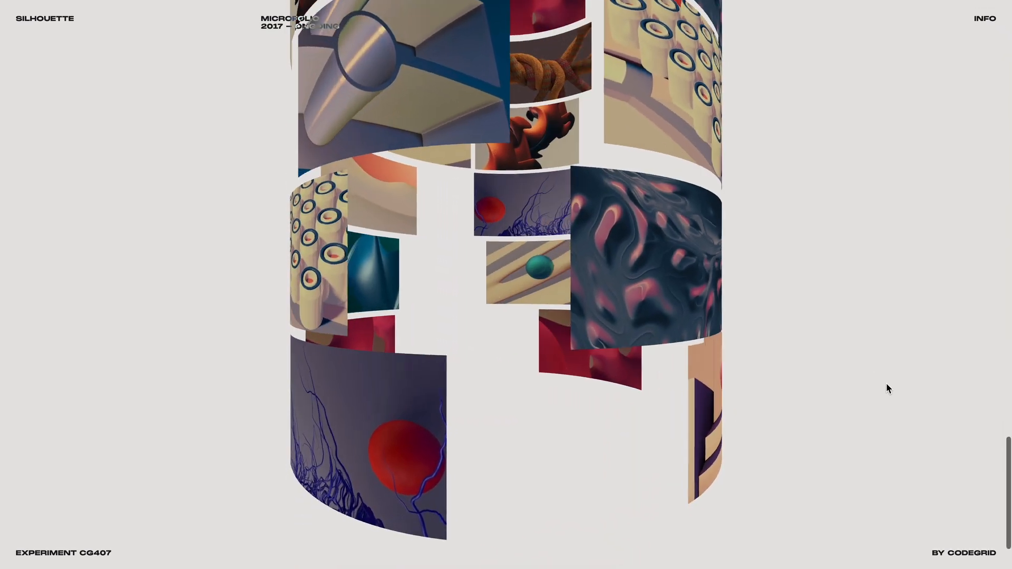
scroll("down", 3)
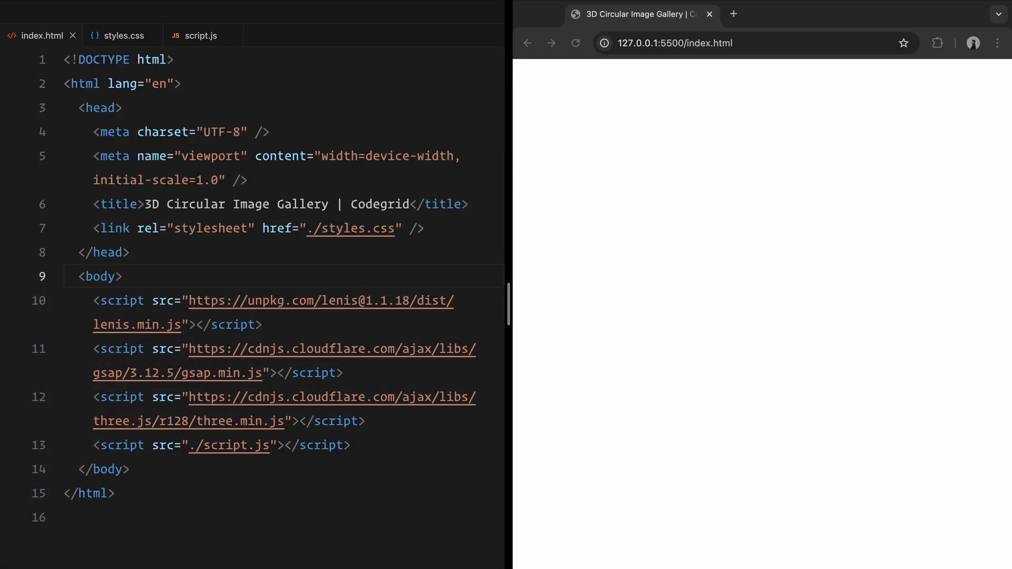
Step: Add a nav with columns reading Silhouette and Microfolio 2017 - Ongoing, plus a footer div
type("<div class=\"nav\"></div>")
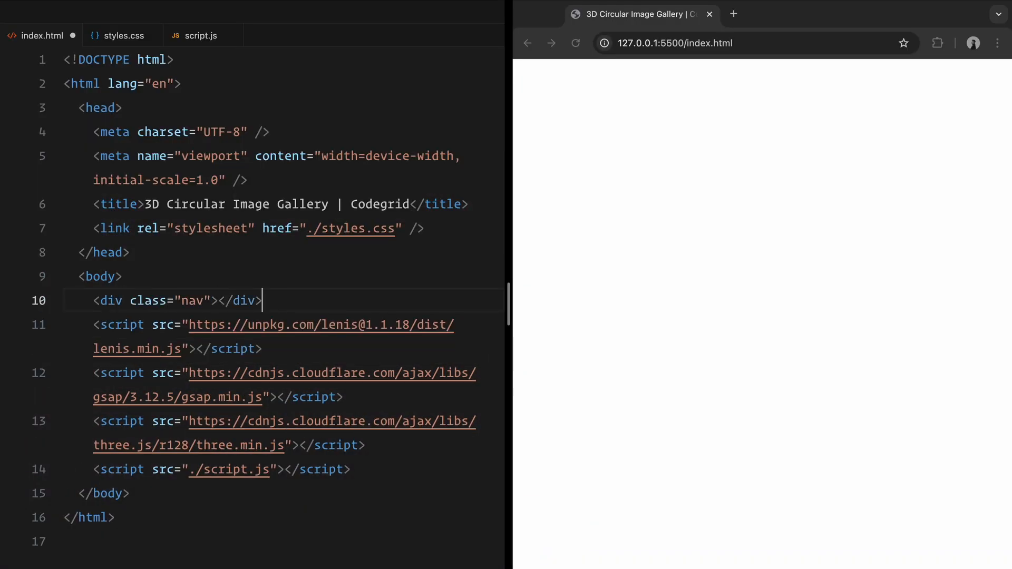
type("<div class=\"footer\"></div>")
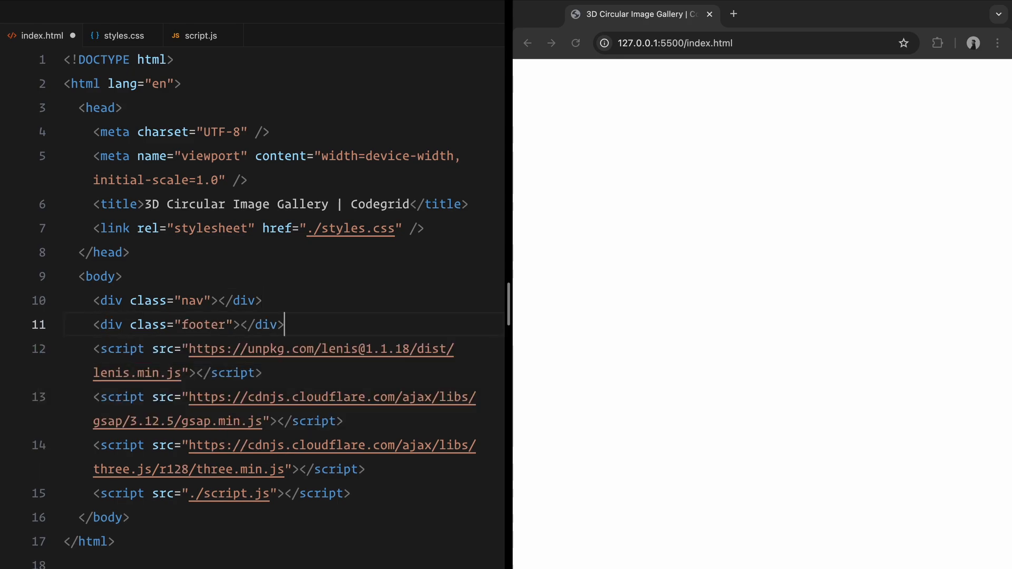
type(".na")
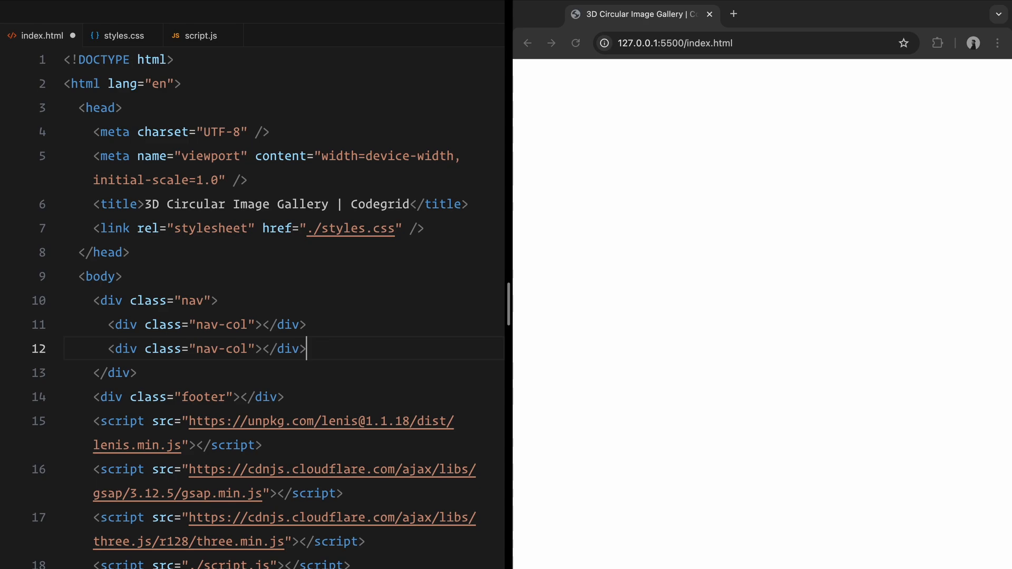
type("p")
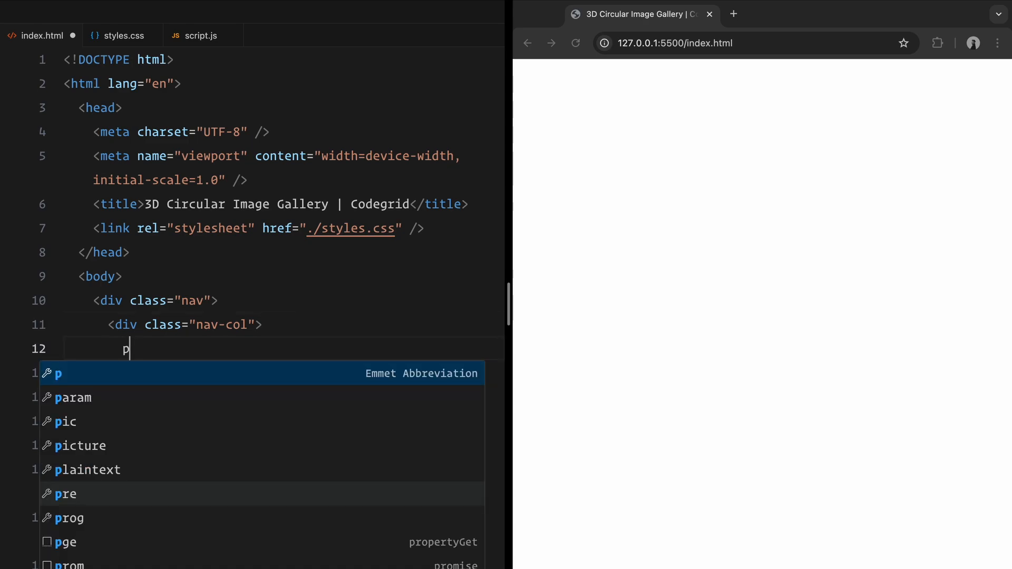
type("Silhouette</p>")
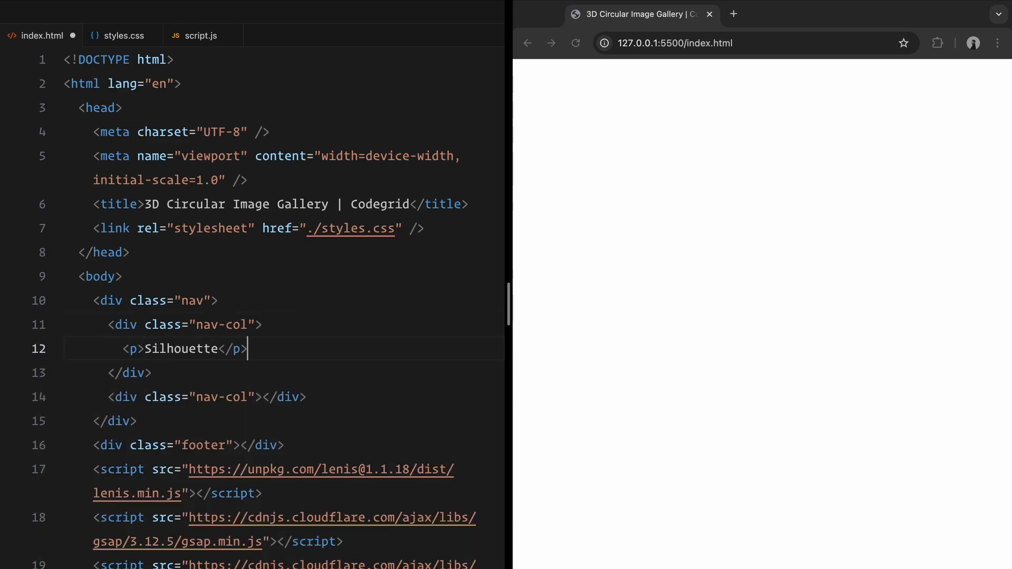
type("<p>Microfolio <br>2017 - Ongoing</p>")
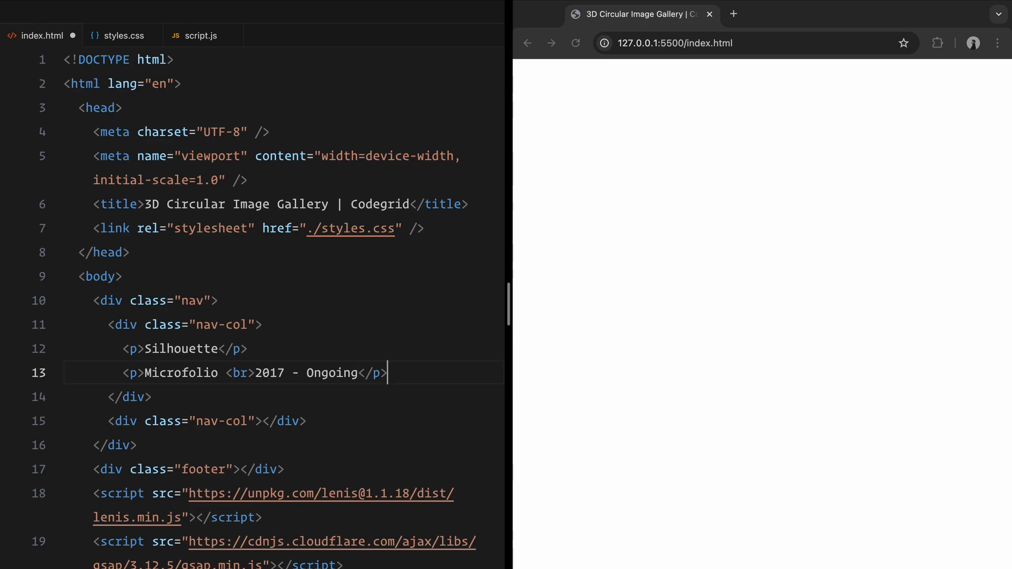
type("p>Info</p>")
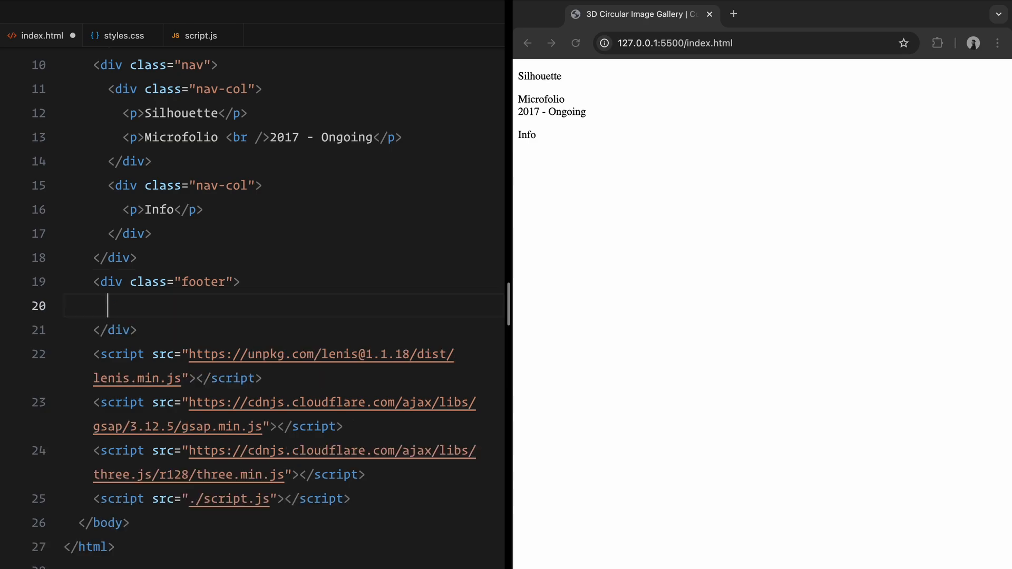
Step: Fill the footer with paragraphs Experiment CG407 and By Codegrid
type("<p>Experiment CG407</p>")
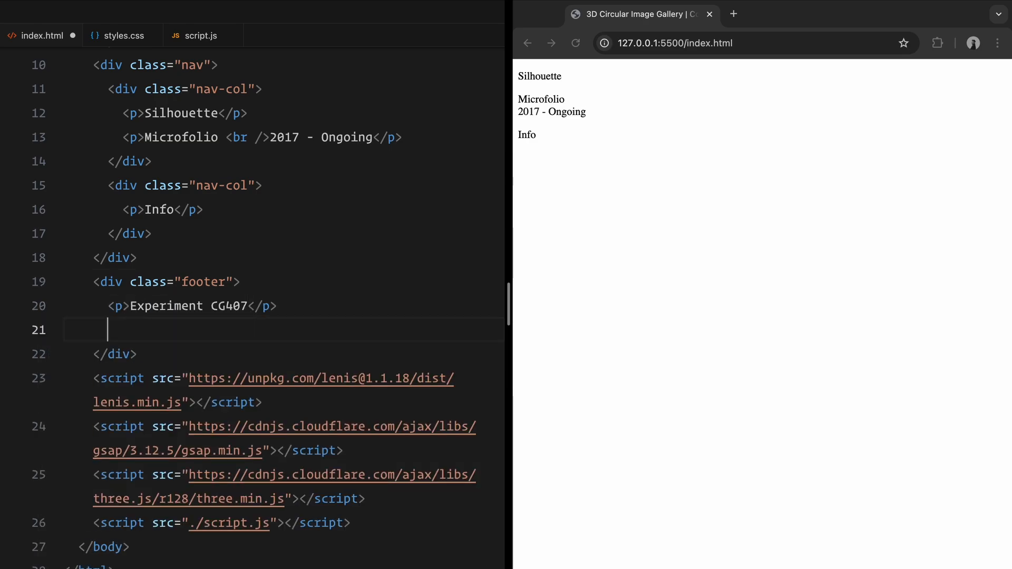
type("<p>By Codegrid</p>")
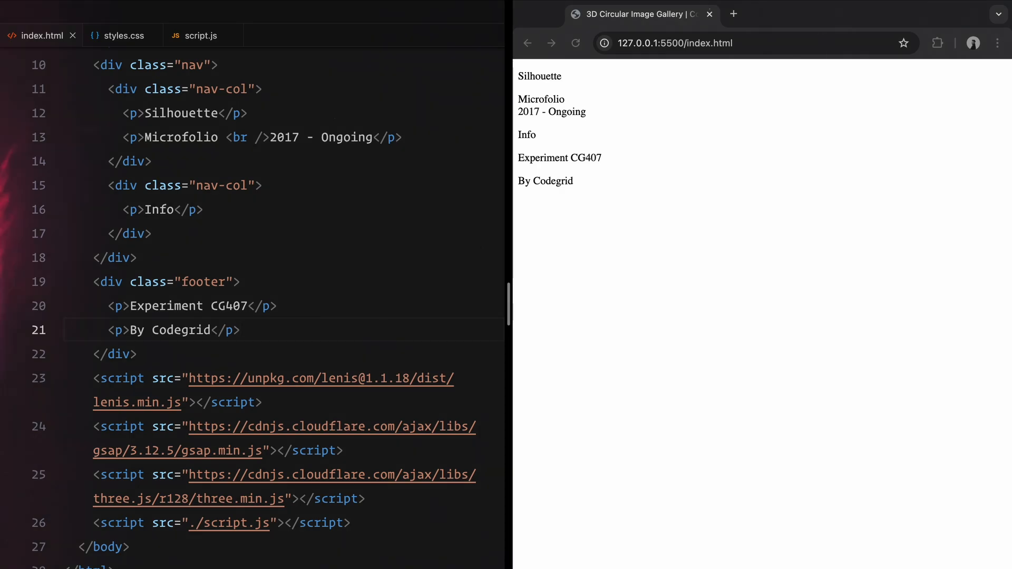
Step: In styles.css, add a zero margin/padding reset, a tall light-grey html/body, and a canvas rule
left_click(121, 36)
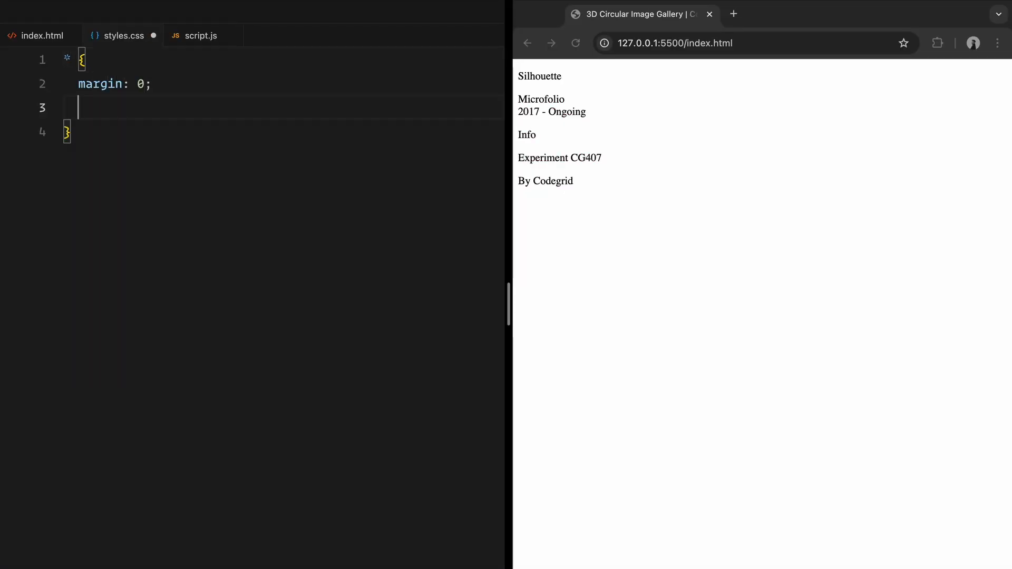
type("padding: 0;")
type("box-sizing: border-box;")
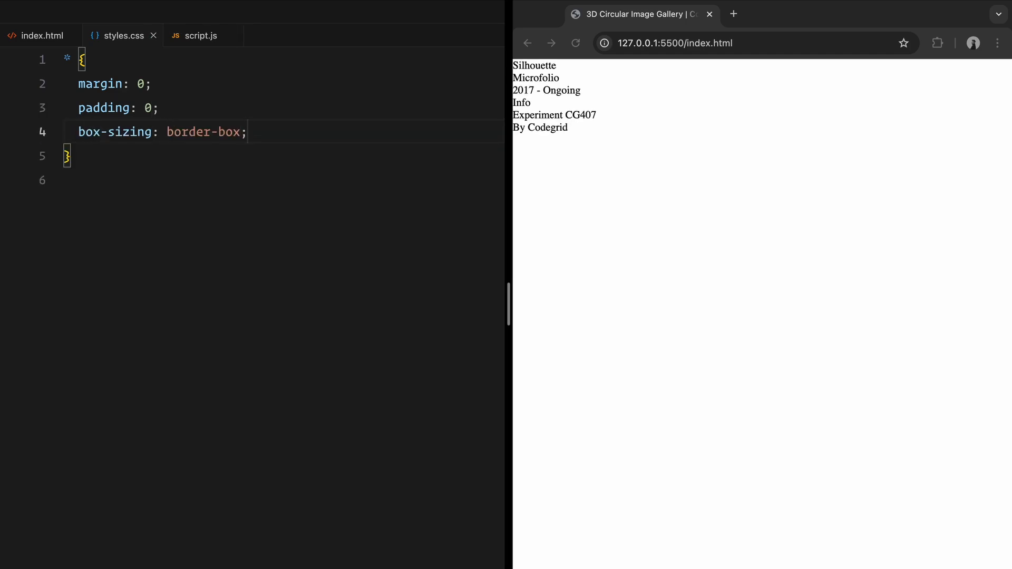
type("html, bod")
type("background-color: #e6e5e3;")
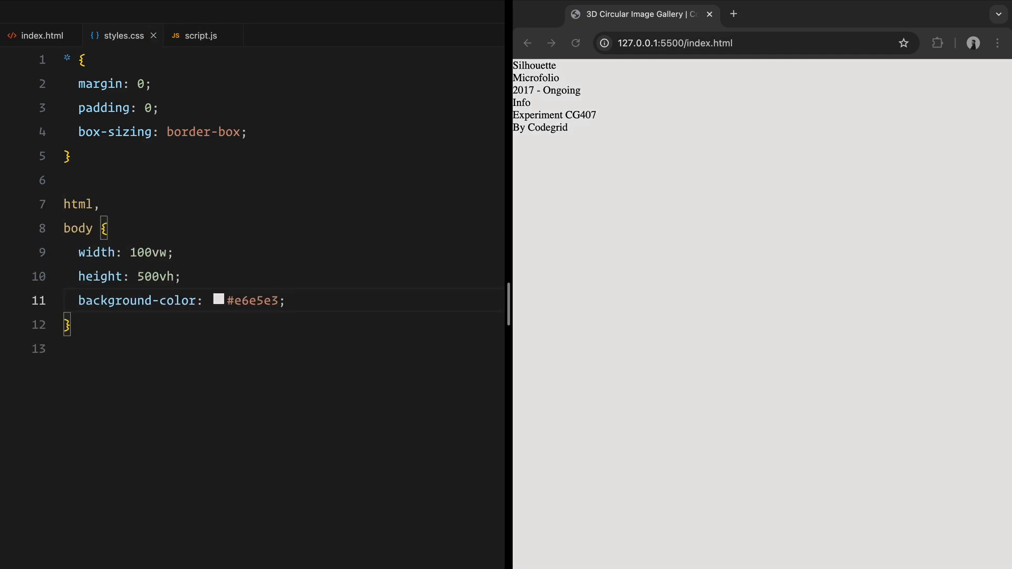
type("canvas {")
type("position: fixed;")
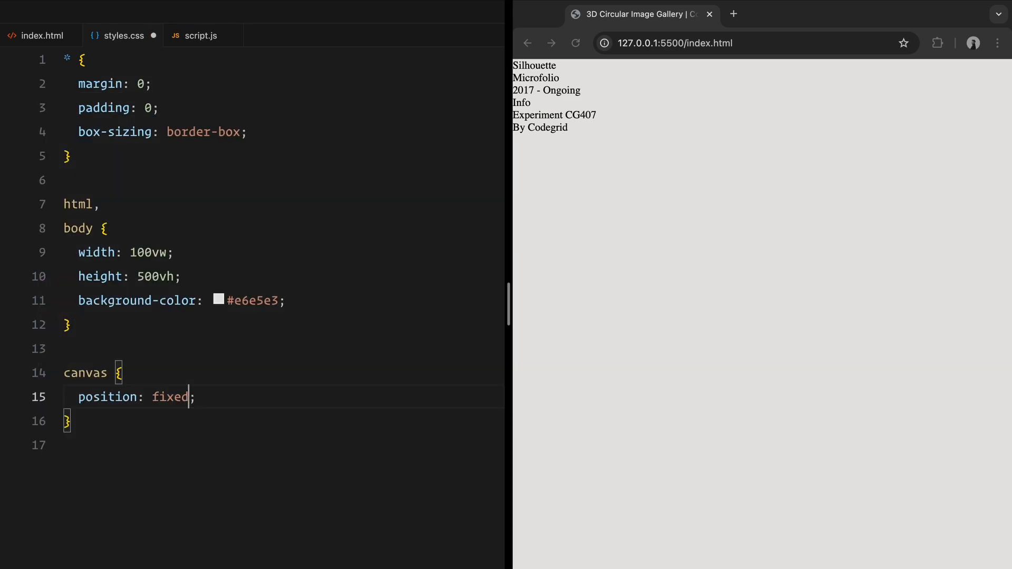
Step: Style .nav as fixed at top/left 0 with 1.5em padding and z-index 2
type("l")
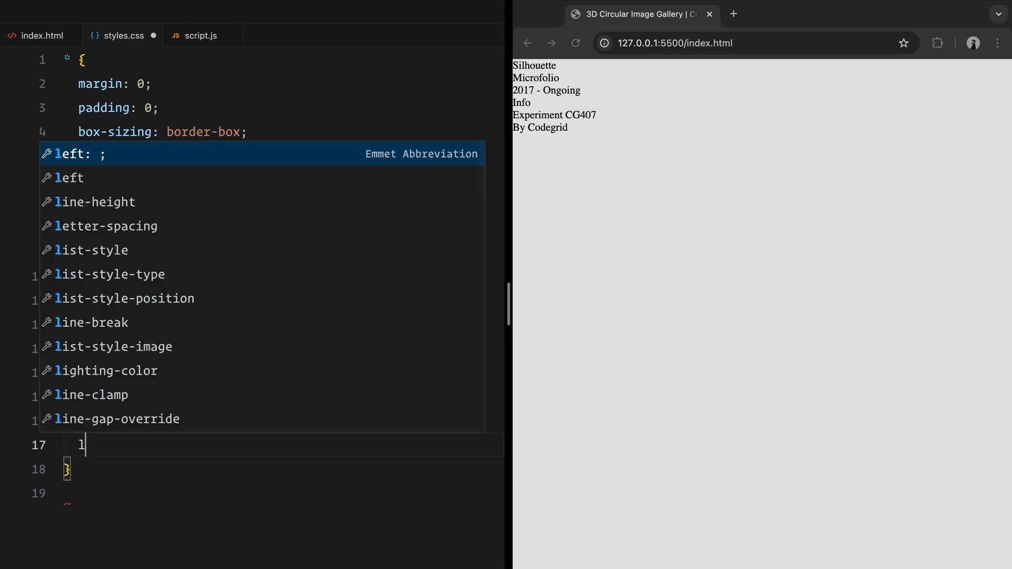
type("eft: 0;")
type("position: fixed;")
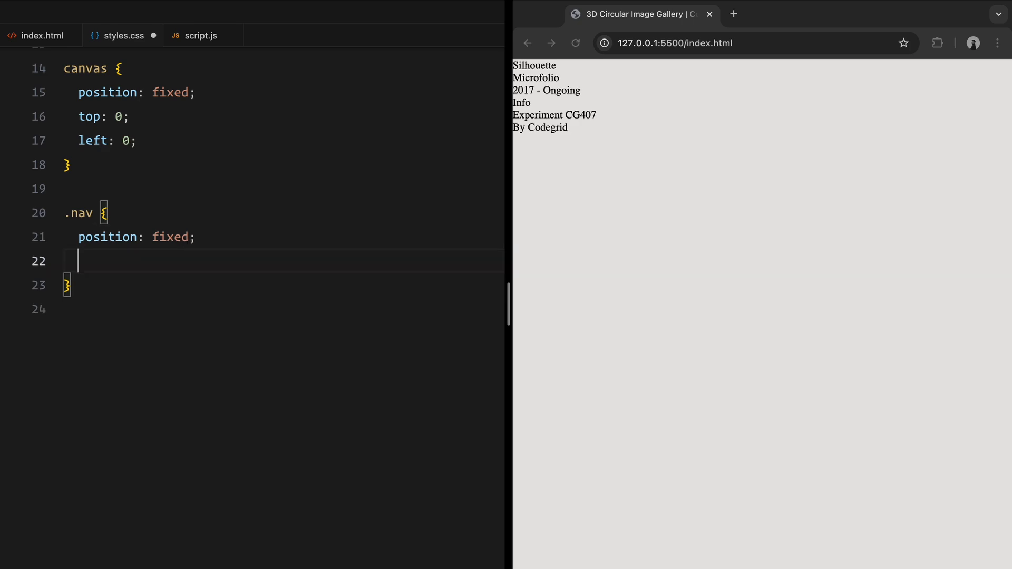
type("top: 0;")
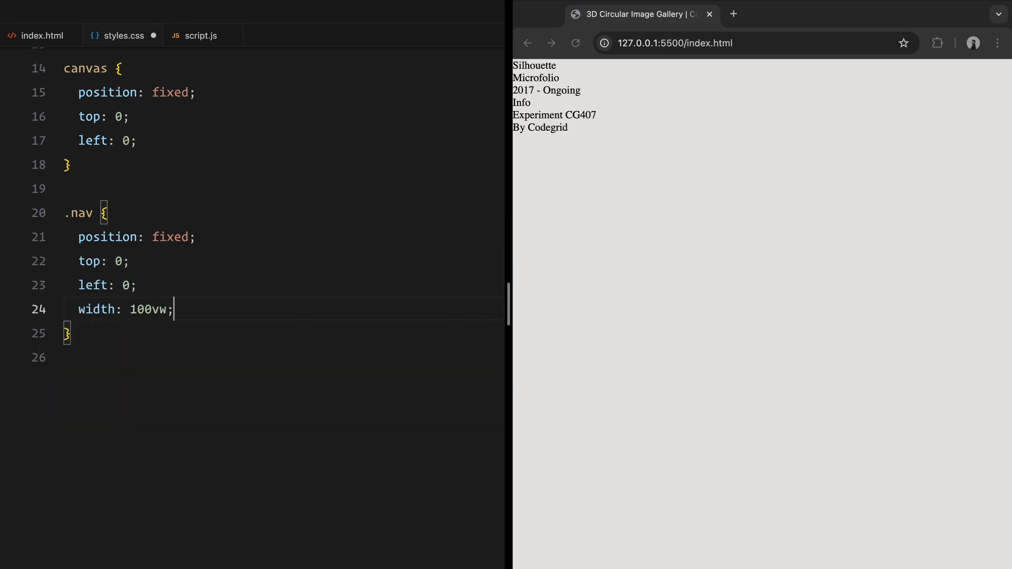
type("padding: 1.5em;")
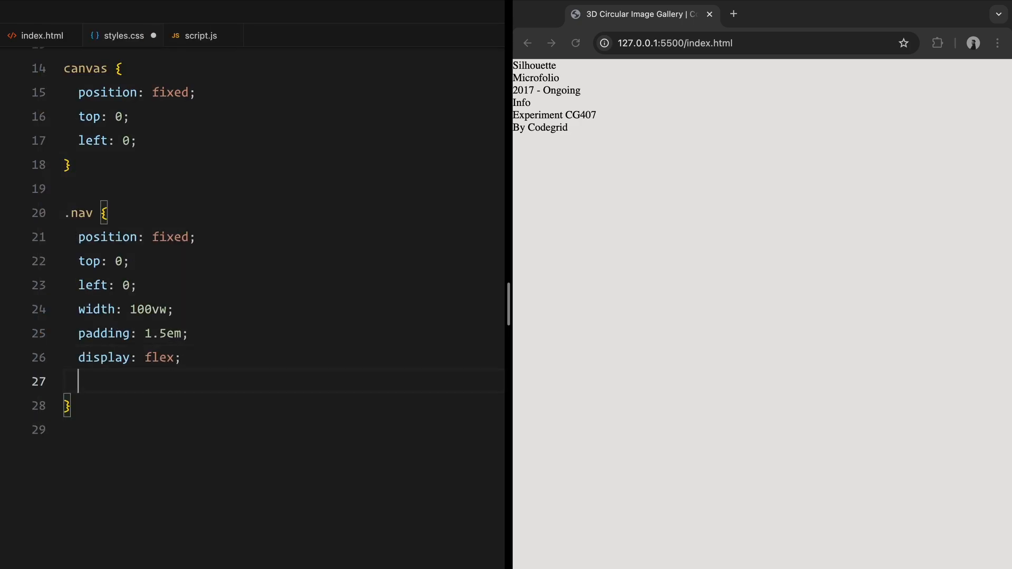
type("z-index: 2;")
type("mix-blend-mode: difference;")
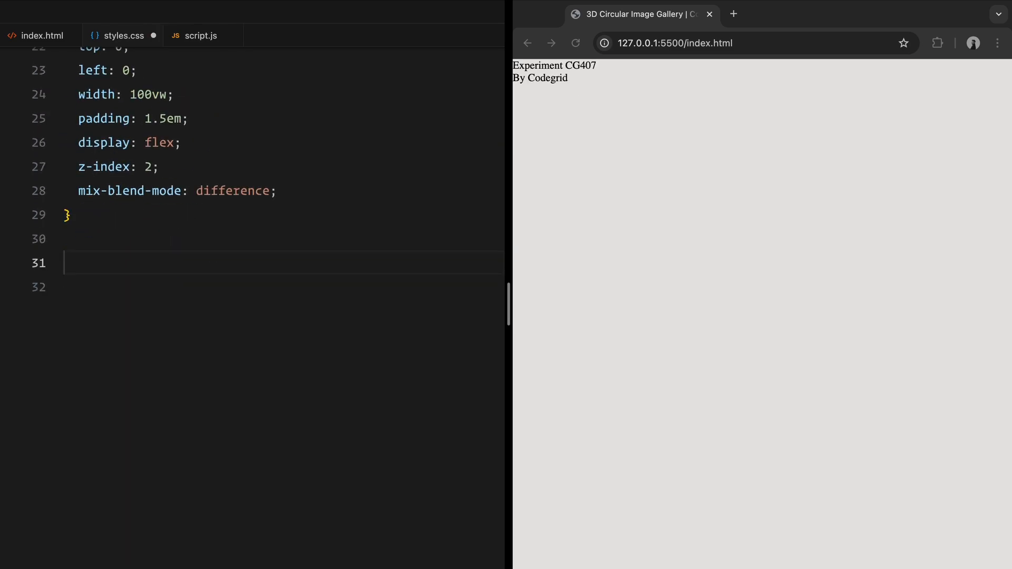
Step: Give .nav-col flex 1, its first column's p flex 1, and right-align the second column
type(".nav-col")
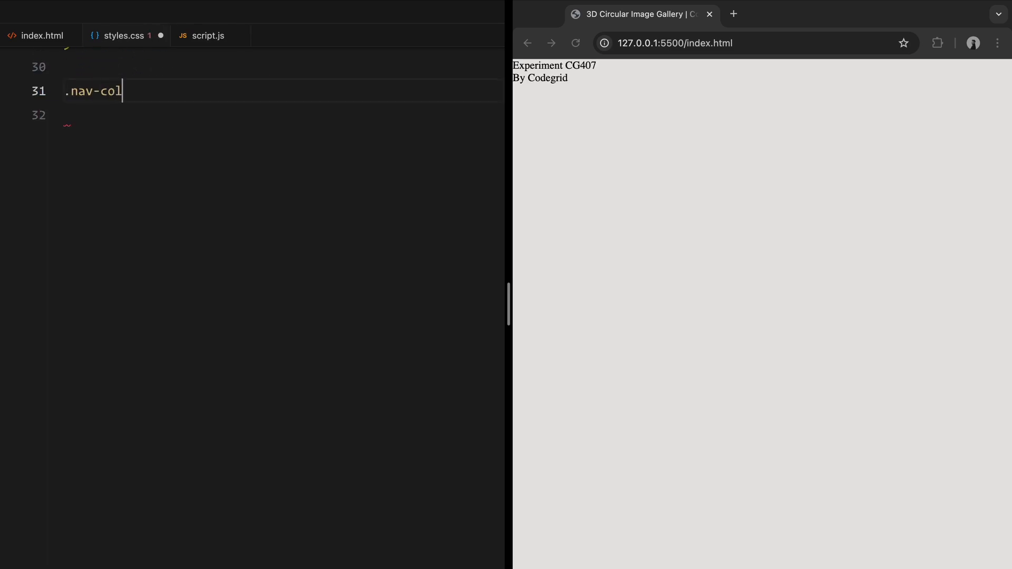
type("{ flex: 1; }")
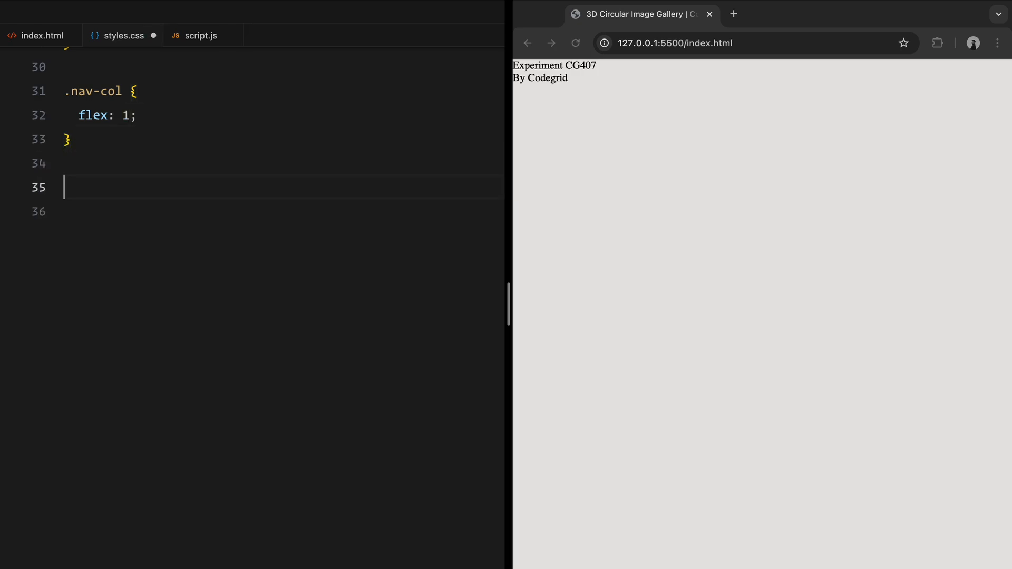
type(".nav-col:nth-child(1) {")
left_click(283, 211)
type("display: flex;")
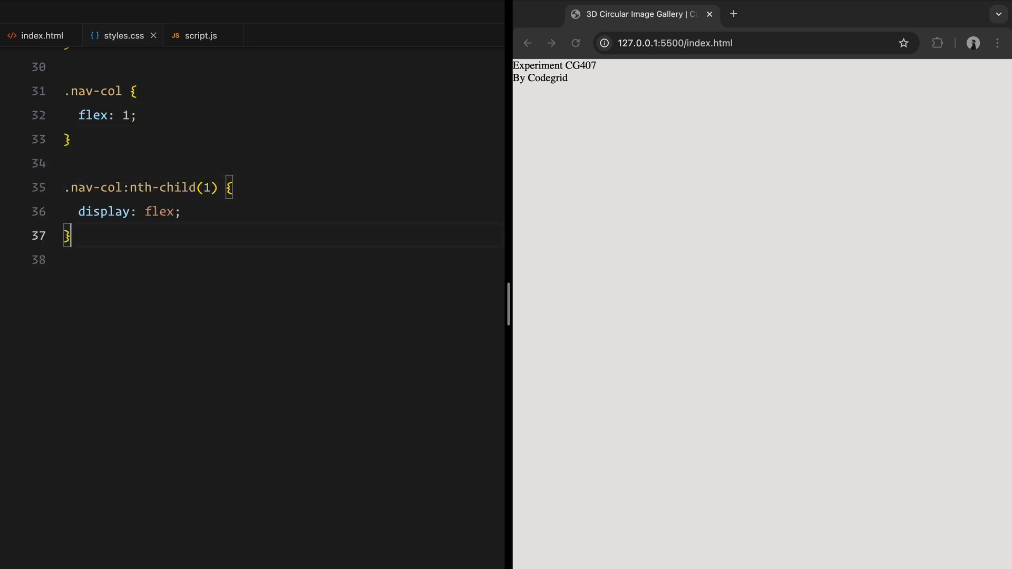
type(".nav-col:nth-child(1) p {")
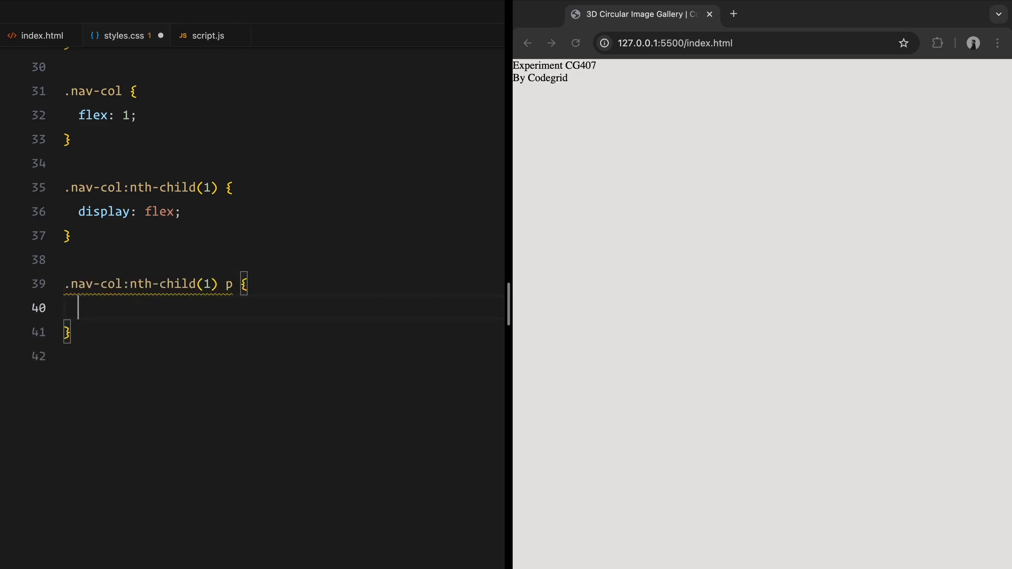
type("flex: 1;")
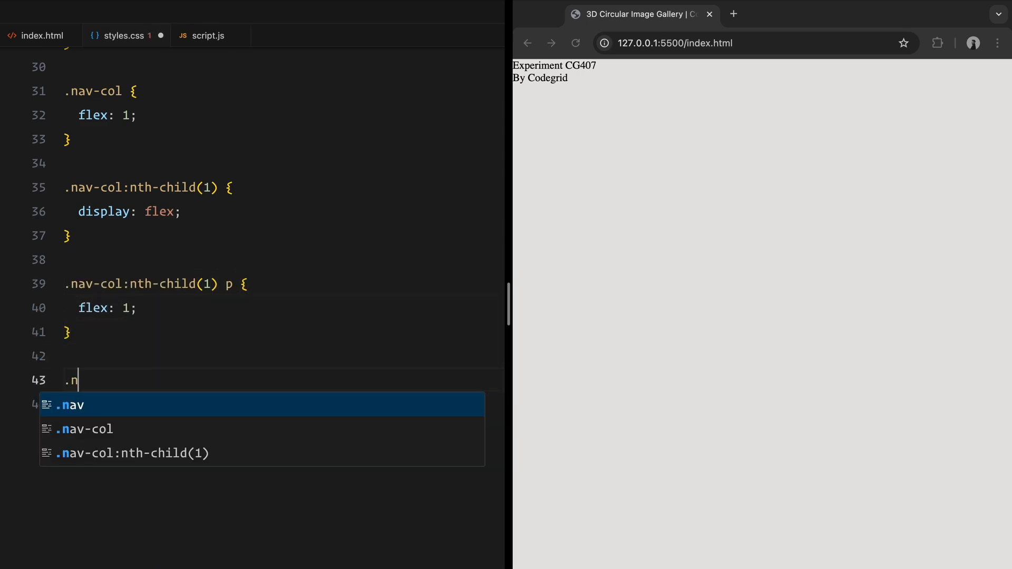
type("av-col:nth-child(2) {")
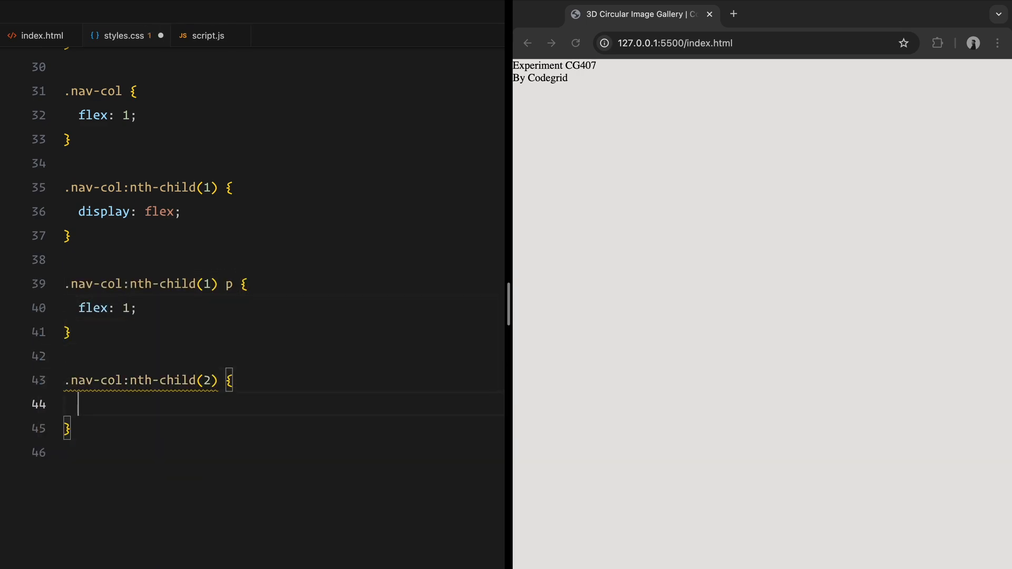
type("text-align: right;")
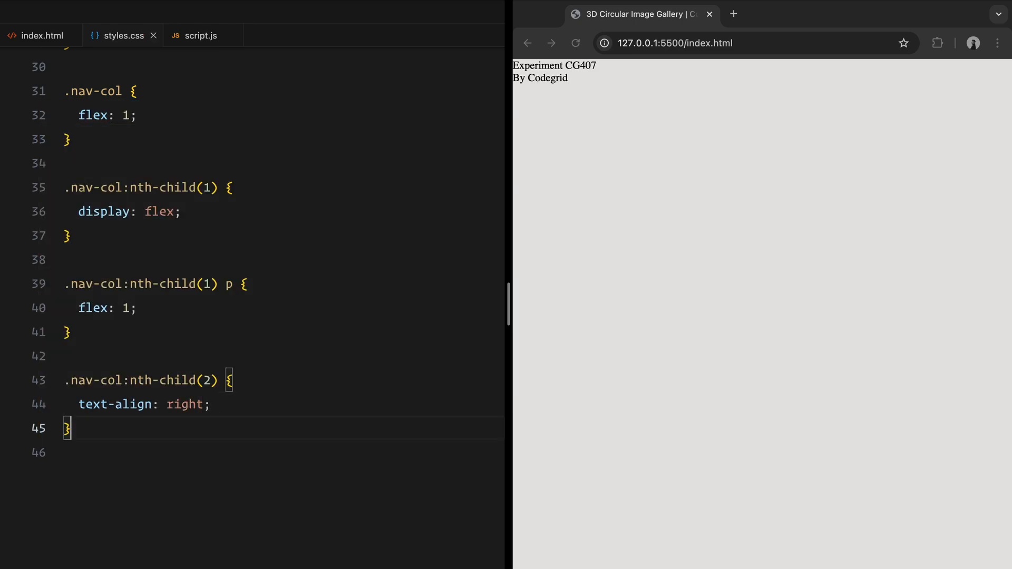
Step: Make paragraphs uppercase, 10px, line-height 1.125 and white, then begin the footer rule
type("p {")
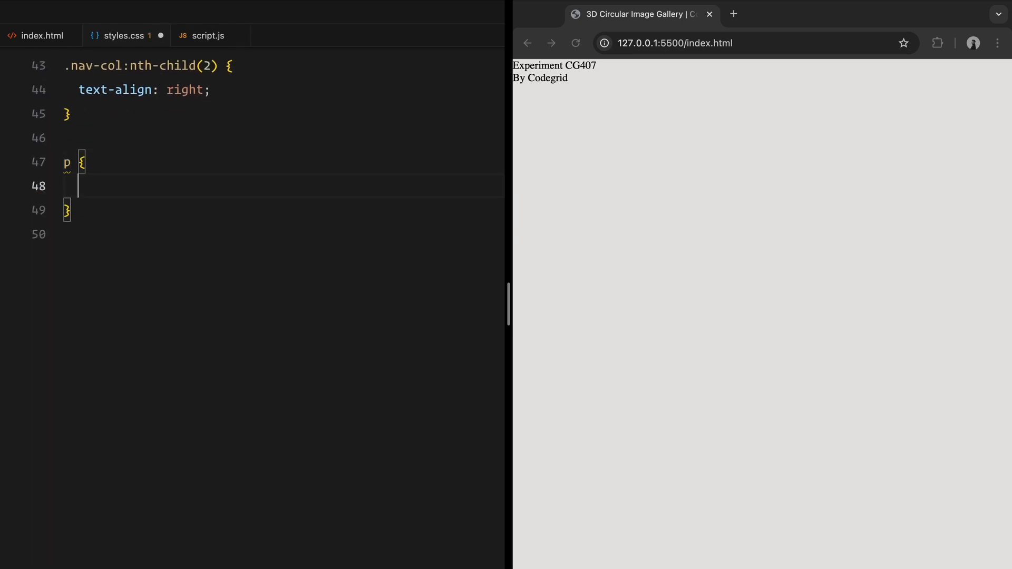
type("text-transform: uppercase;")
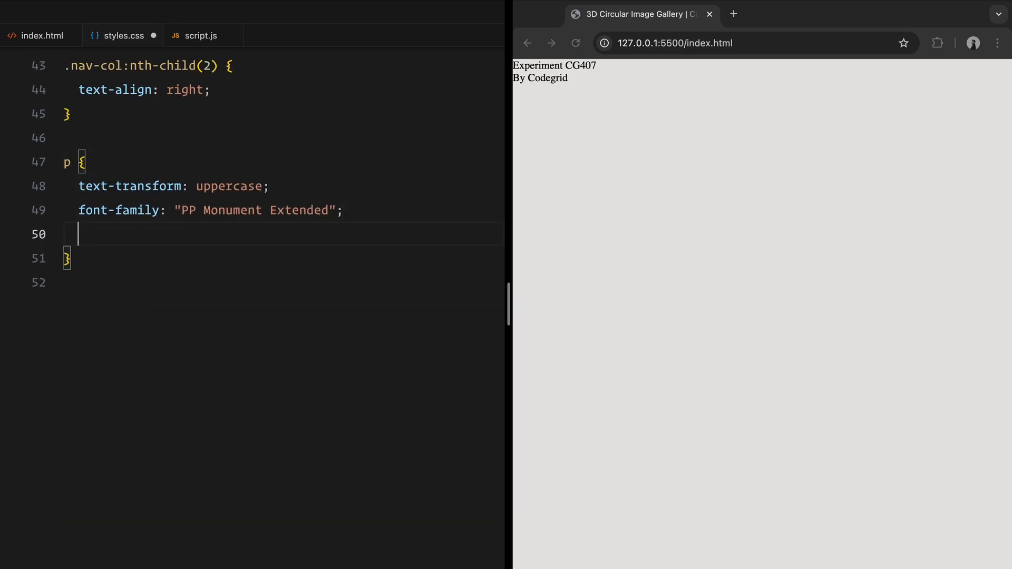
type("font-size: 10px;")
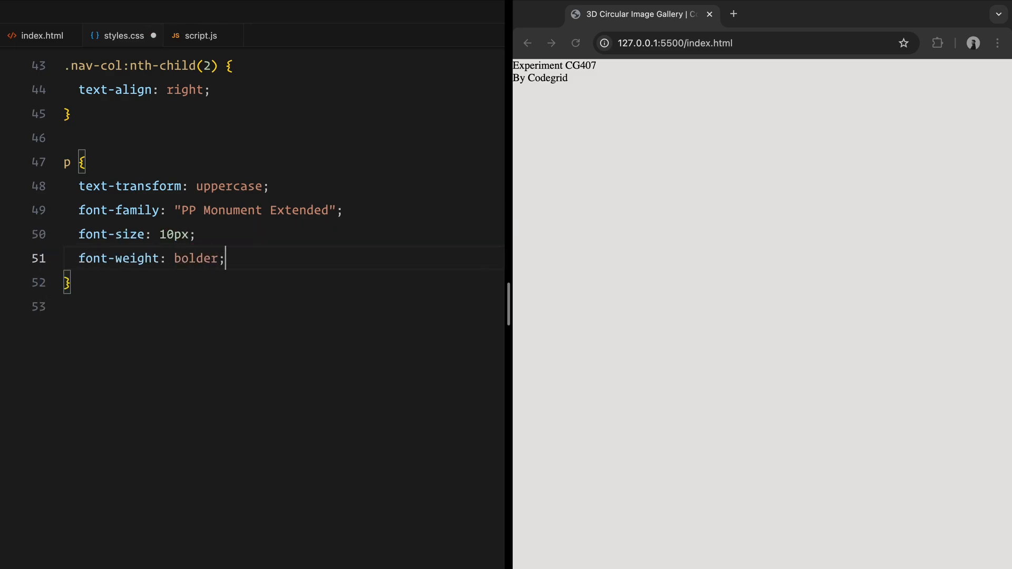
type("line-height: 1.125;")
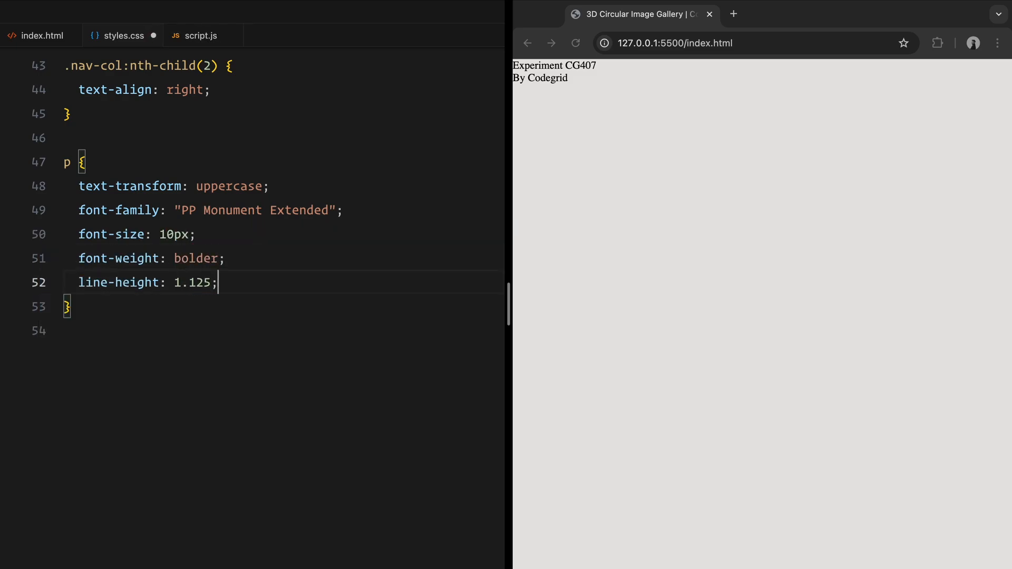
type("color: #fff;")
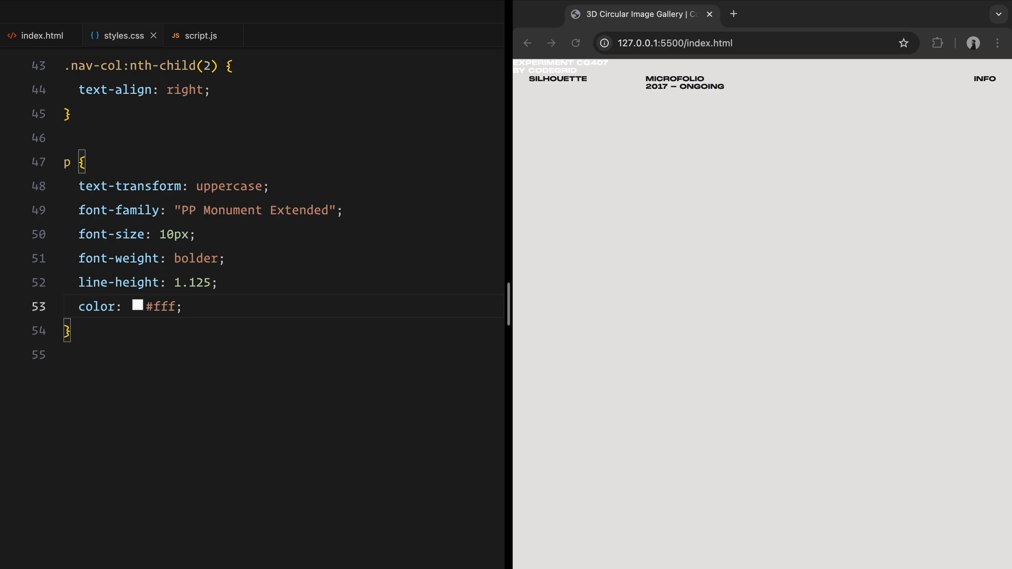
type(".footer {")
type("position: fixed;")
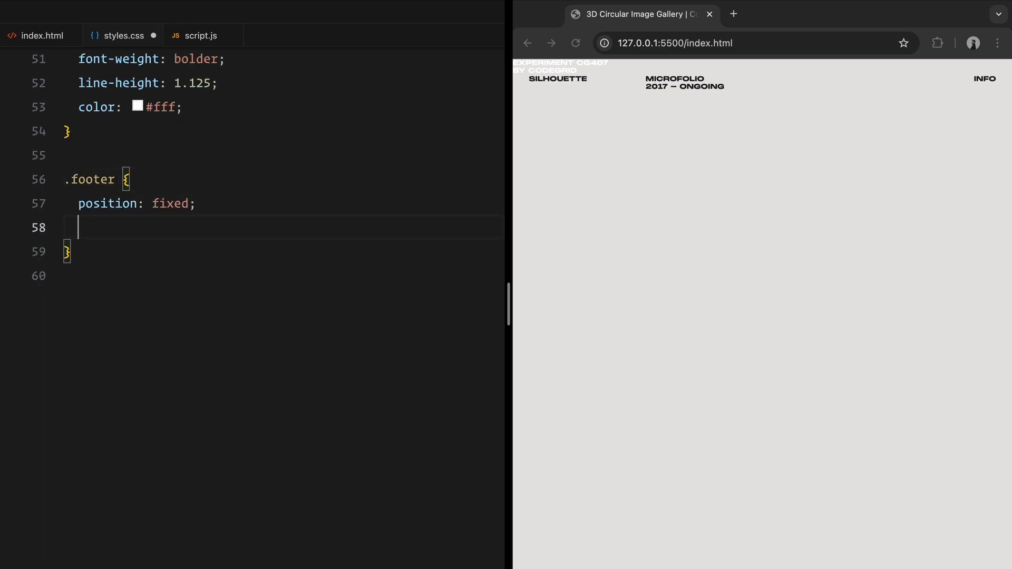
Step: Pin .footer to bottom 0 with mix-blend-mode difference
type("bottom: 0;")
type("z-index: 2;")
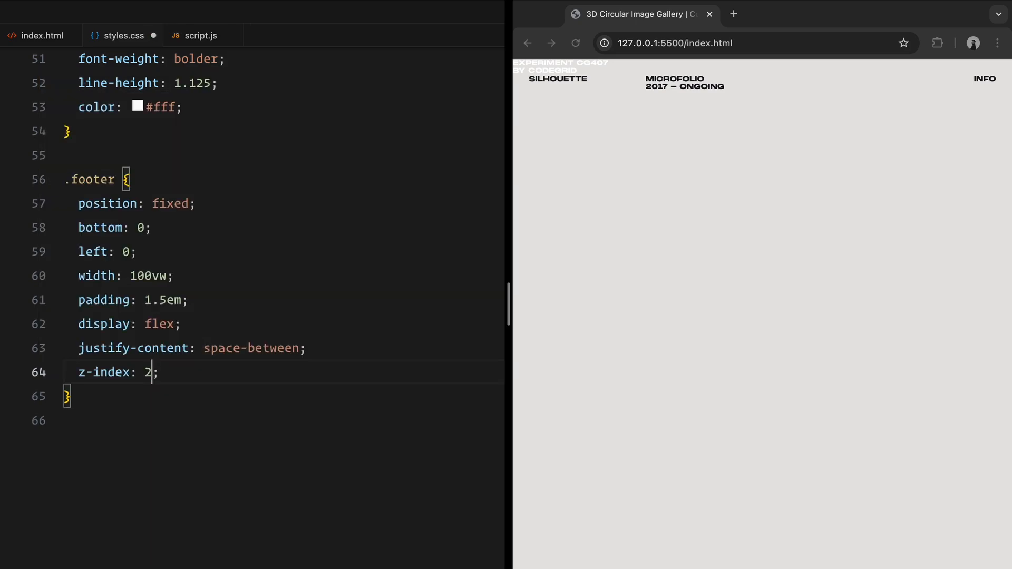
type("mix-blend-mode: difference;")
type("const scene")
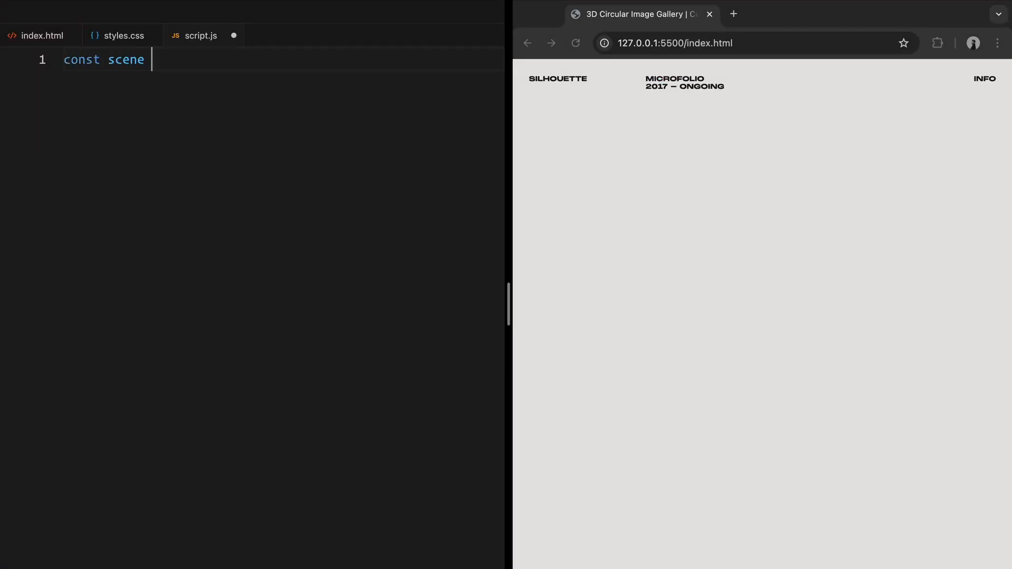
Step: Create a THREE.Scene and a PerspectiveCamera with 75 FOV, window aspect, 0.1–1000 range
type("= new THREE.Scene();")
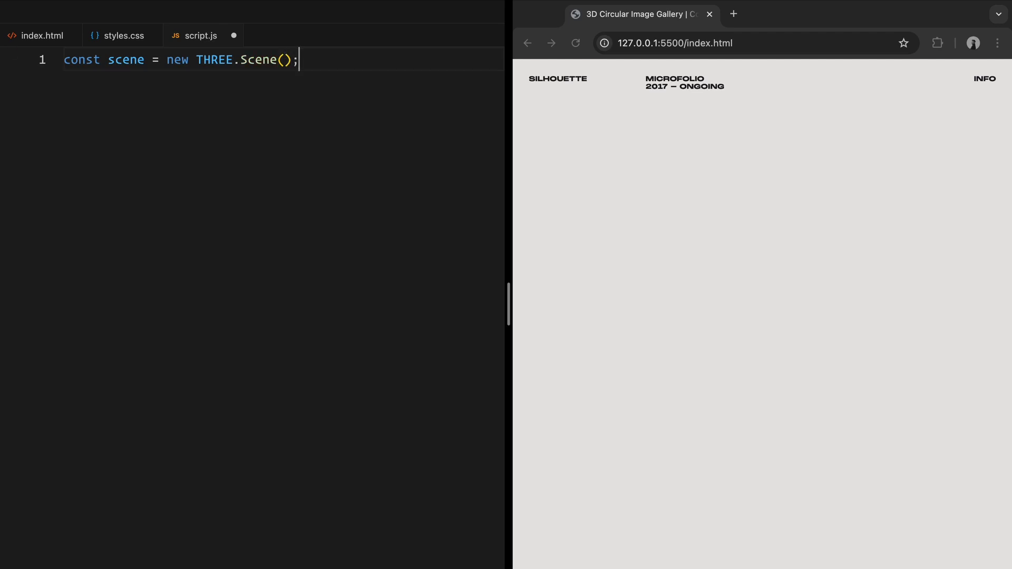
type("const camer")
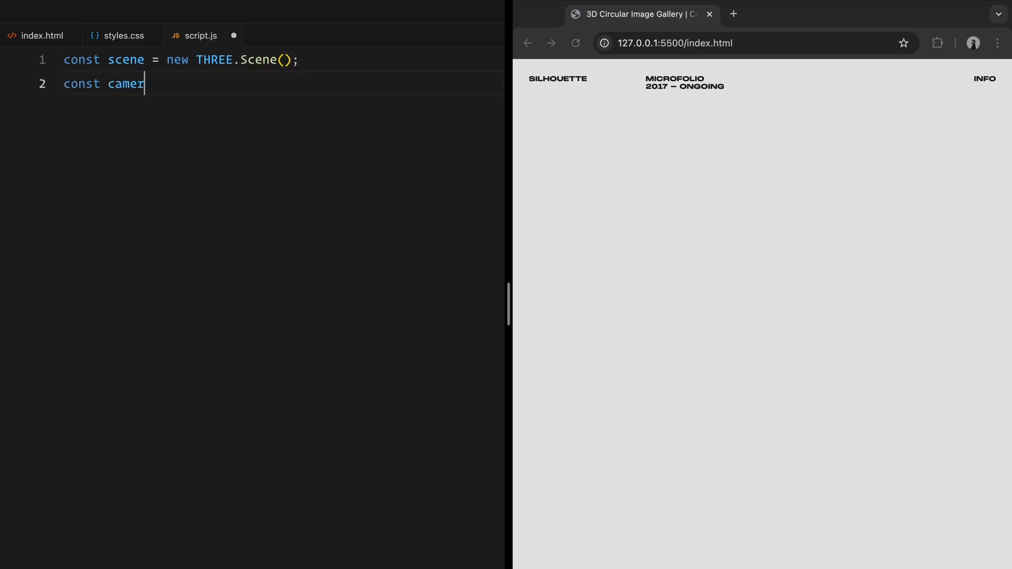
type("a = new THREE.Persp")
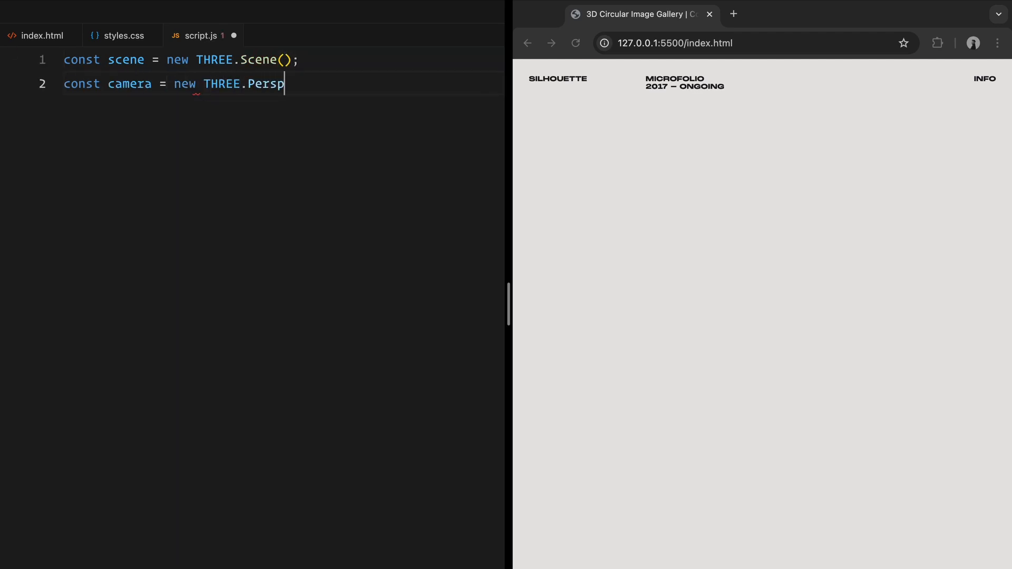
type("ectiveCamera(")
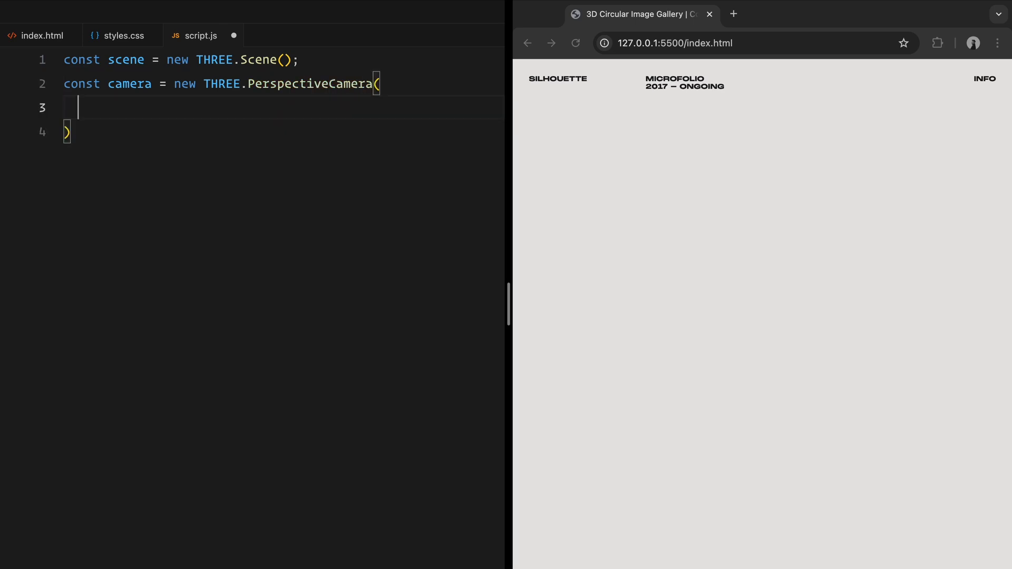
type("75,")
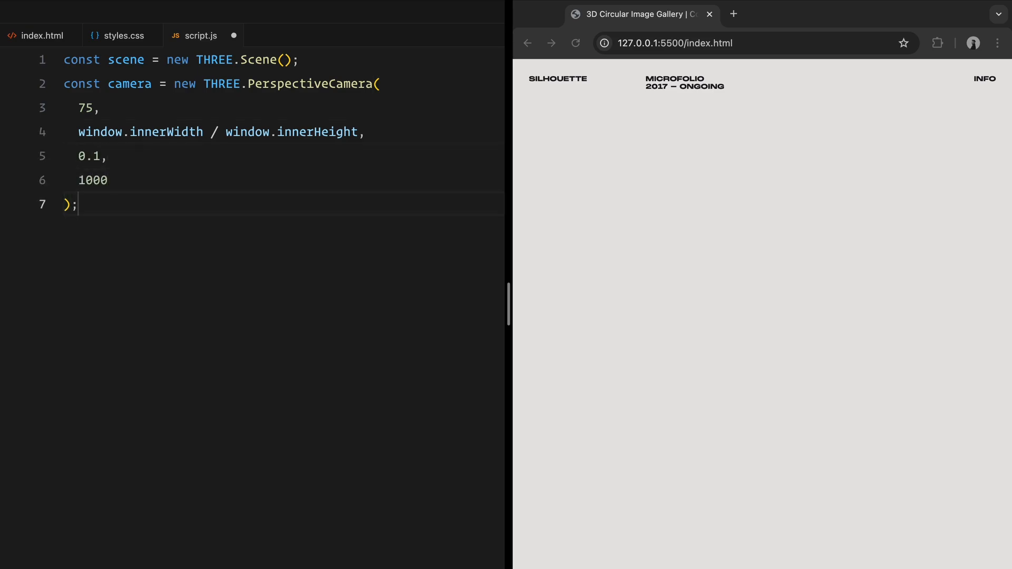
type("const renderer = new THR")
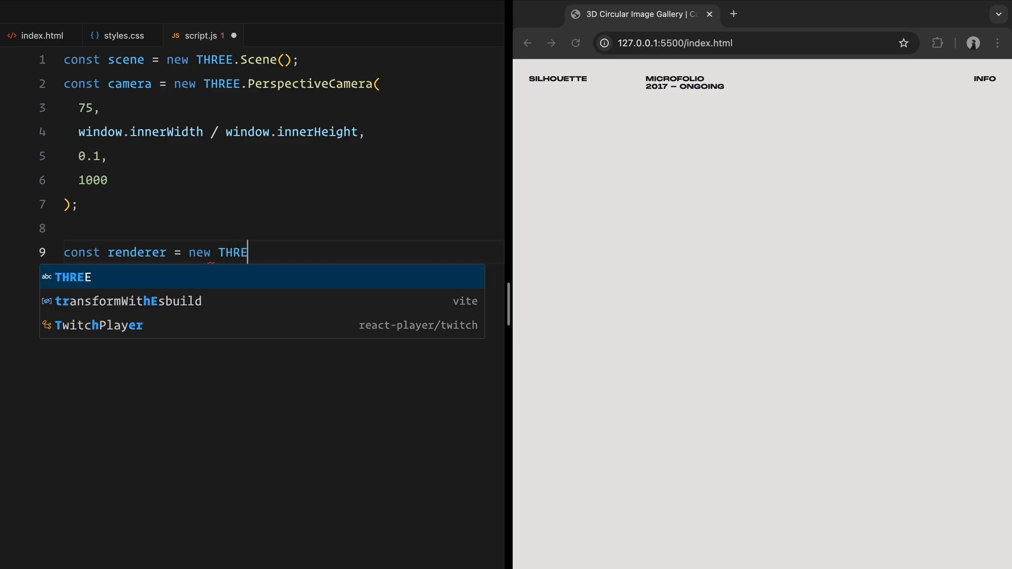
Step: Create an antialiased alpha WebGLRenderer with clamped pixel ratio and full-window size
type("E.WebGLRenderer({")
type("antialias: true,")
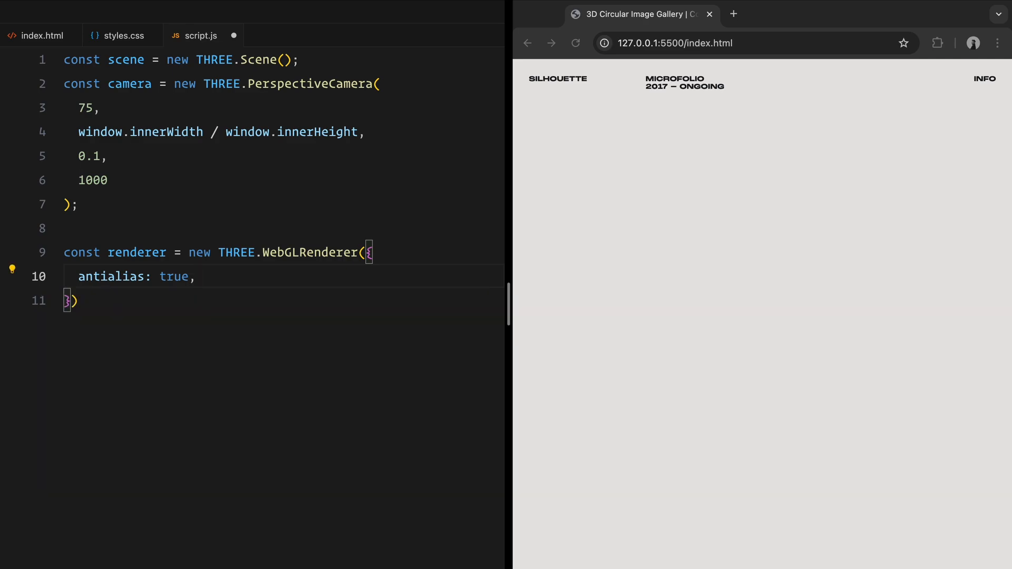
type("alpha: true")
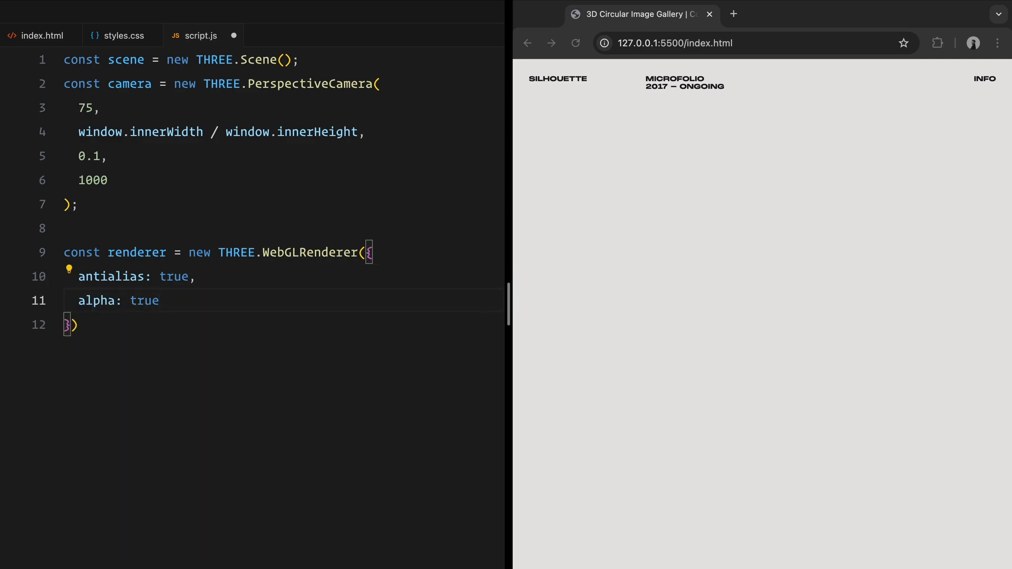
type(";")
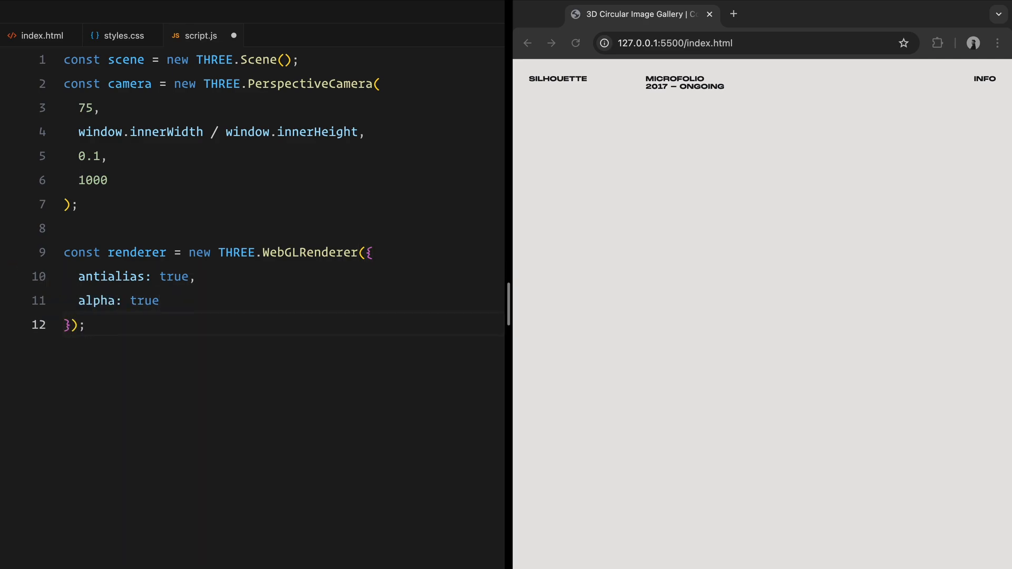
type("renderer")
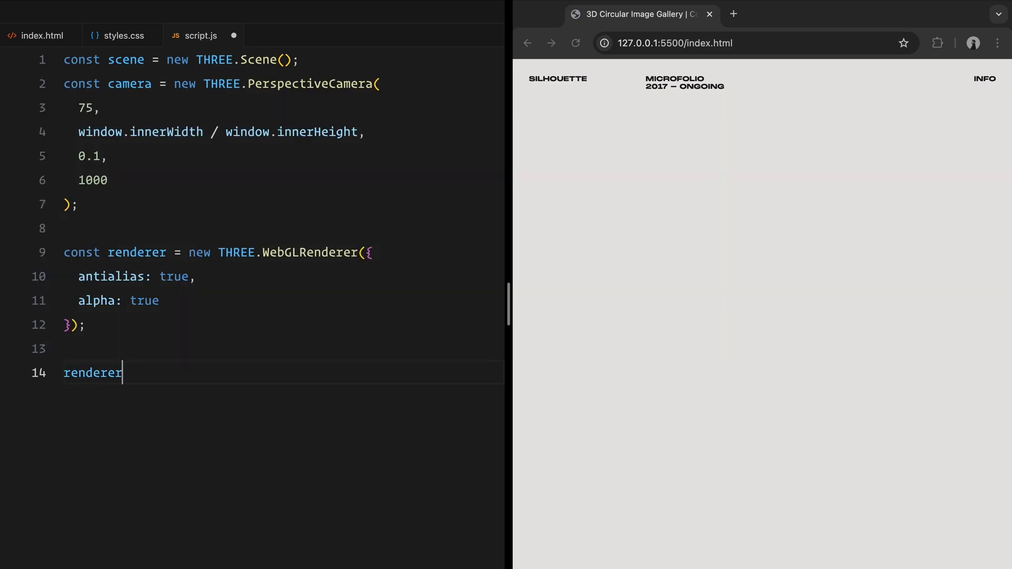
type(".setPixelRatio")
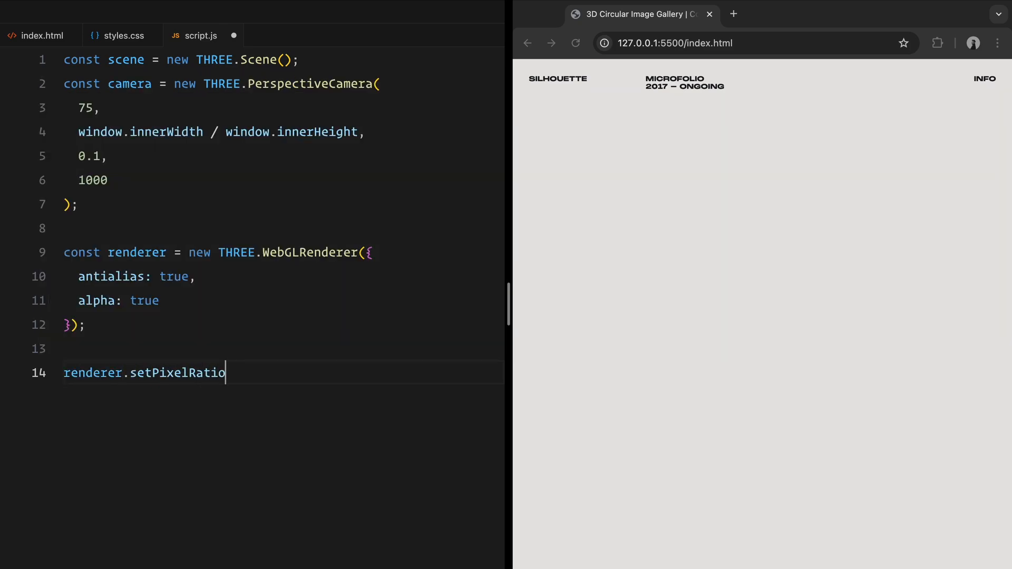
type("(Math.min(w)")
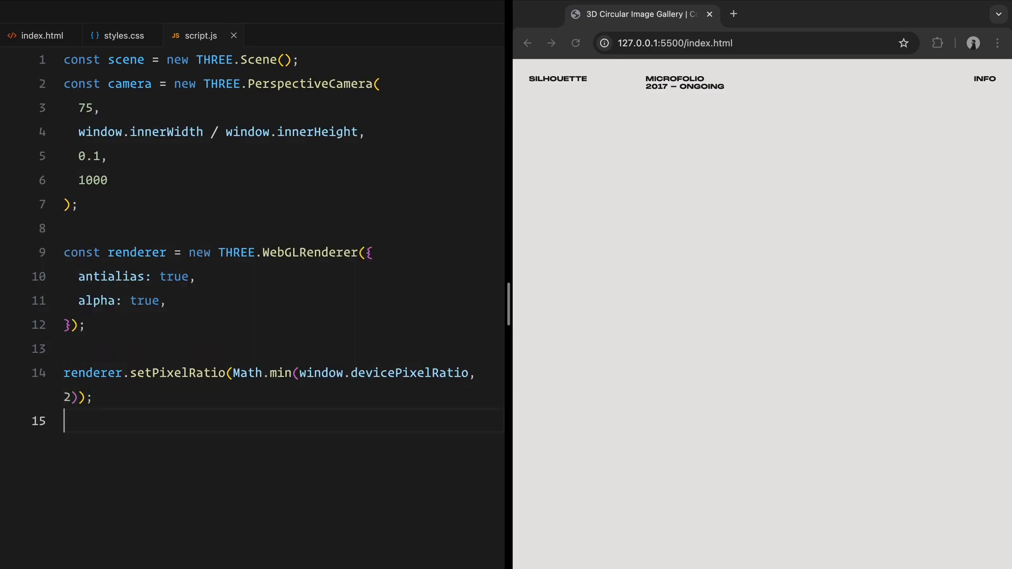
type("renderer.setSize(")
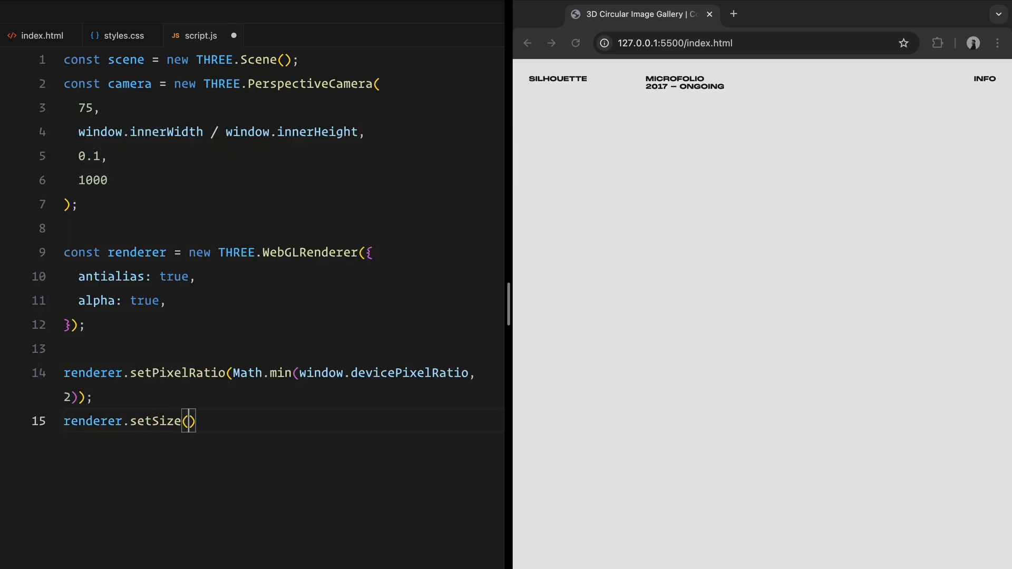
type("window.innerWidth, window.innerHeight")
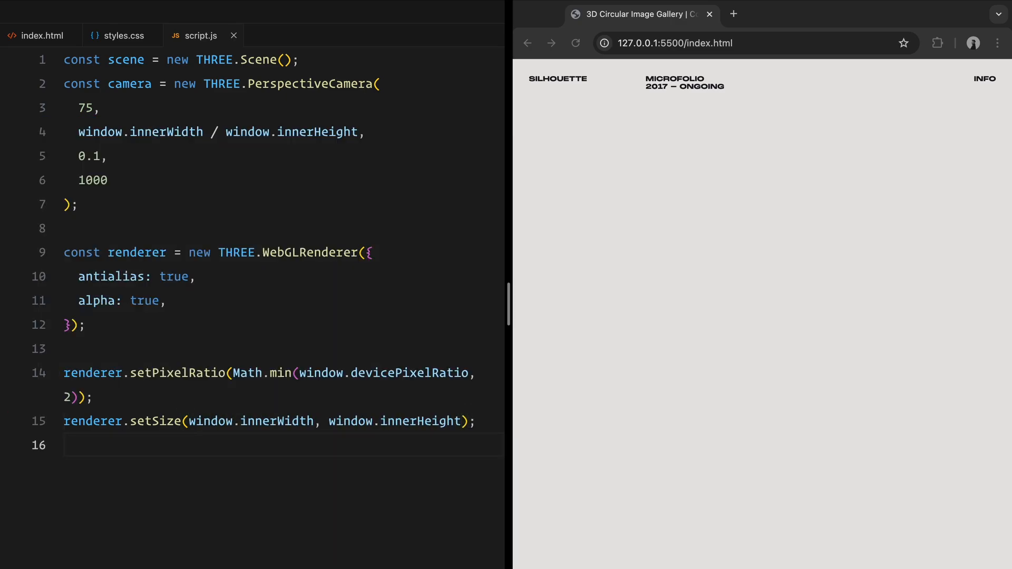
Step: Set the clear color to transparent 0x000000 and append the renderer canvas to the body
type("renderer.setCl")
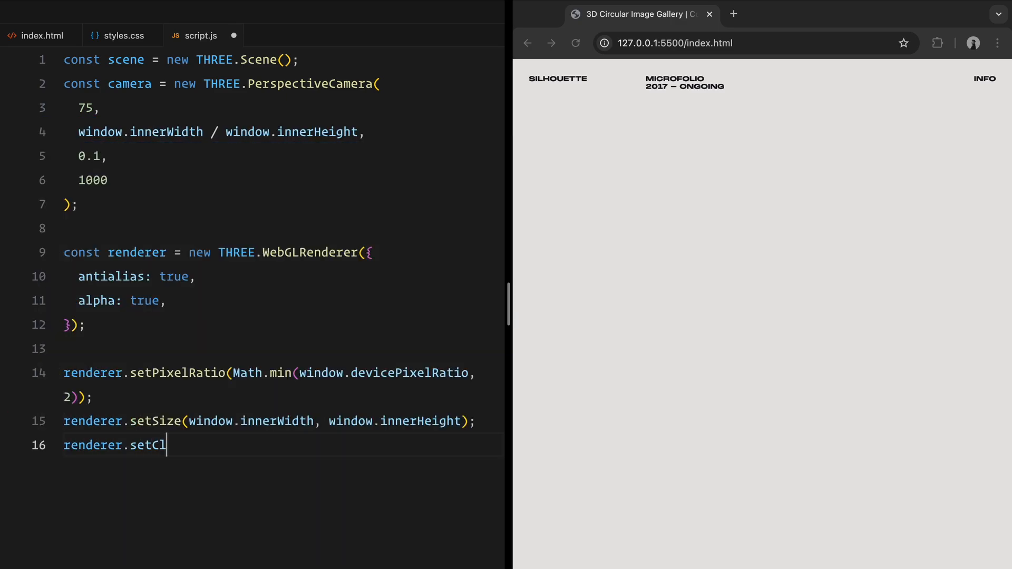
type("earColor(0x000")
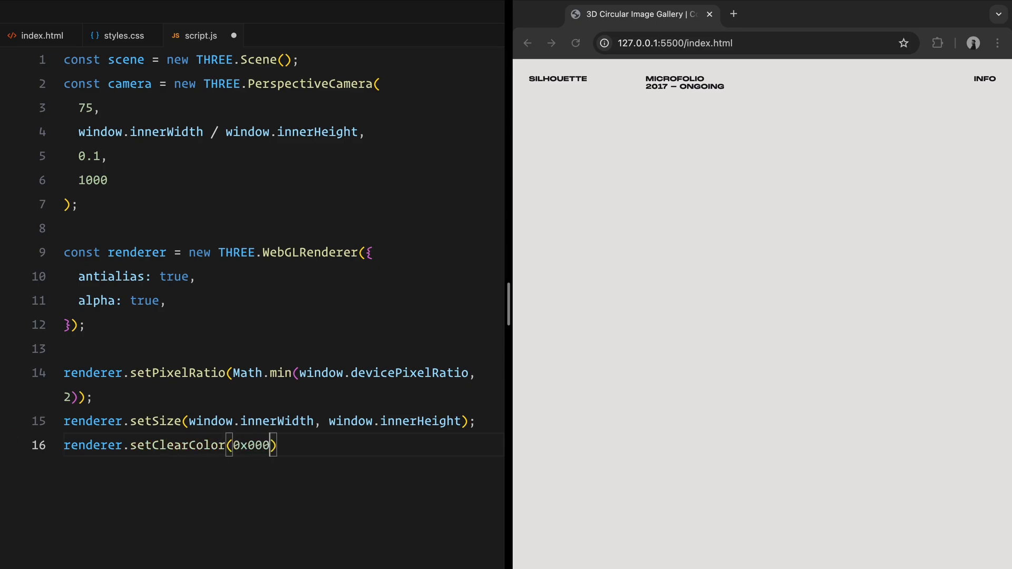
type("000, 0);")
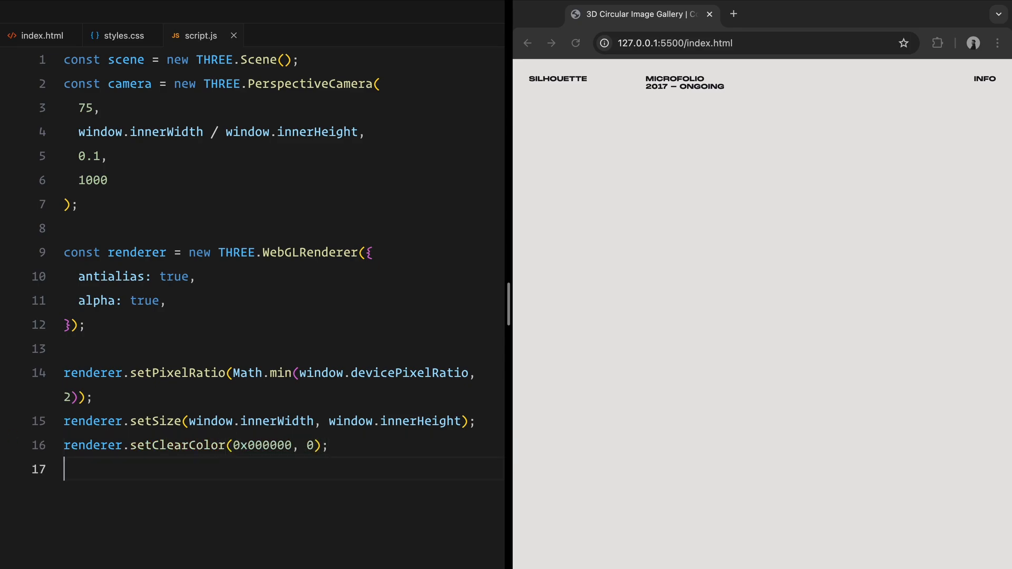
type("document.body.")
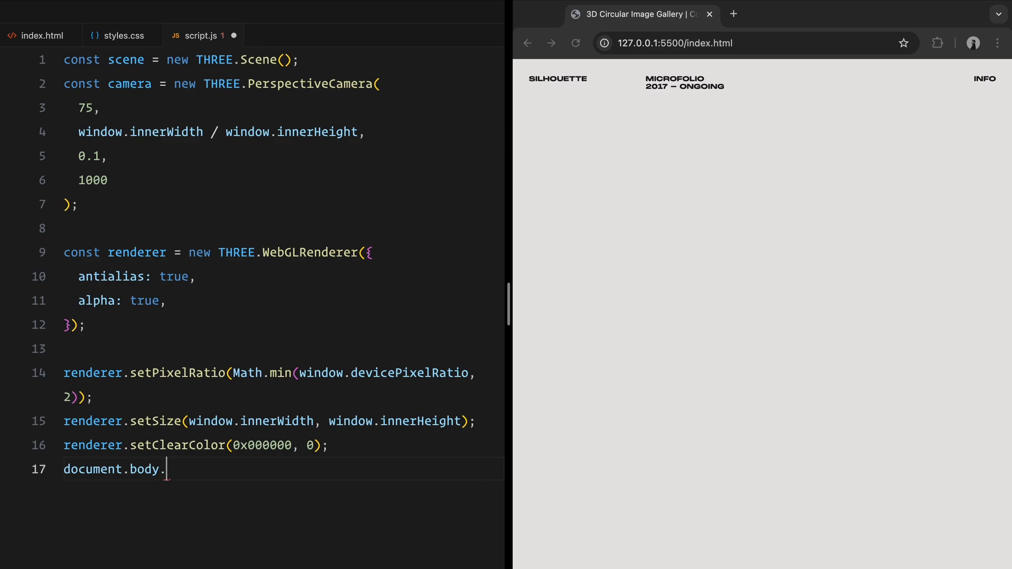
type("appendChild(renderer.domElement);")
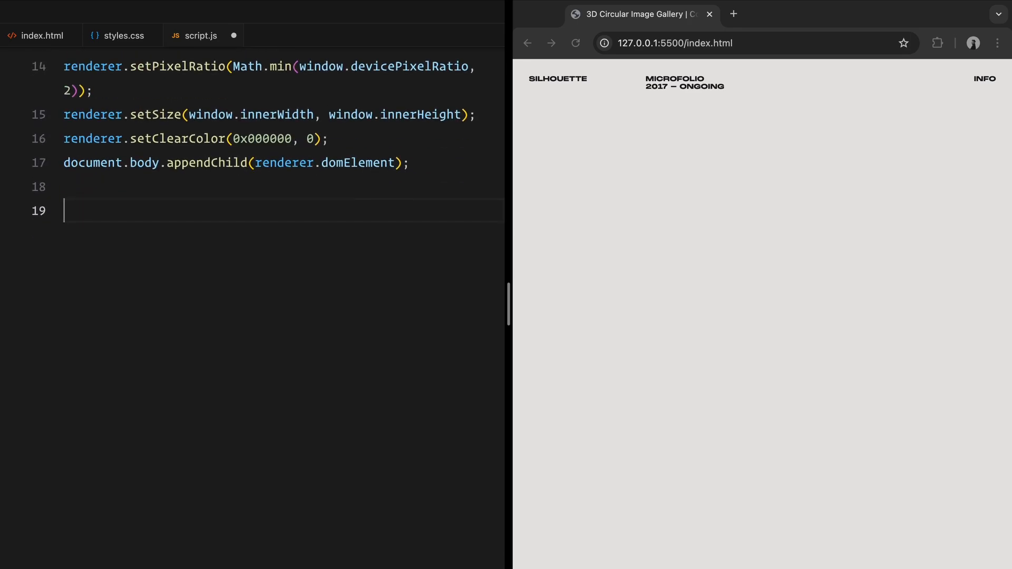
Step: Position the camera at z 12 and y 0
type("camera.position.")
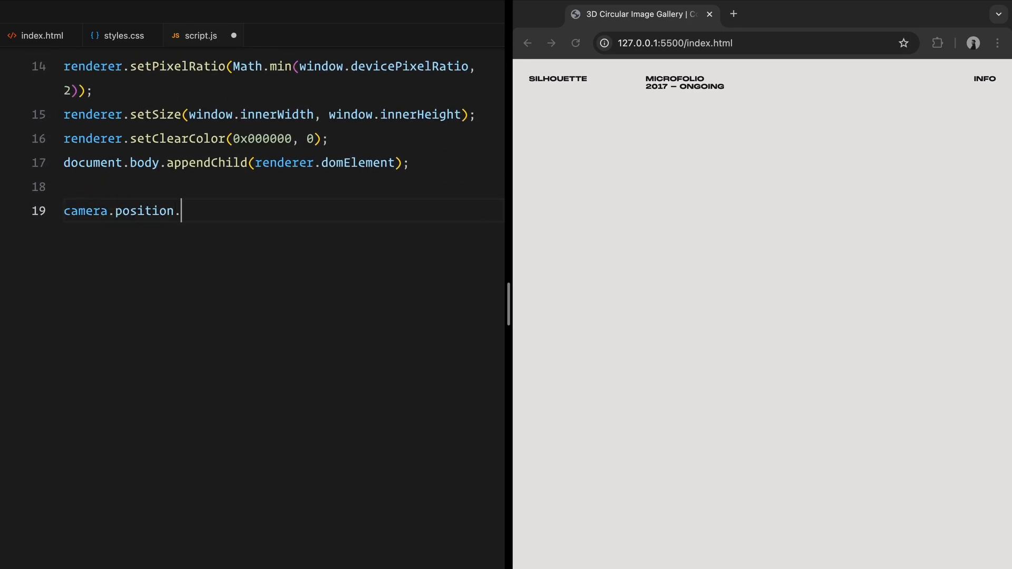
type("z = 12;")
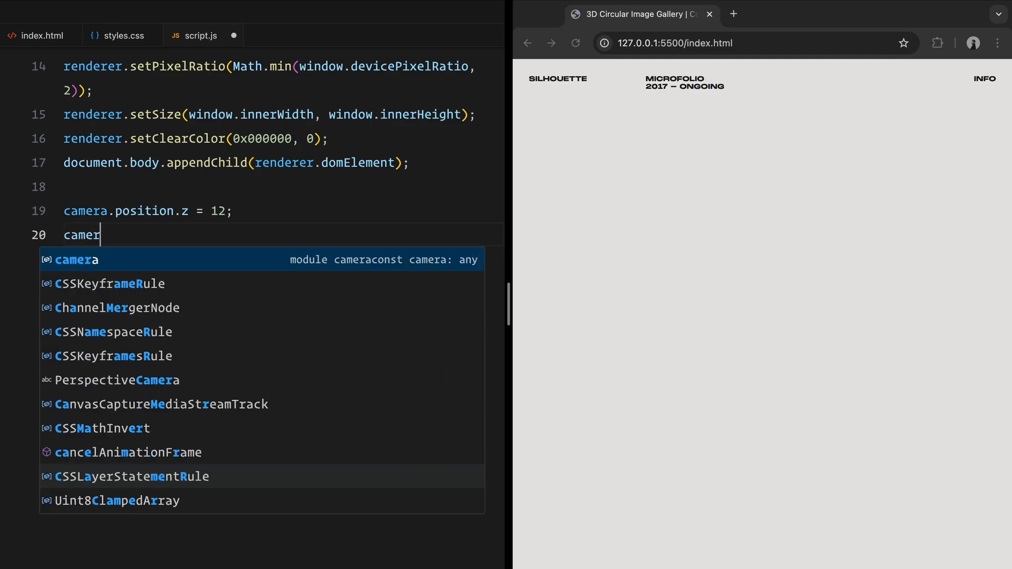
type(".position.y =")
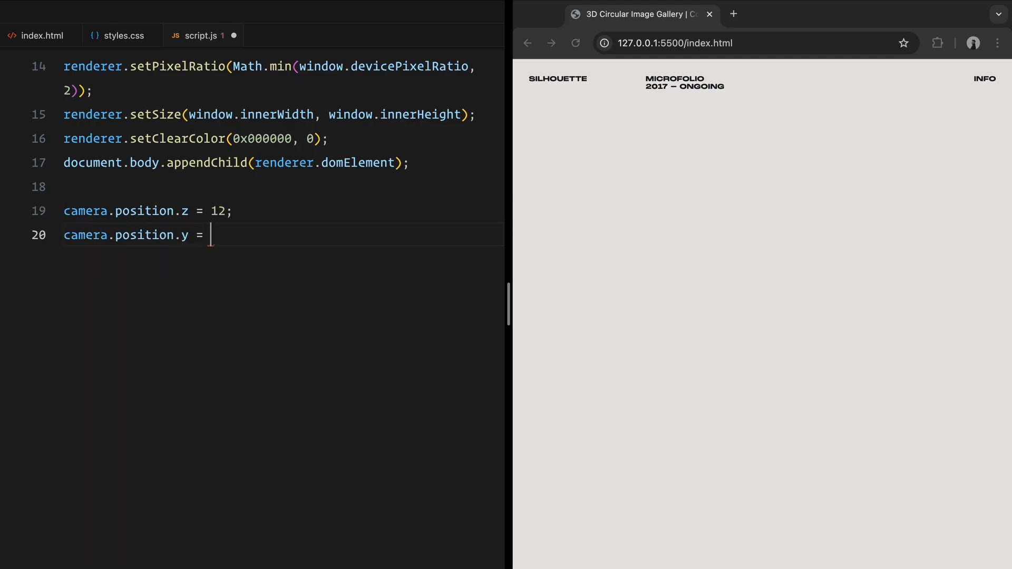
type("0;")
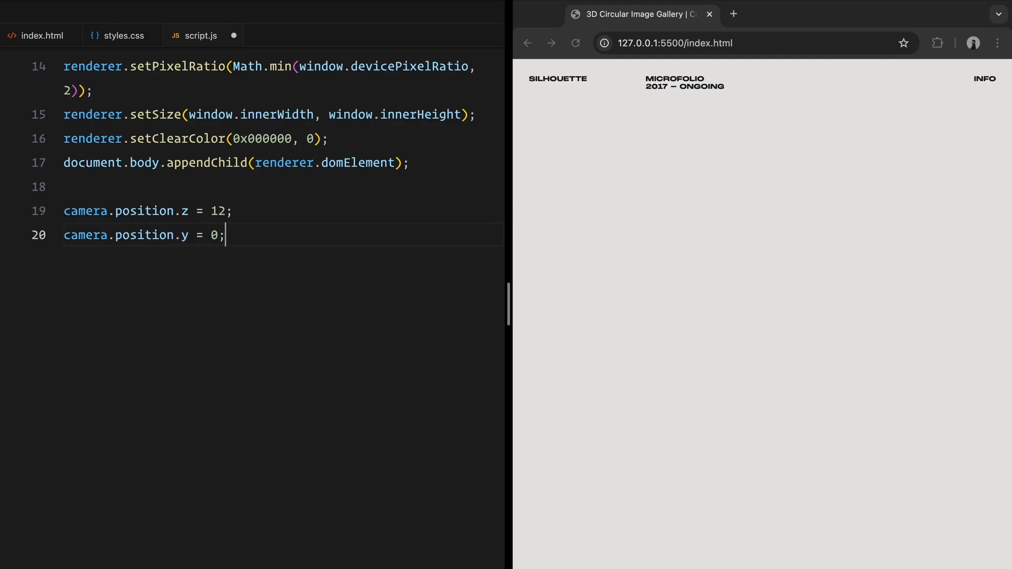
Step: Add a white 0xffffff ambient light of intensity 1 to the scene
type("const")
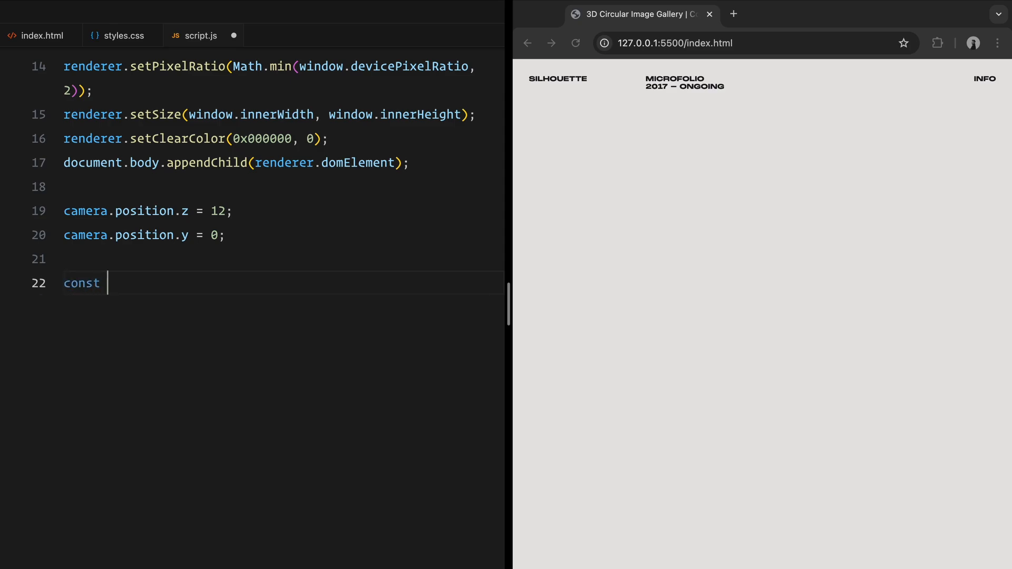
type("ambientLight = new")
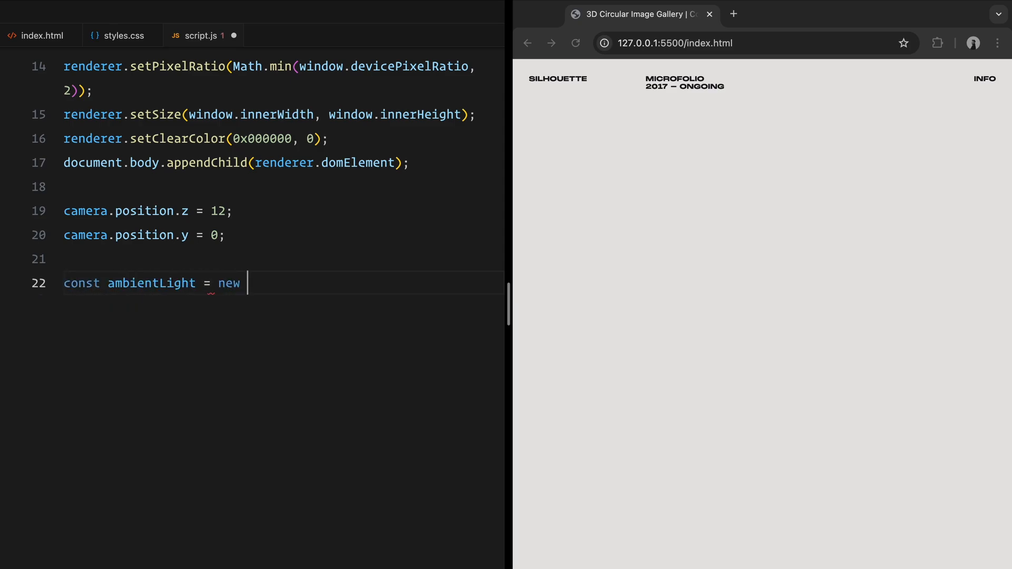
type("THREE.AmbientLight")
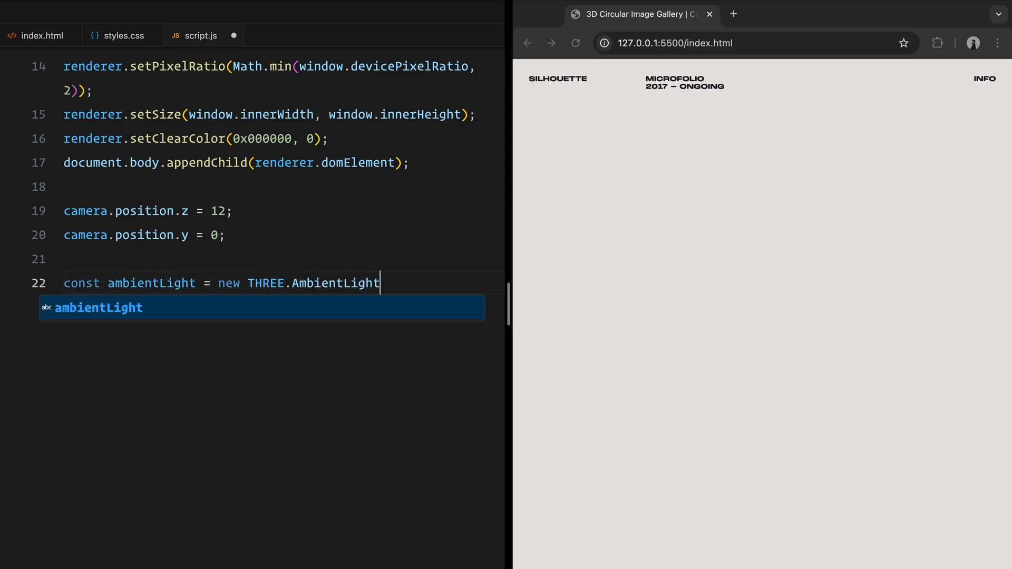
type("(0xfff")
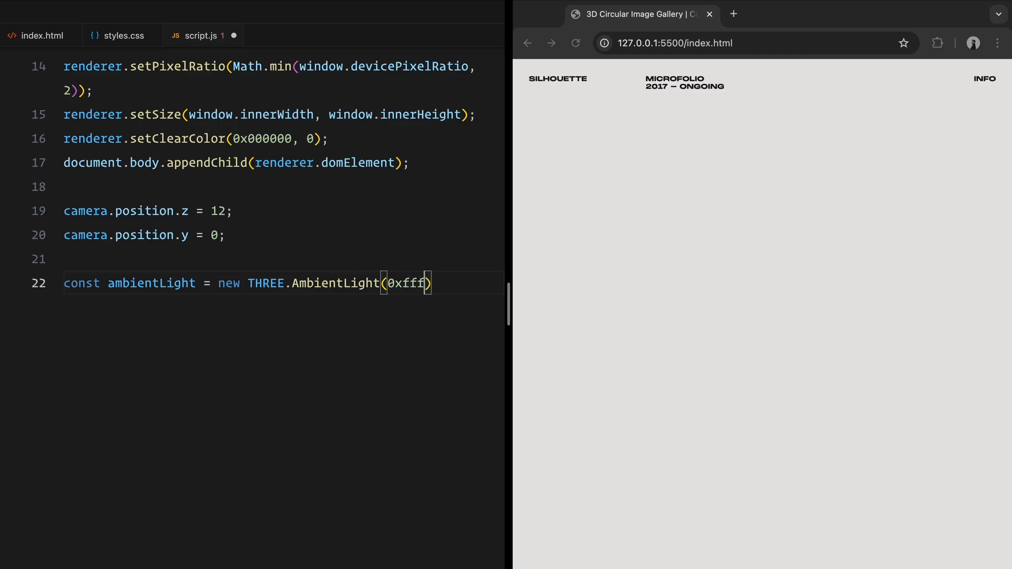
type("ff, 1);")
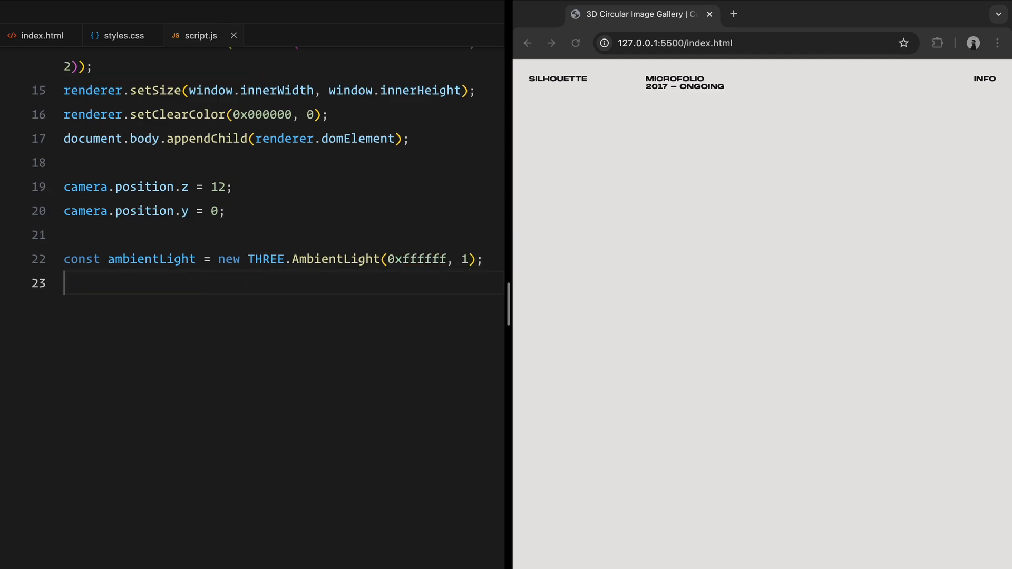
type("scene.add(ambientLight);")
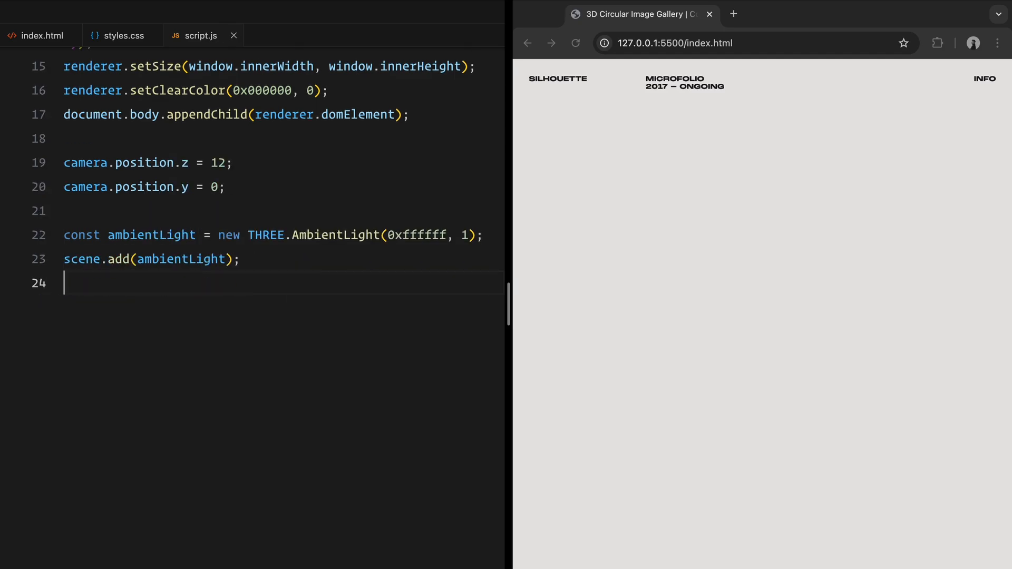
type("const")
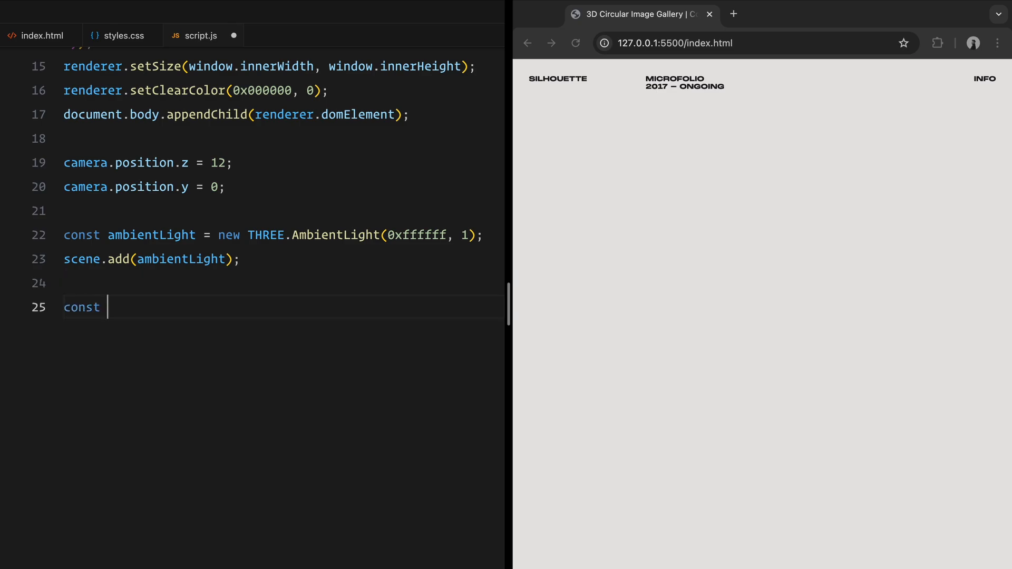
Step: Add a galleryGroup to the scene and declare radius 6, height 30, segments 30
type("galleryGroup = new")
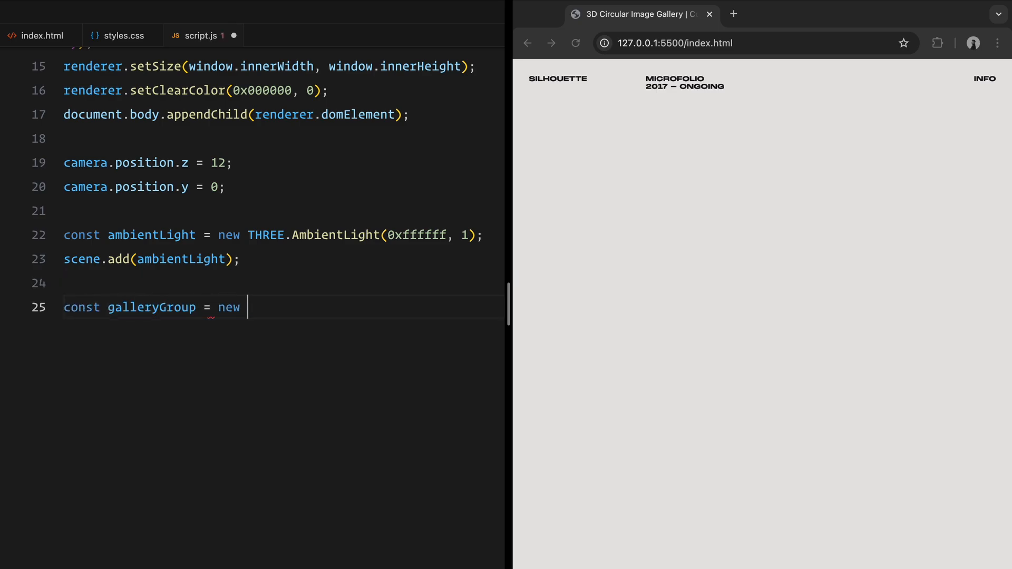
type("THREE.Group();")
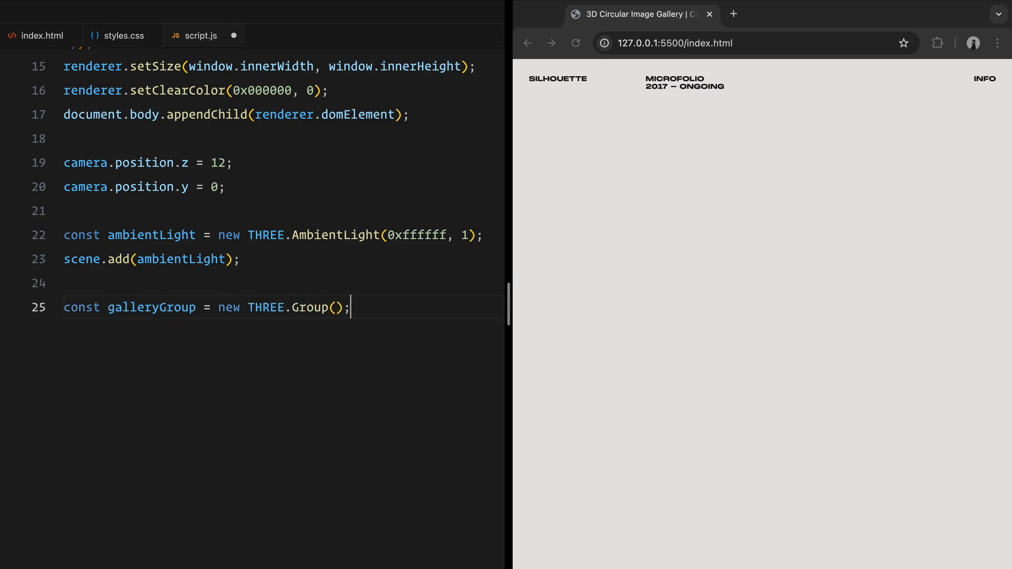
type("scene.add(galleryGroup);")
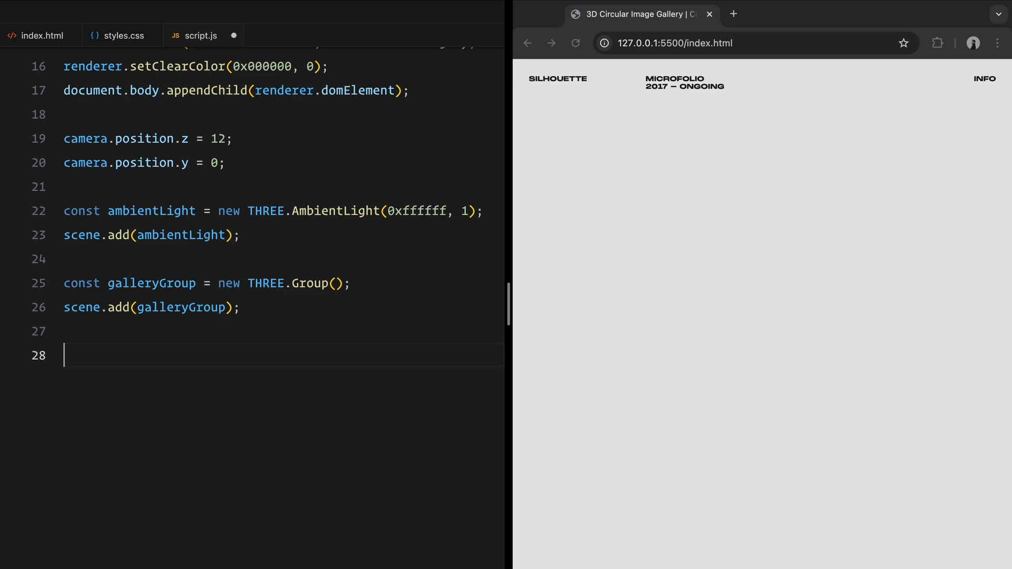
type("const radius =")
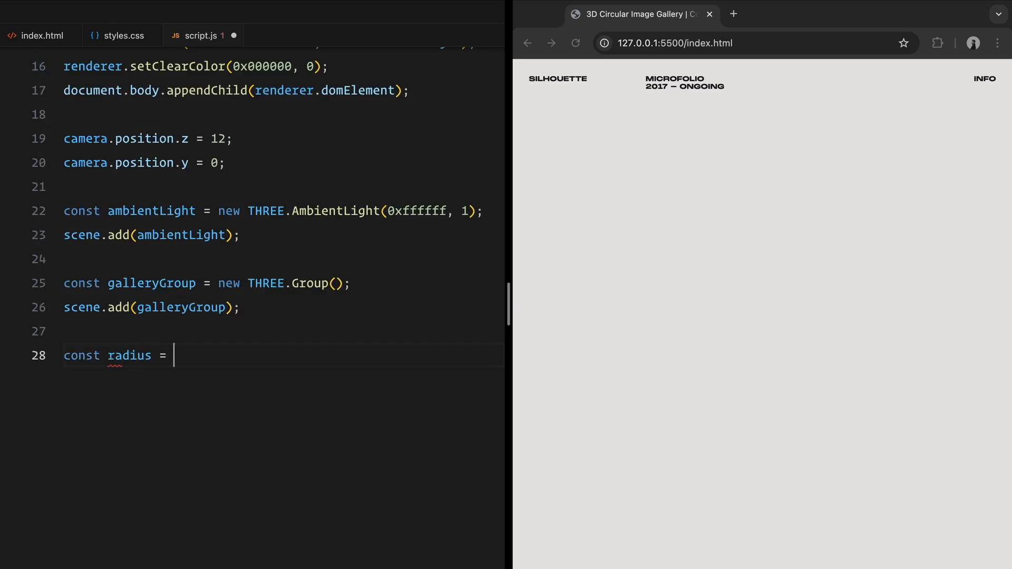
type("6;")
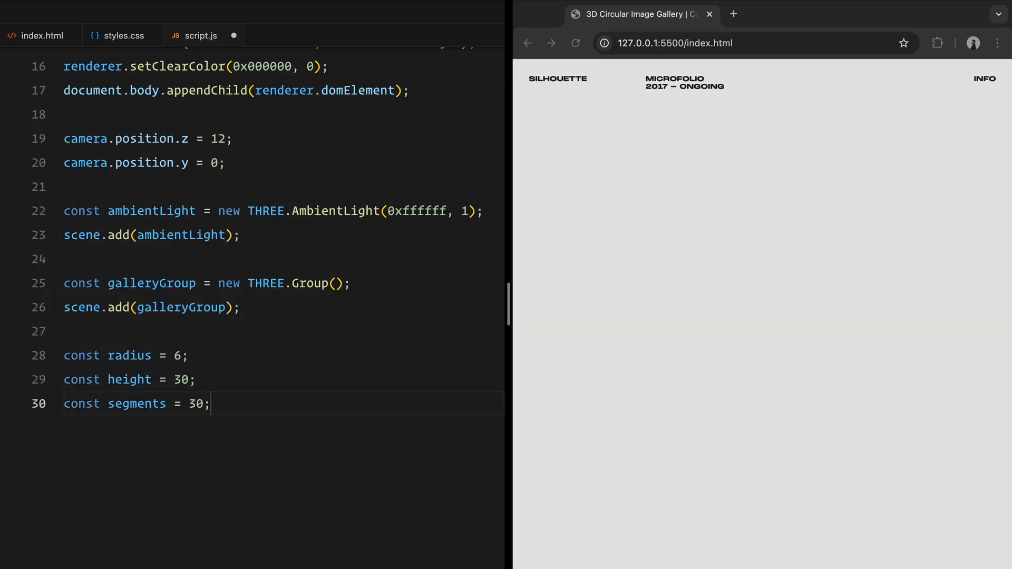
key("Enter")
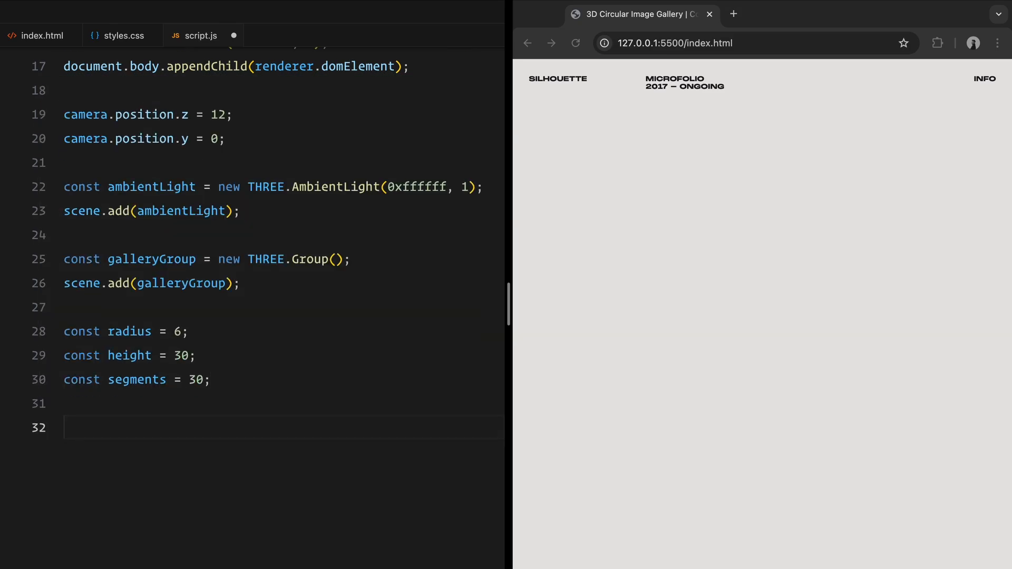
Step: Build cylinderGeometry from radius, radius, height, segments, 1 height segment, open-ended true
type("const")
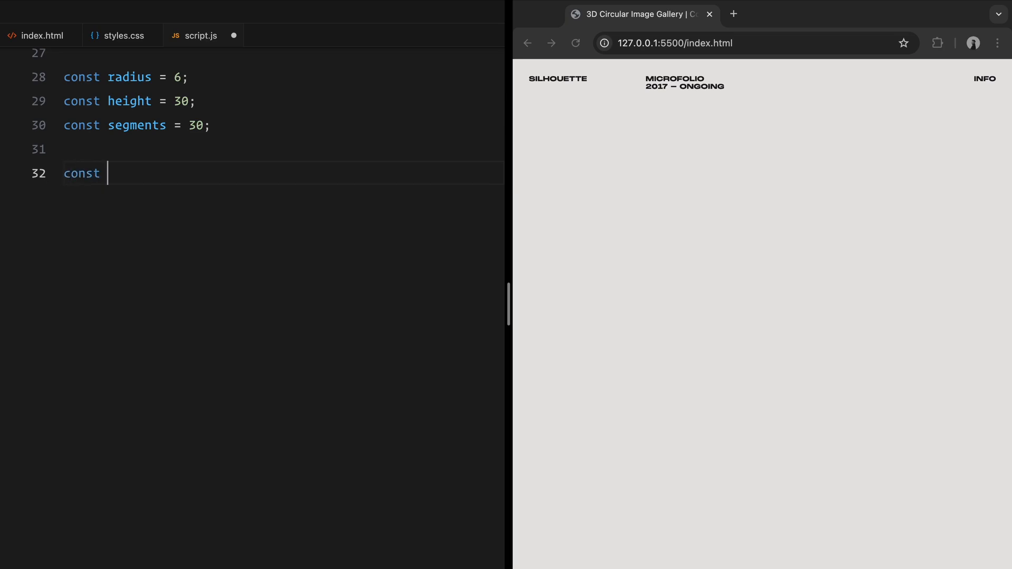
type("cylinderGeometry =")
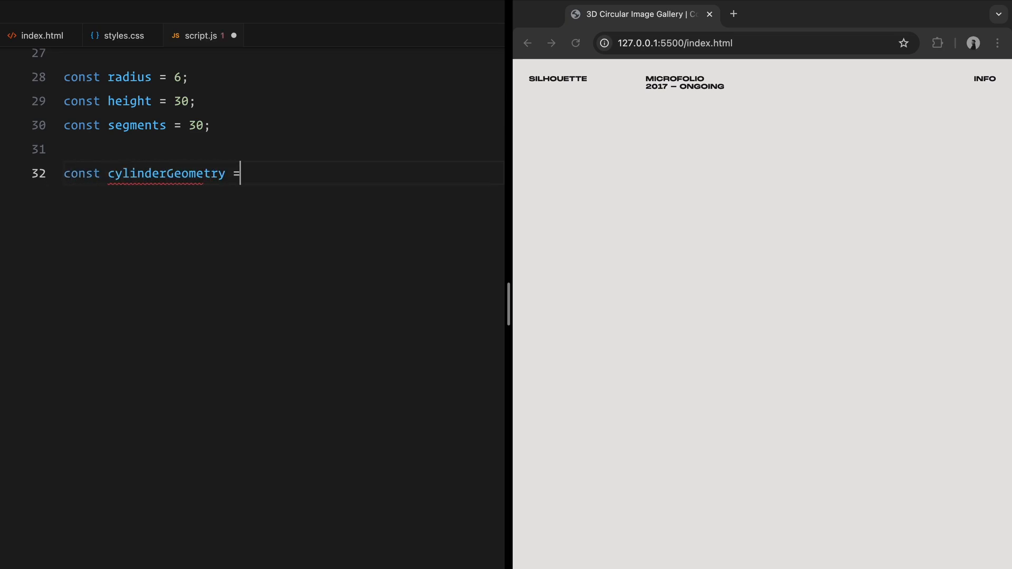
type("new THREE.Cyli")
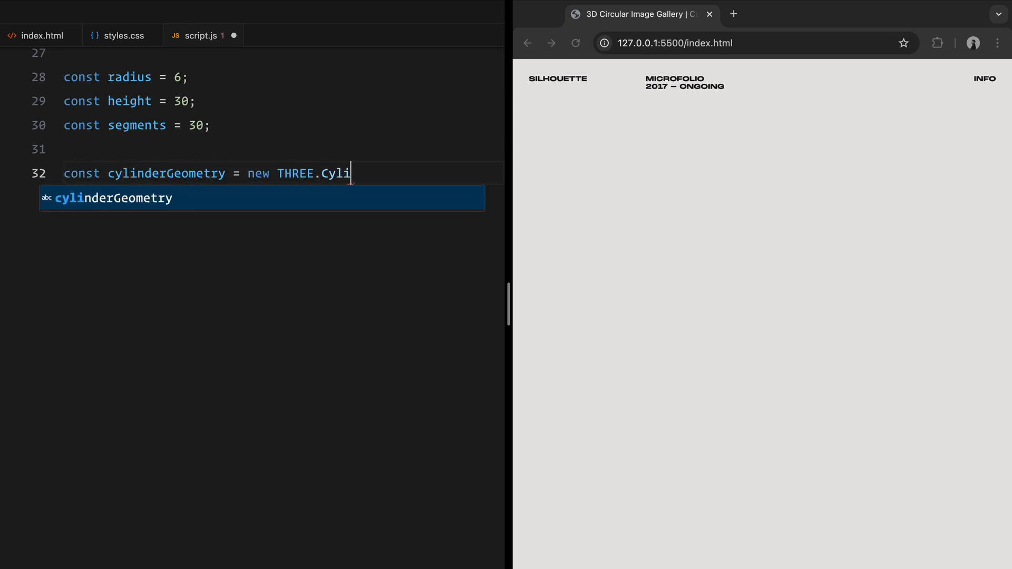
type("derGeometry(")
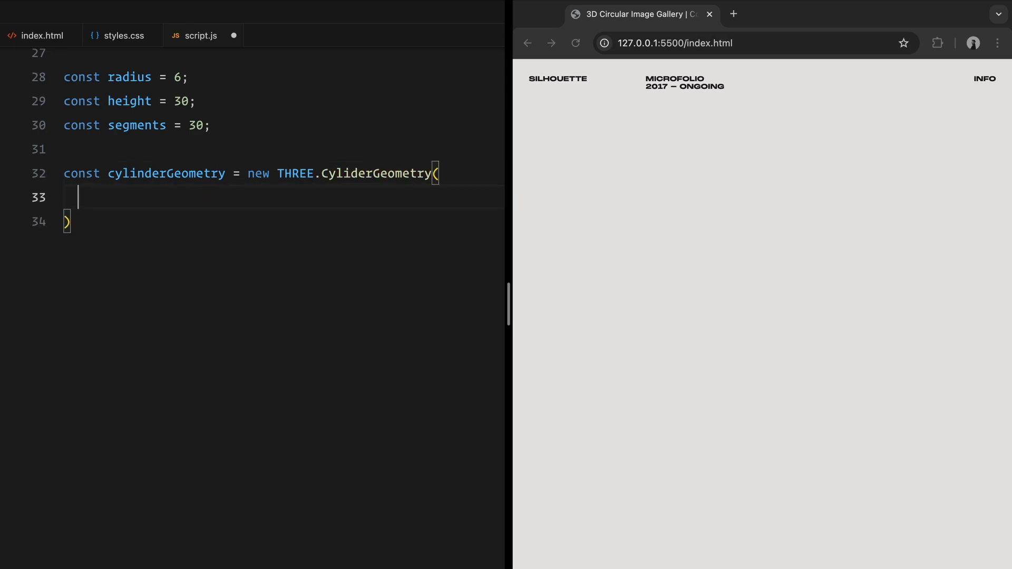
type("radius,")
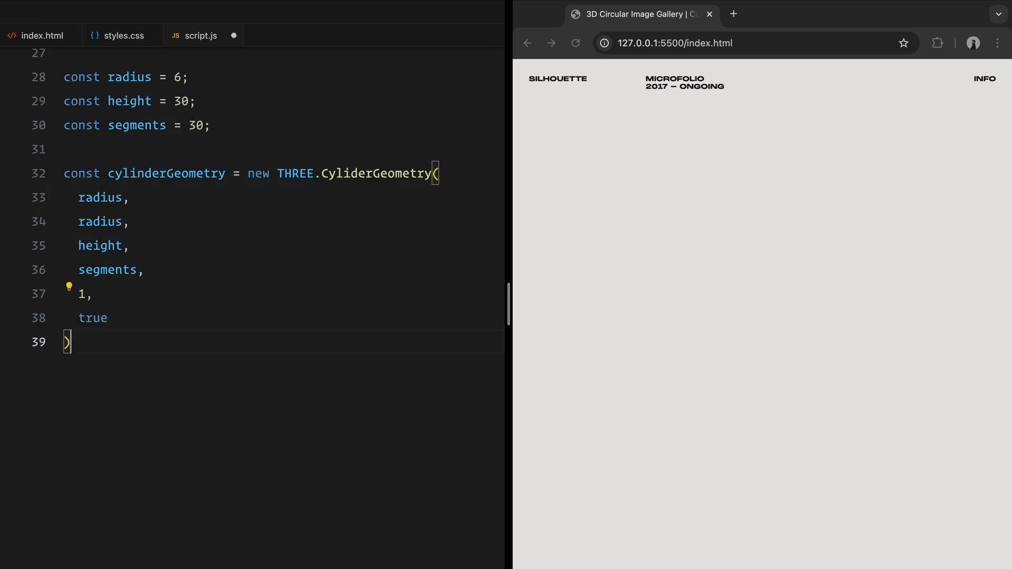
type(";")
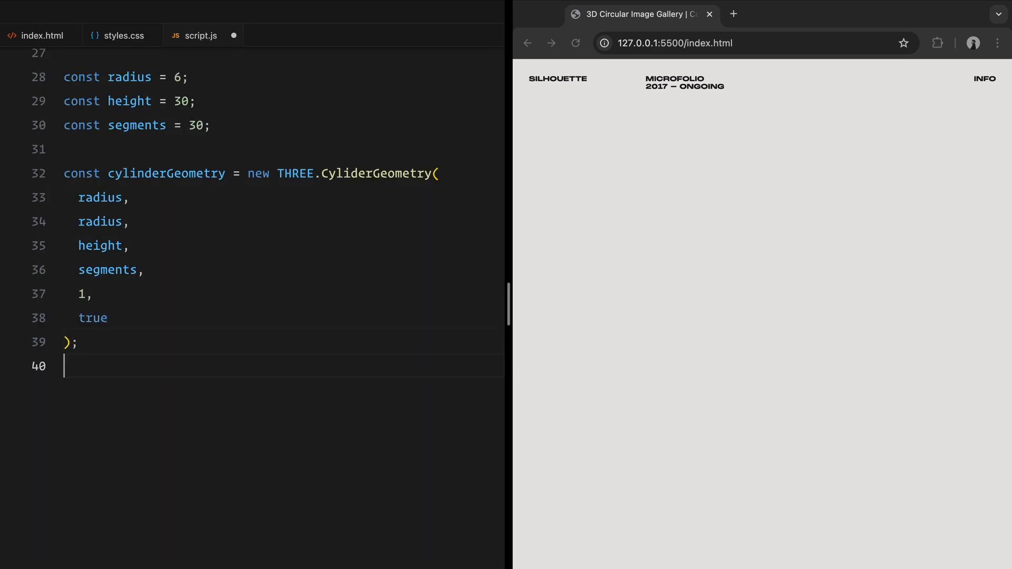
Step: Define cylinderMaterial as a white MeshPhongMaterial that is transparent with opacity 0 and DoubleSide
type("const cylinderMate")
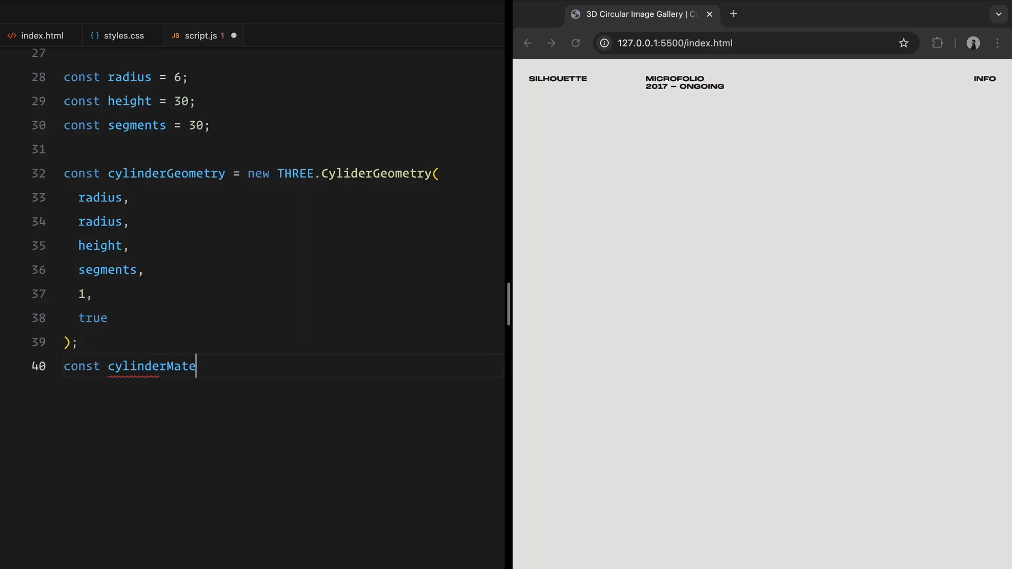
type("rial = new THREE.")
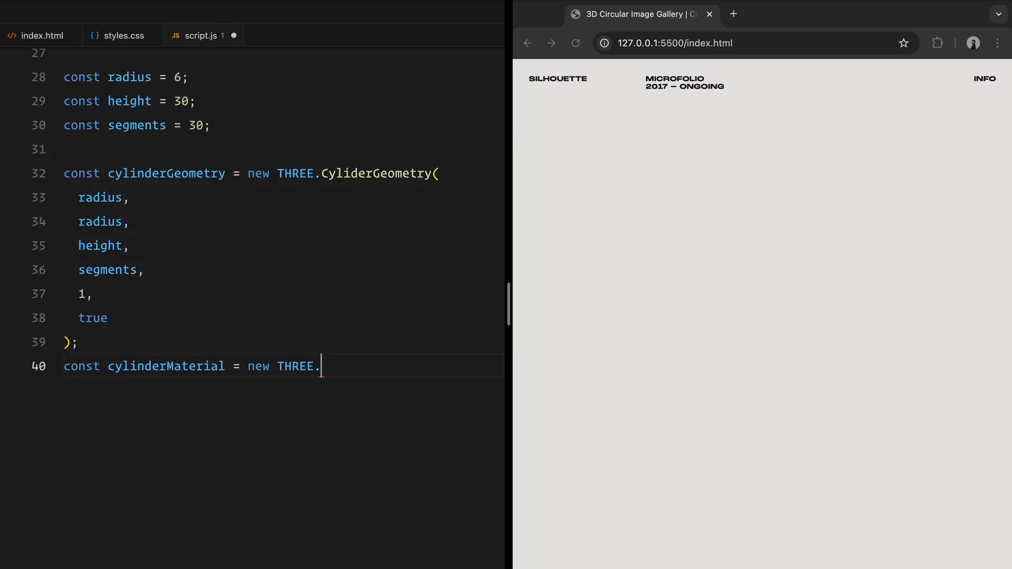
type("MeshPhongMa")
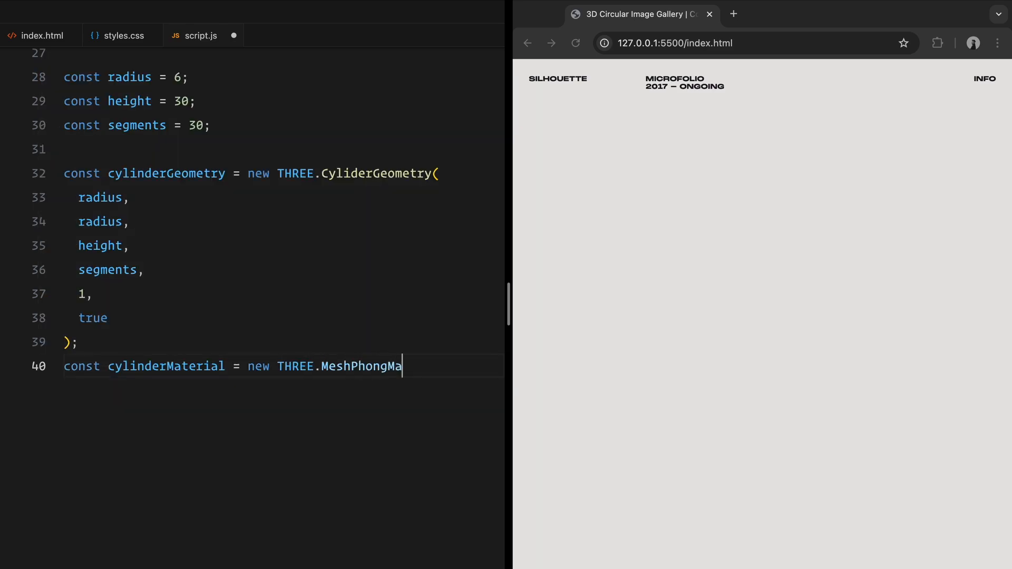
type("terial({")
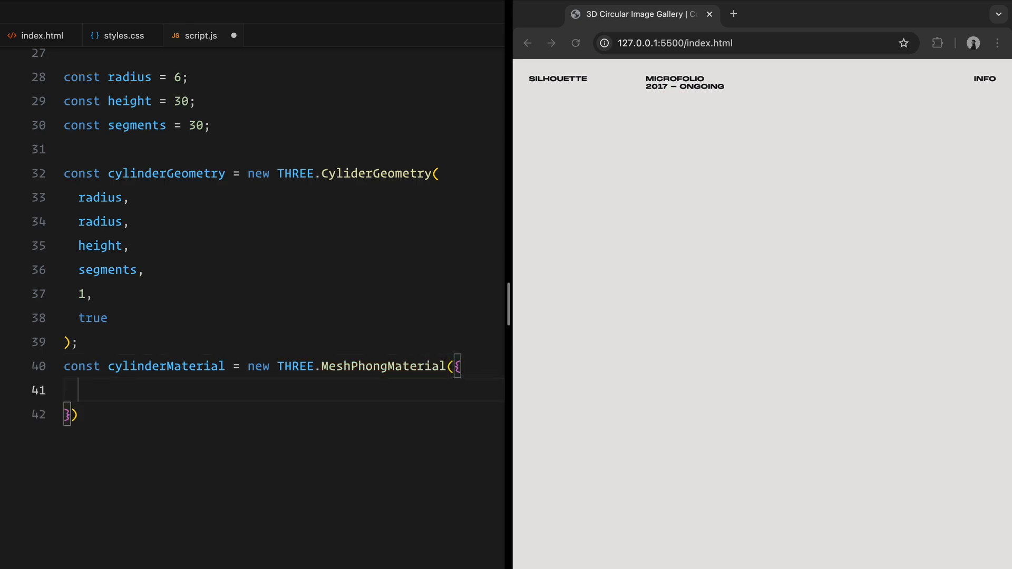
type("color: 0xffffff,")
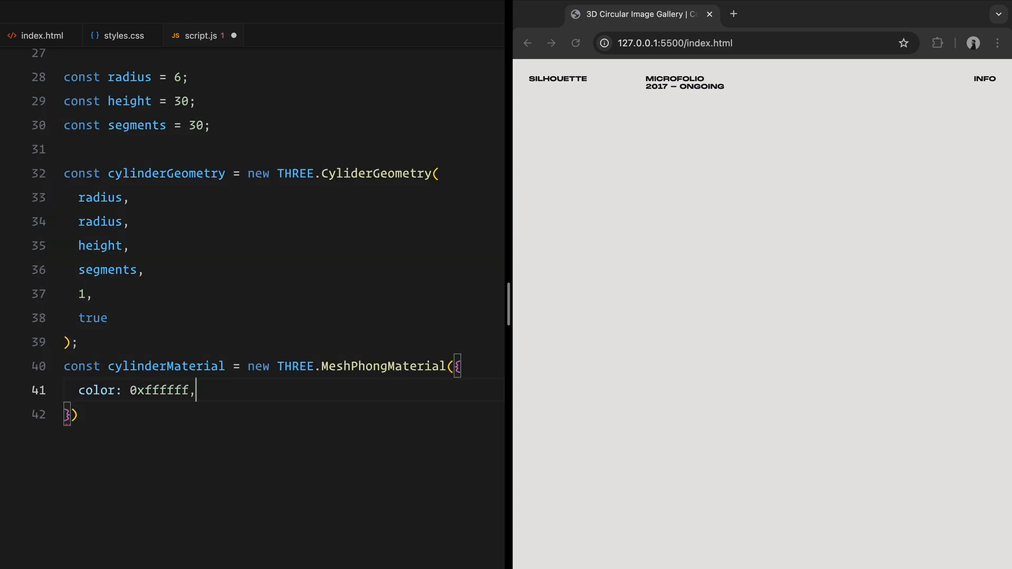
type("transparent")
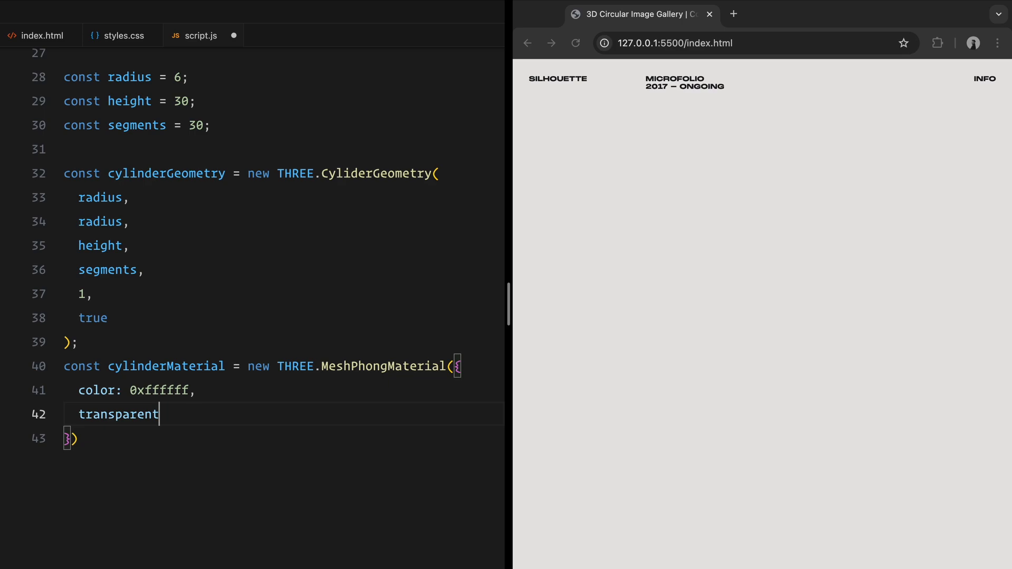
type(": true,")
left_click(283, 438)
type(";")
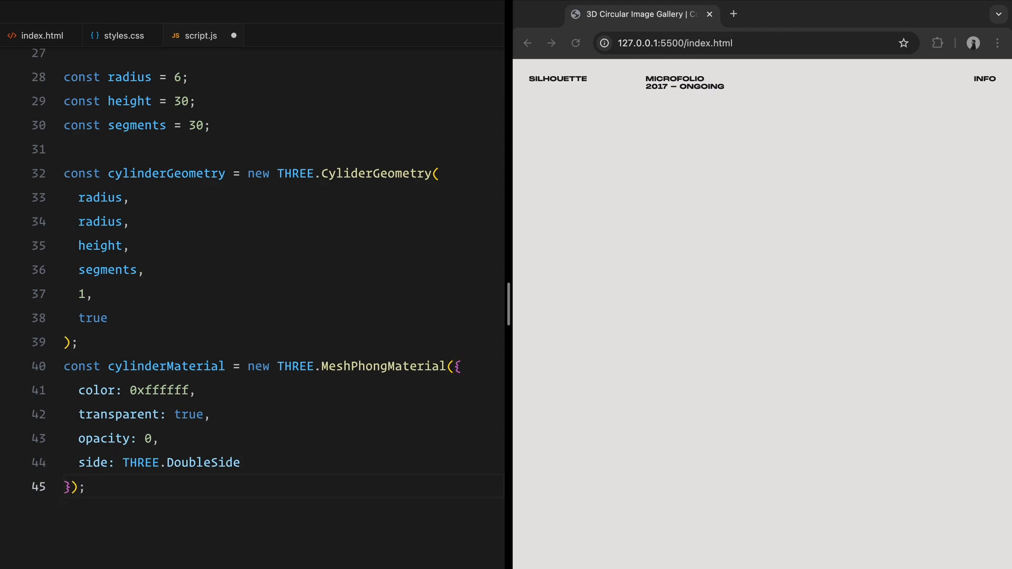
Step: Build the cylinder mesh from the geometry and material and add it to galleryGroup
key("Enter")
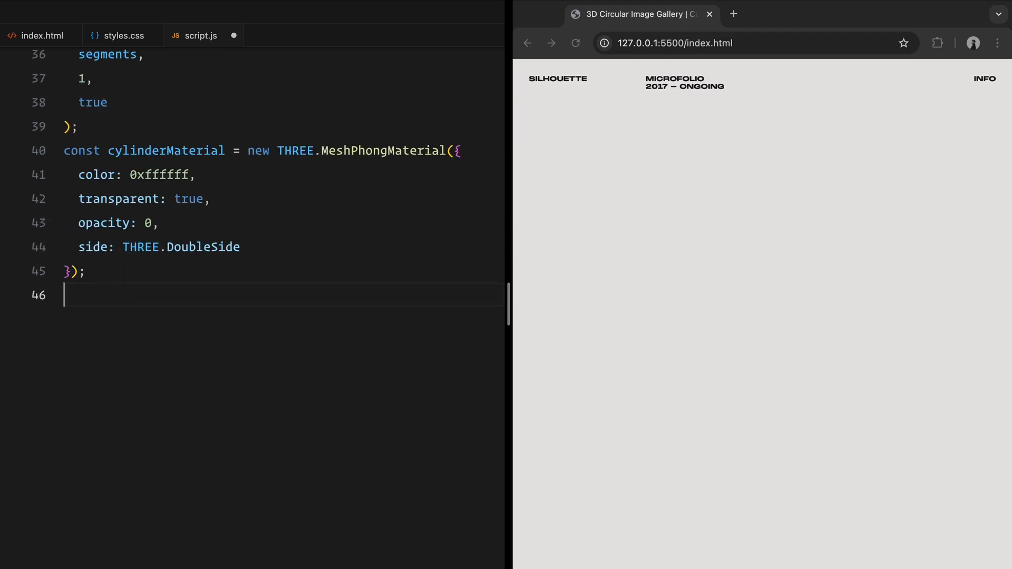
type("const cylinder = n")
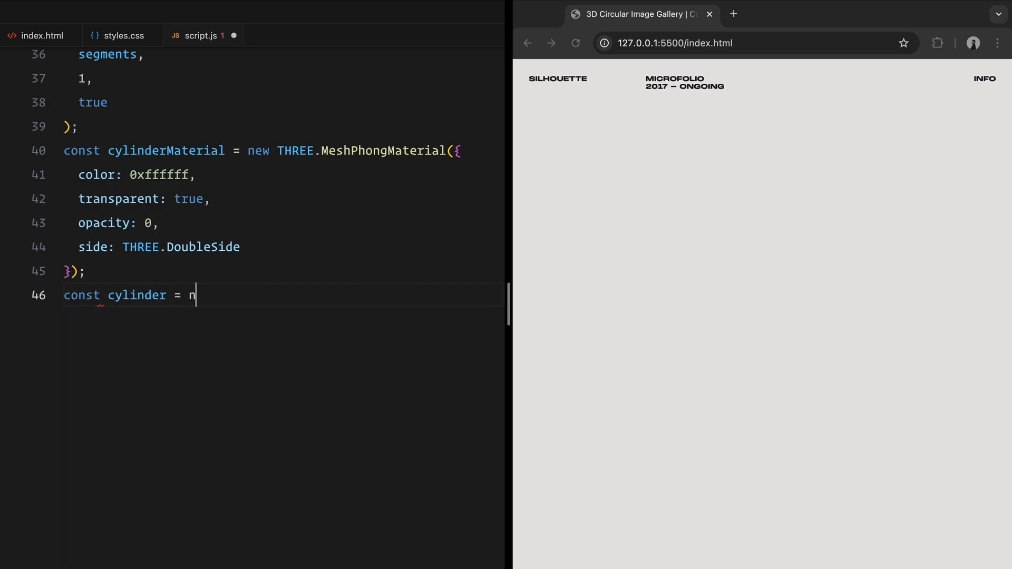
type("ew THREE.")
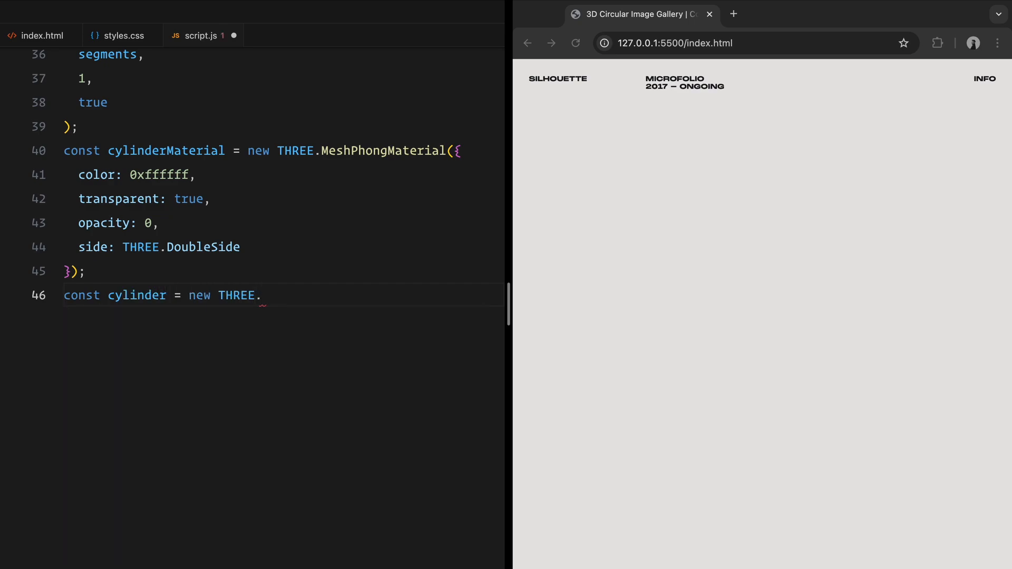
type("Mesh(cylinderGeometry, cylinderMaterial);")
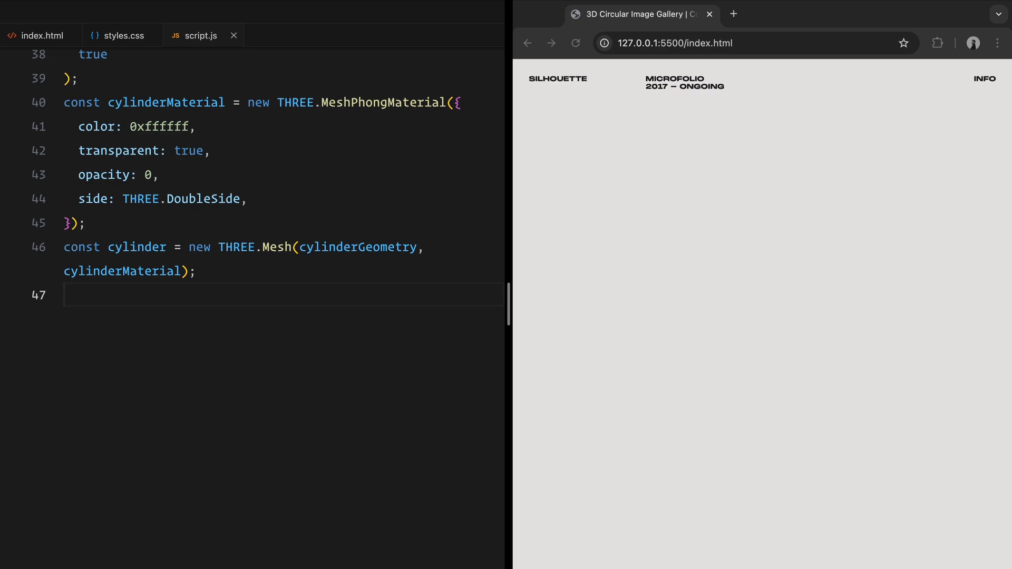
type("galleryGroup.add(cylinder);")
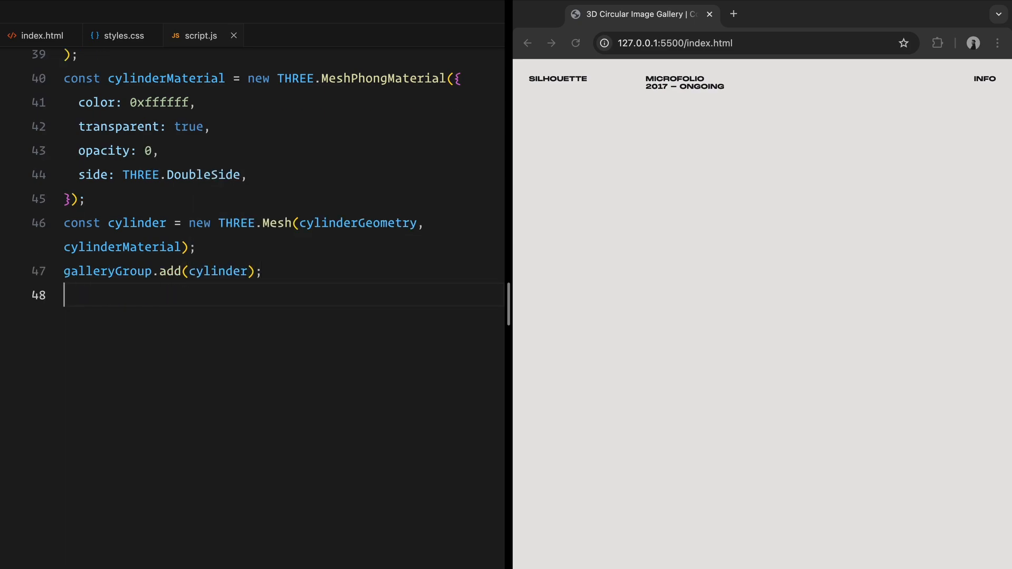
Step: Create textureLoader as a new THREE.TextureLoader
key("Enter")
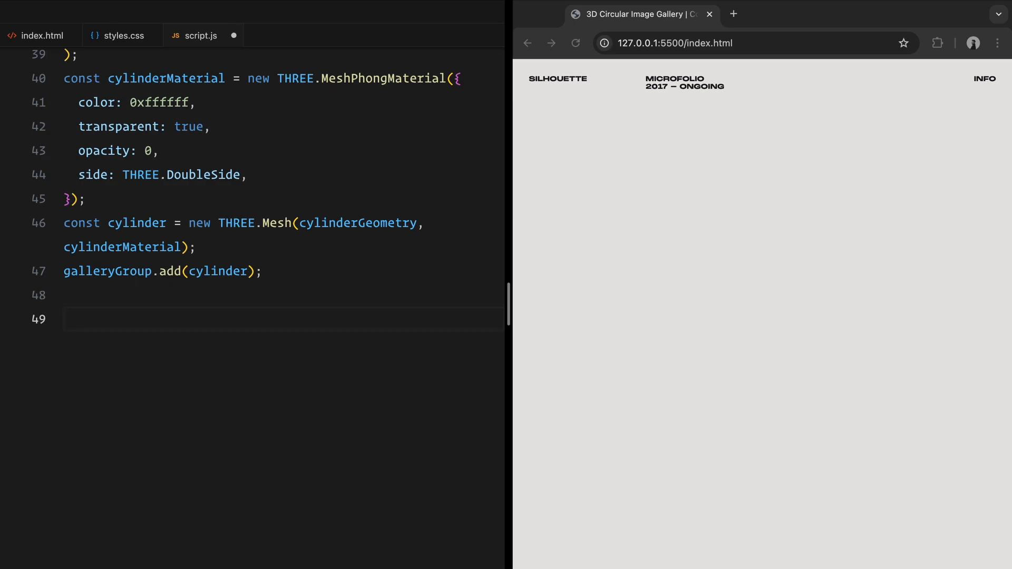
type("const textureLoader =")
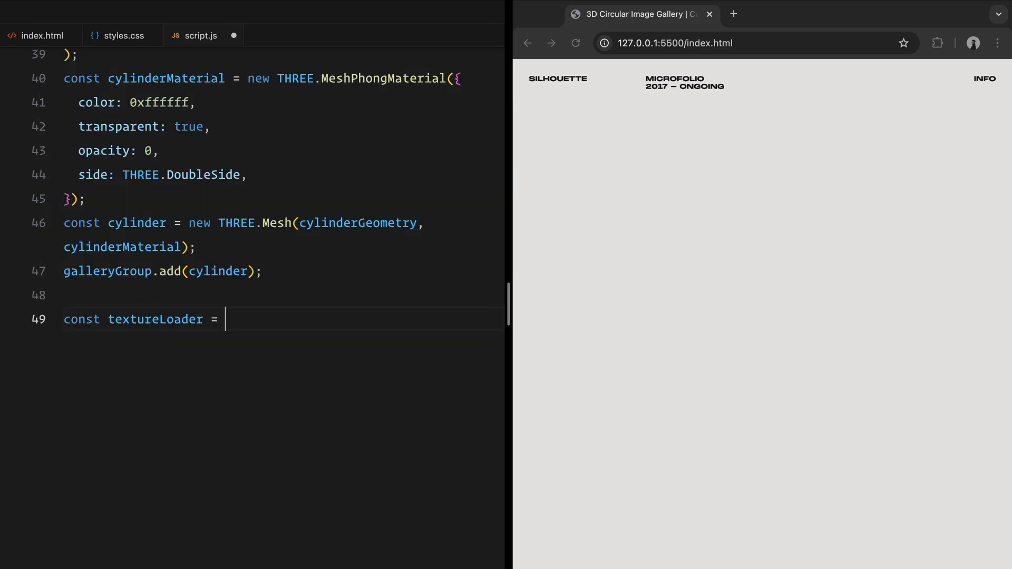
type("new THREE.Texture")
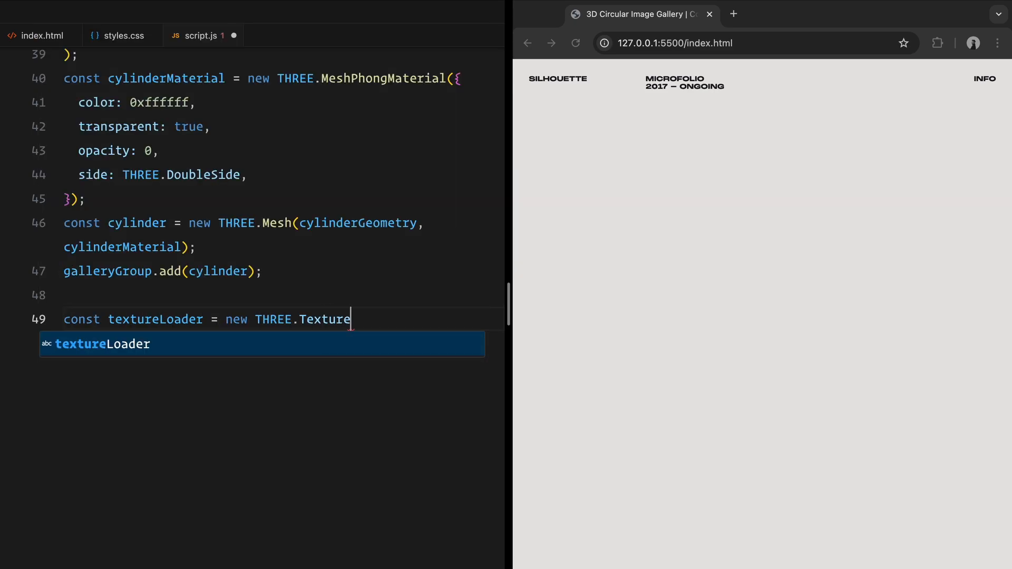
type("Loader();")
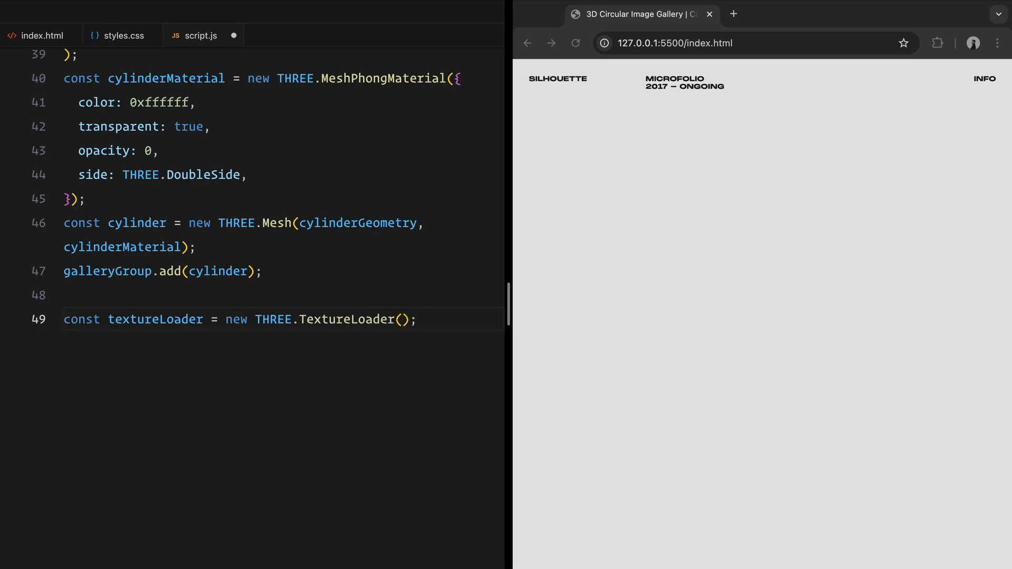
Step: Write getRandomImage returning Math.floor(Math.random() * 50) + 1
type("function getRan")
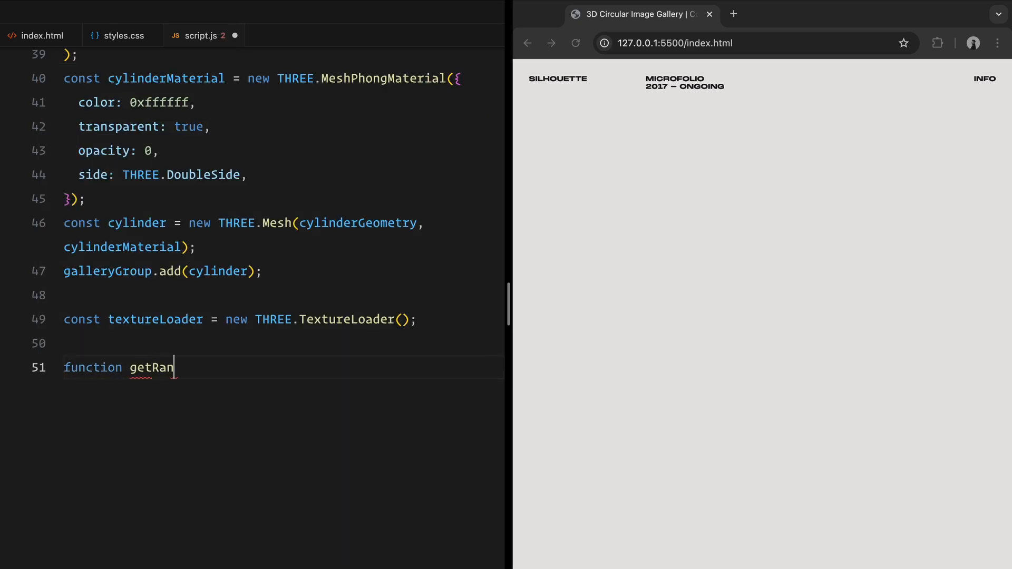
type("domImage() {")
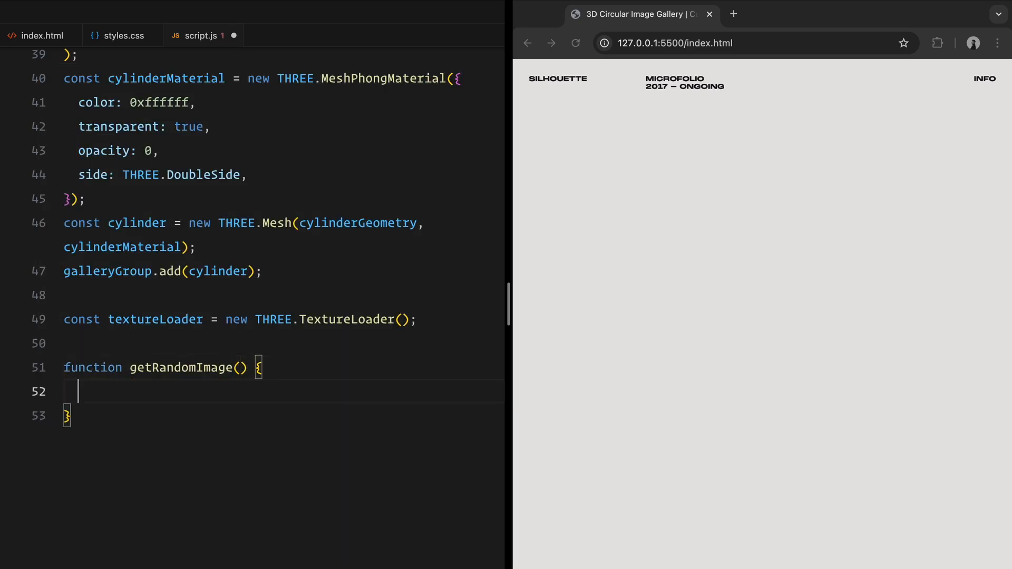
type("return Math.floor(Math.random")
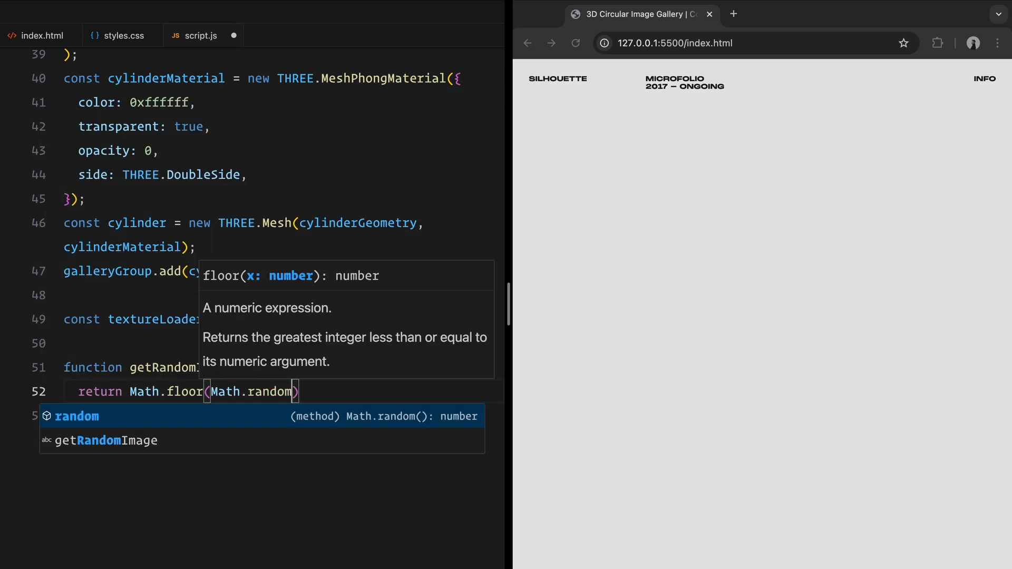
type("() * 50)")
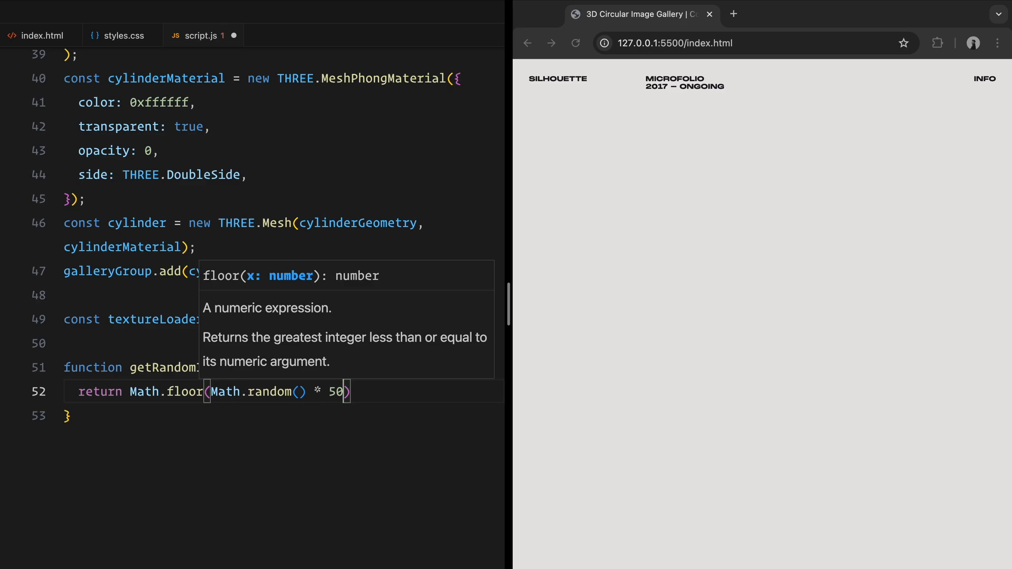
type("+ 1;")
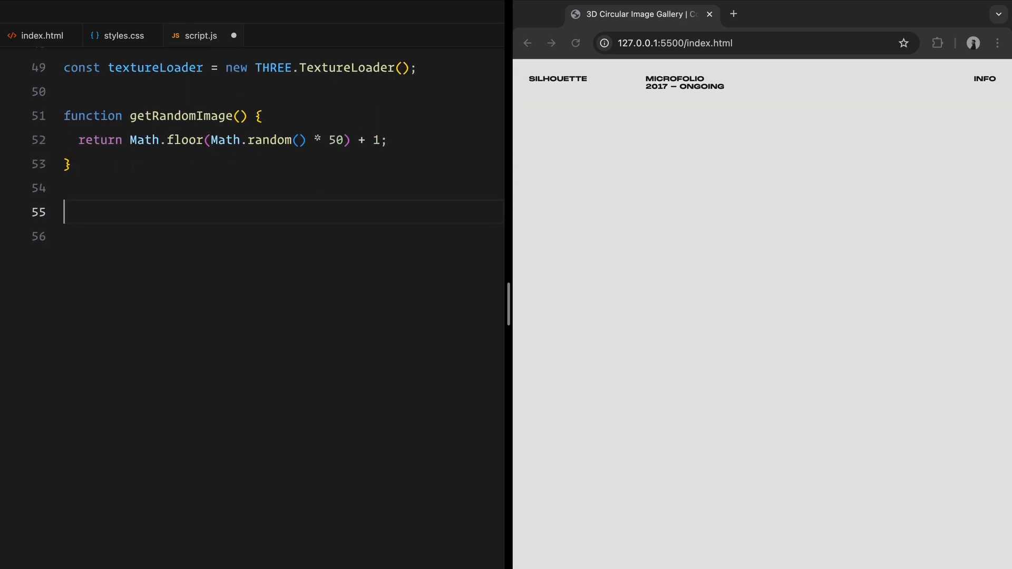
Step: Write loadImageTexture(imageNumber) returning a Promise that loads assets/img${imageNumber}.jpg
type("function loadImageTex")
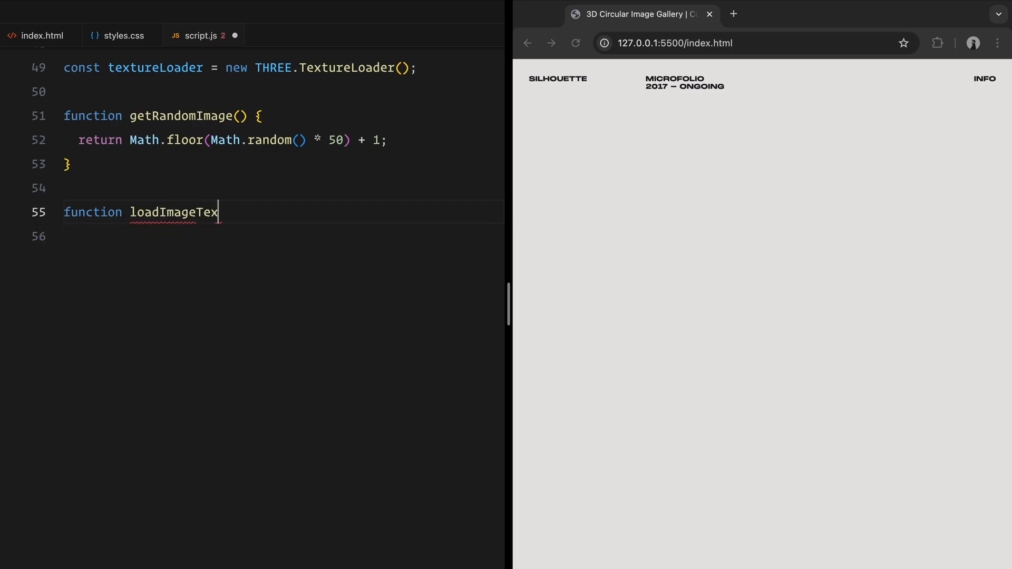
type("ture(imageNumber) {")
left_click(282, 237)
type("retur")
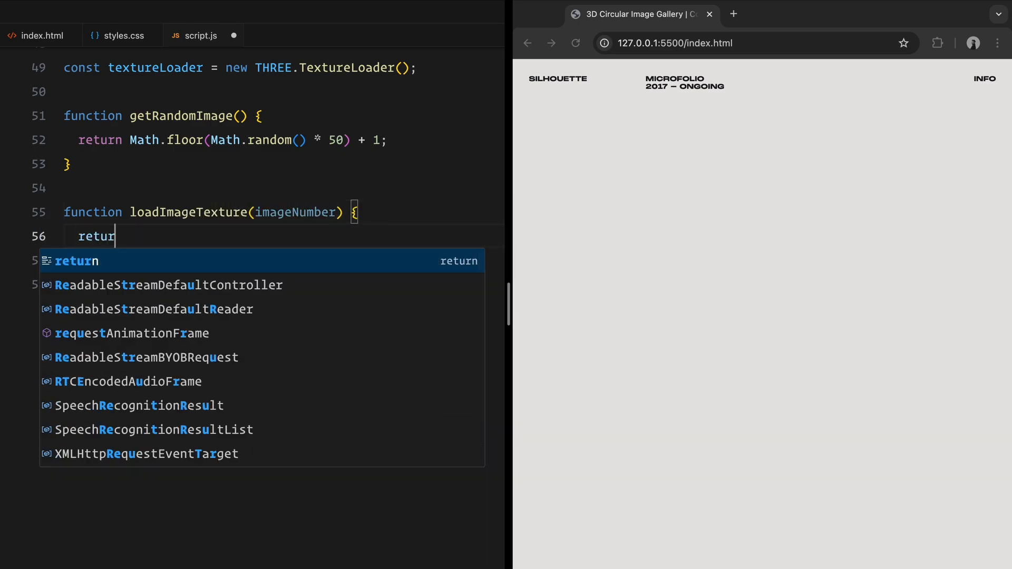
type("n new Promise(resolve) => {")
type("c")
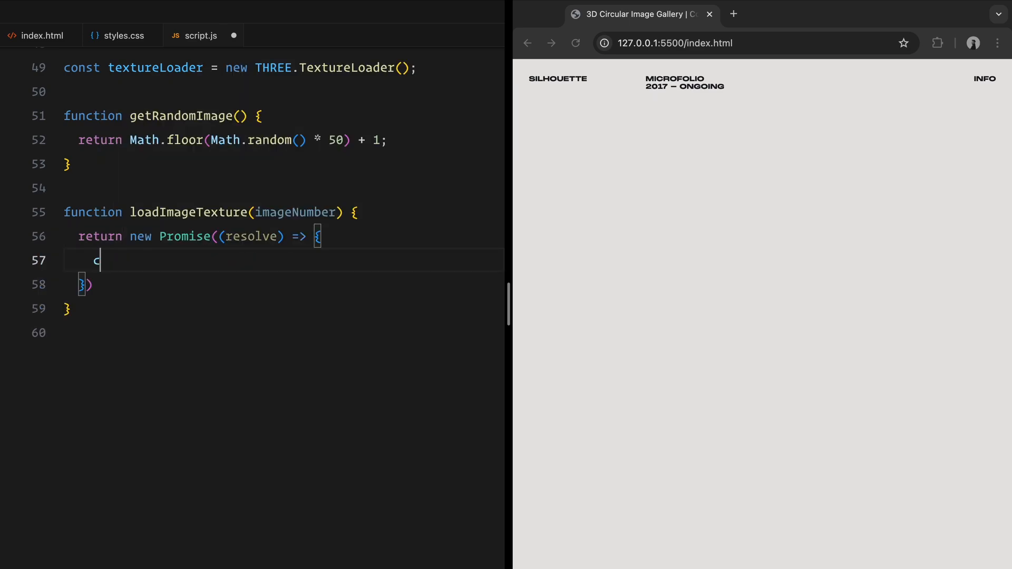
type("onst texture = tex")
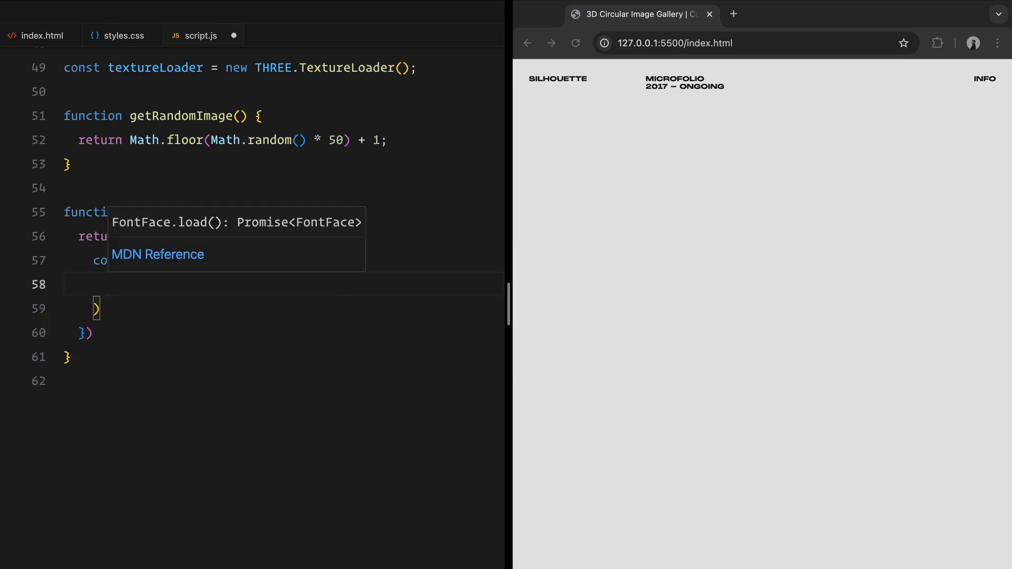
type("`assets/")
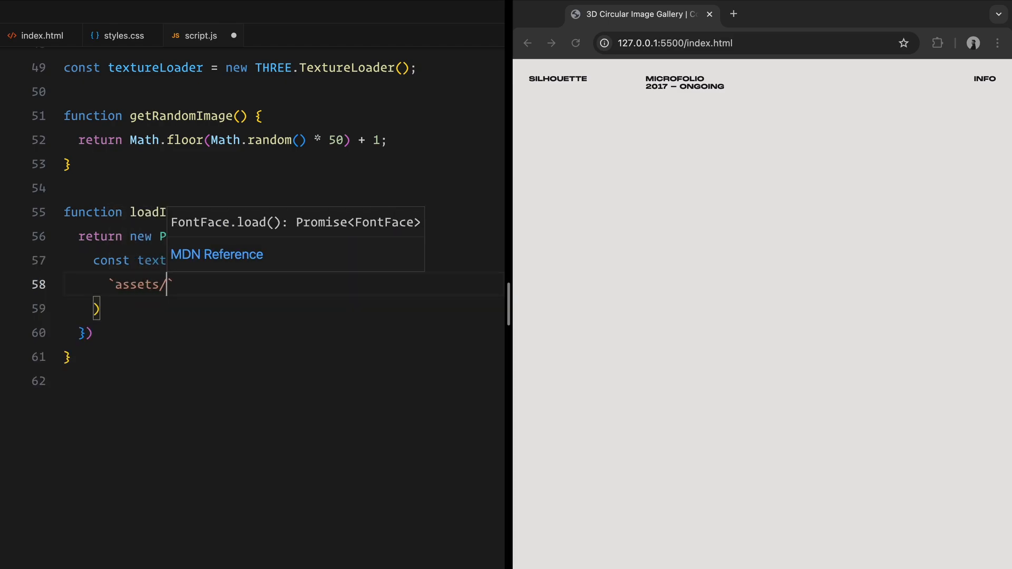
type("img${imageNumber}.jpg")
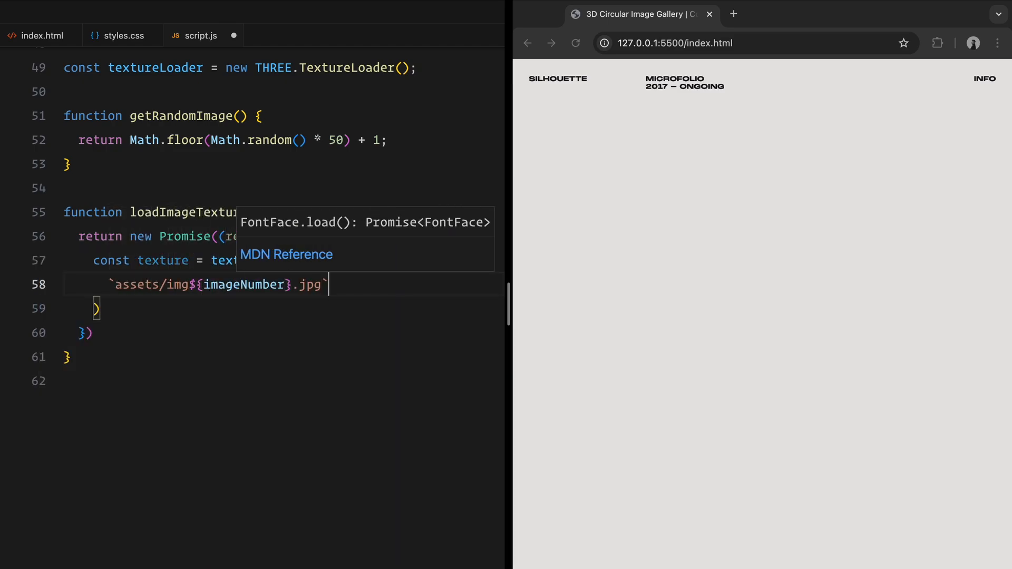
key("Enter")
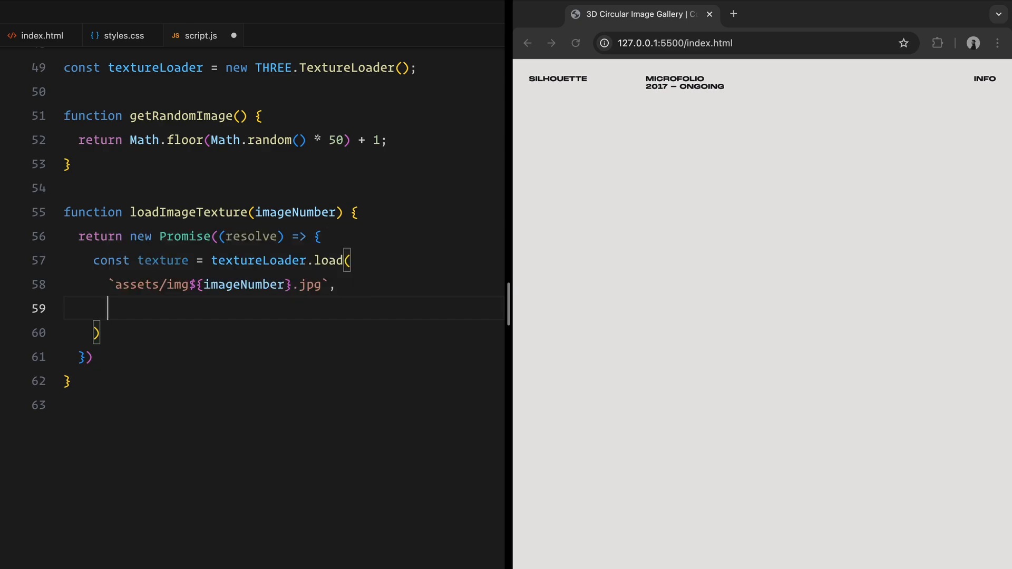
type("(loadedTexture) => {")
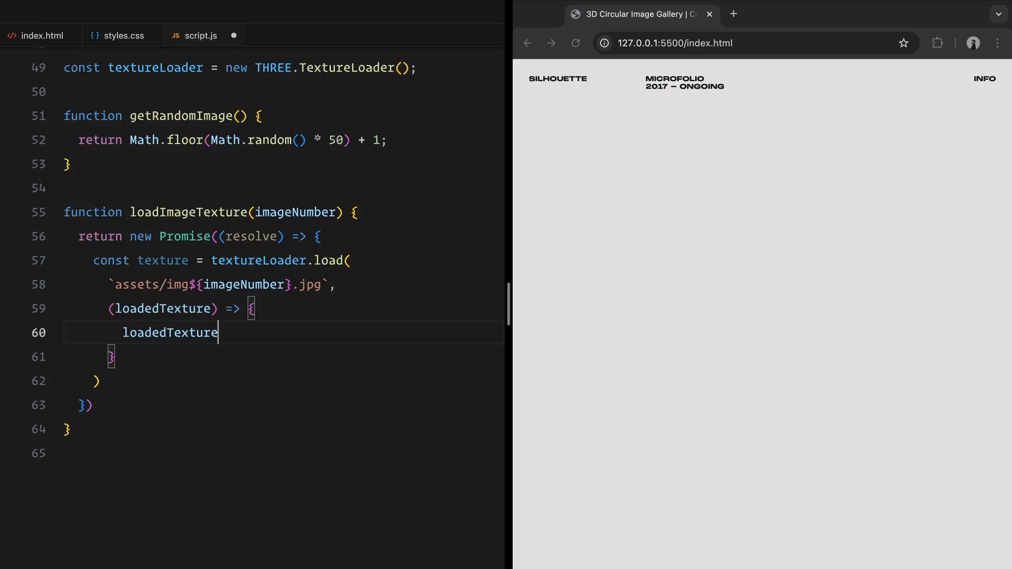
Step: Enable mipmaps, LinearMipmapLinear/linear filters and max anisotropy, then resolve the loaded texture
type(".generateMipmaps = true;")
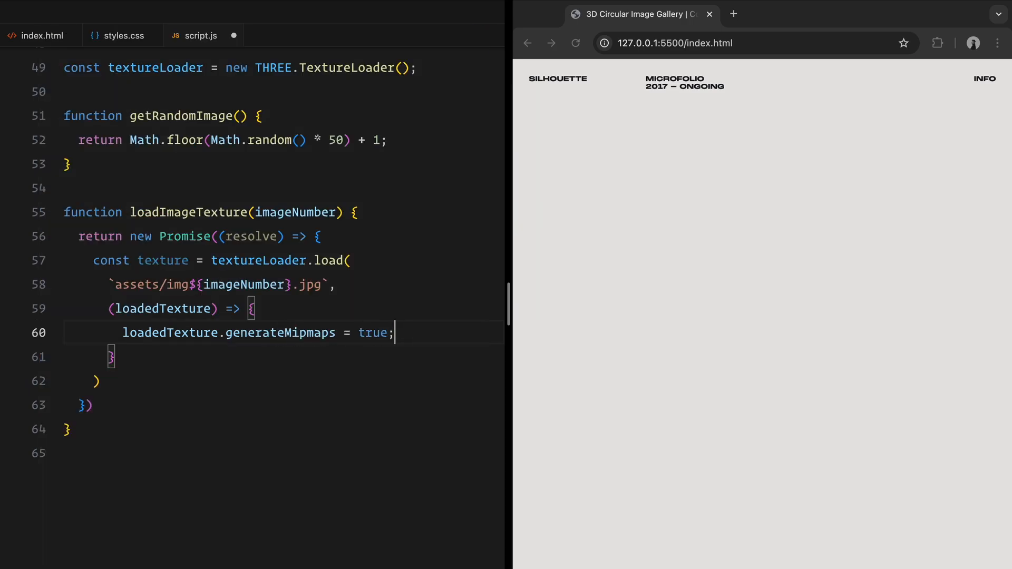
type("loadedTexture.minFilter = THREE")
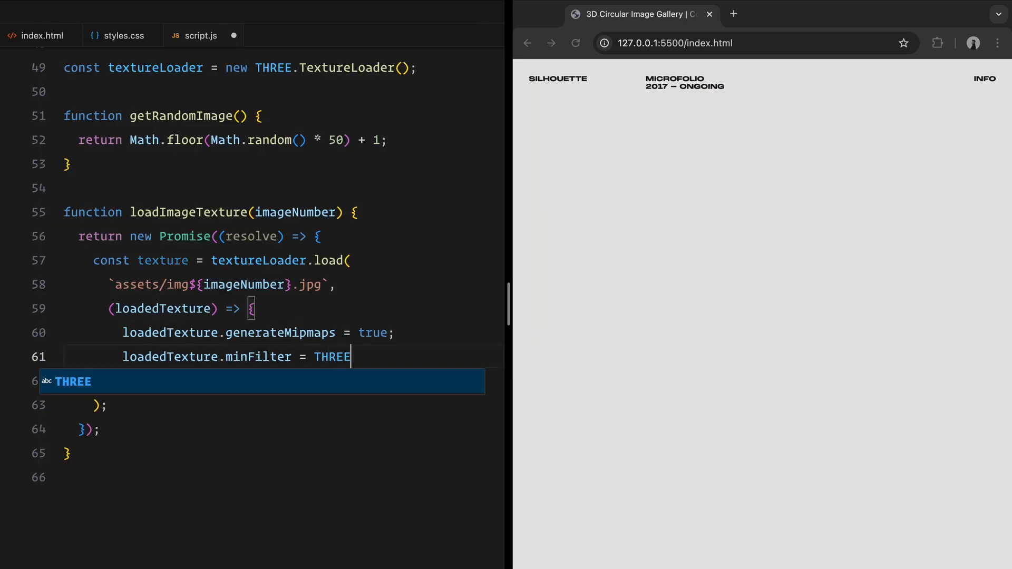
type(".LinearMipmapLinearFilter;")
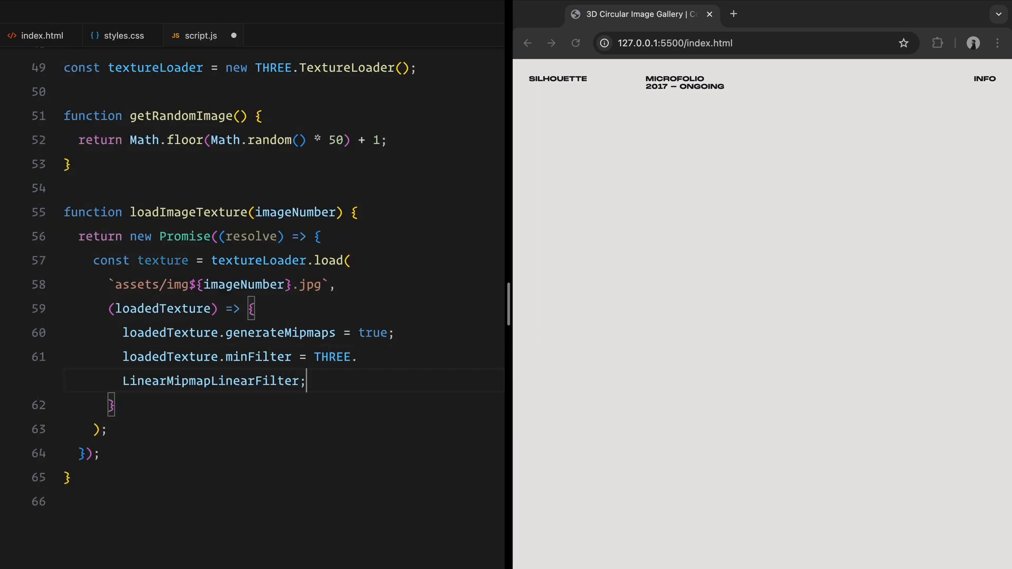
type("loadedTexture.magFilter = THREE.LinearFilter;")
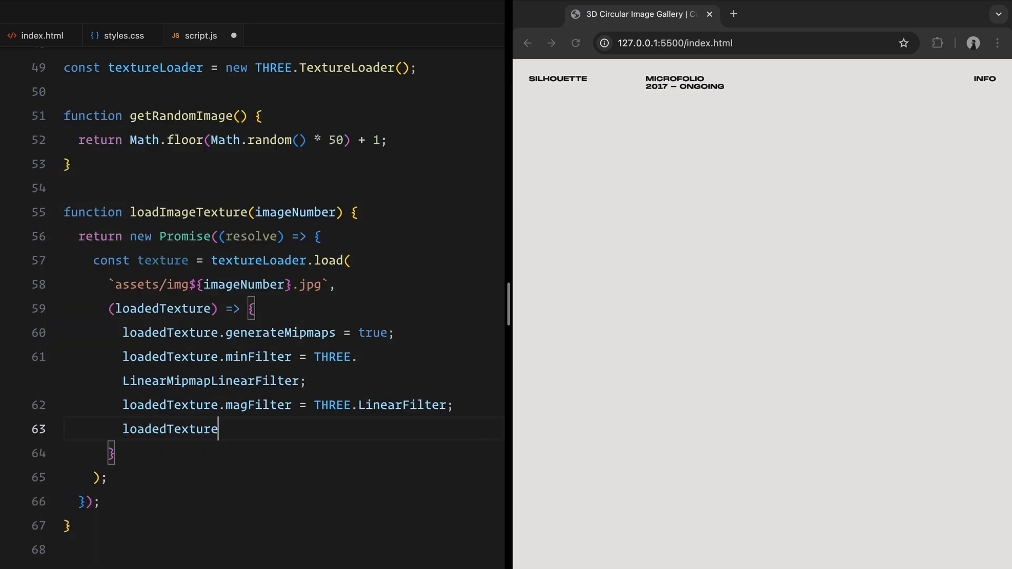
type(".anisotropy = renderer.capabilites.getMaxAnisotropy();")
type("resolve")
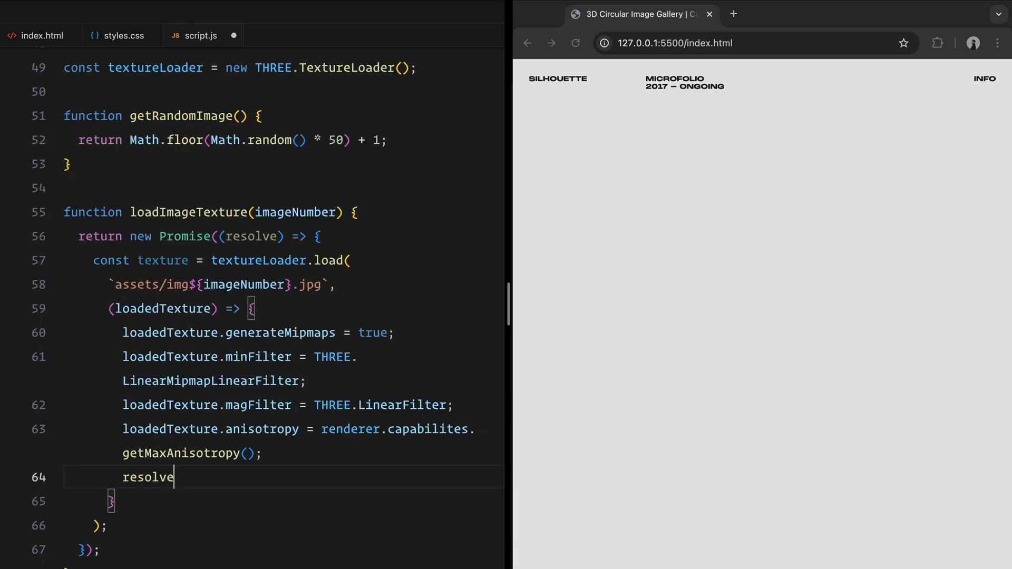
type("(loadedTexture);")
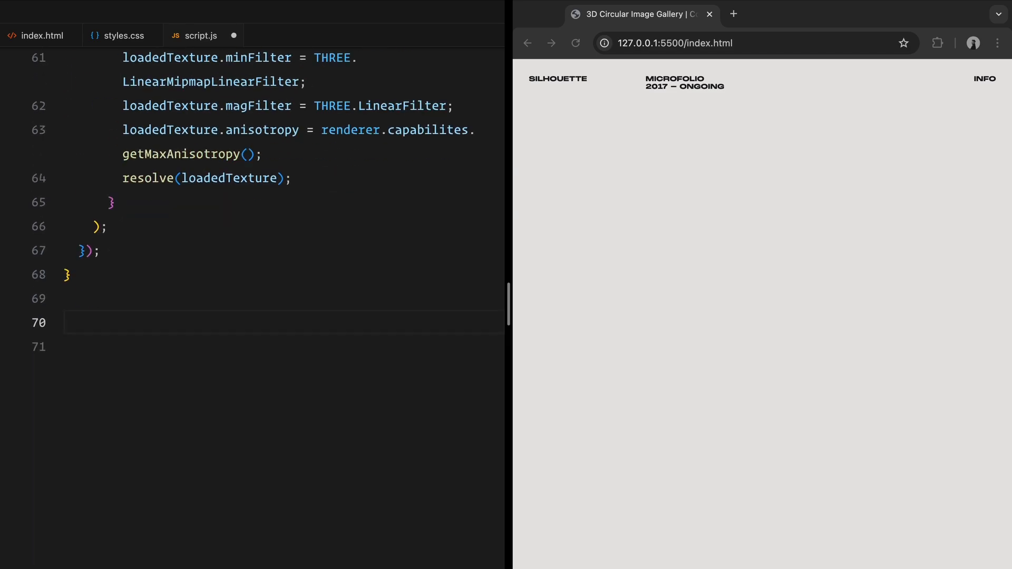
type("function createCurvedPlane")
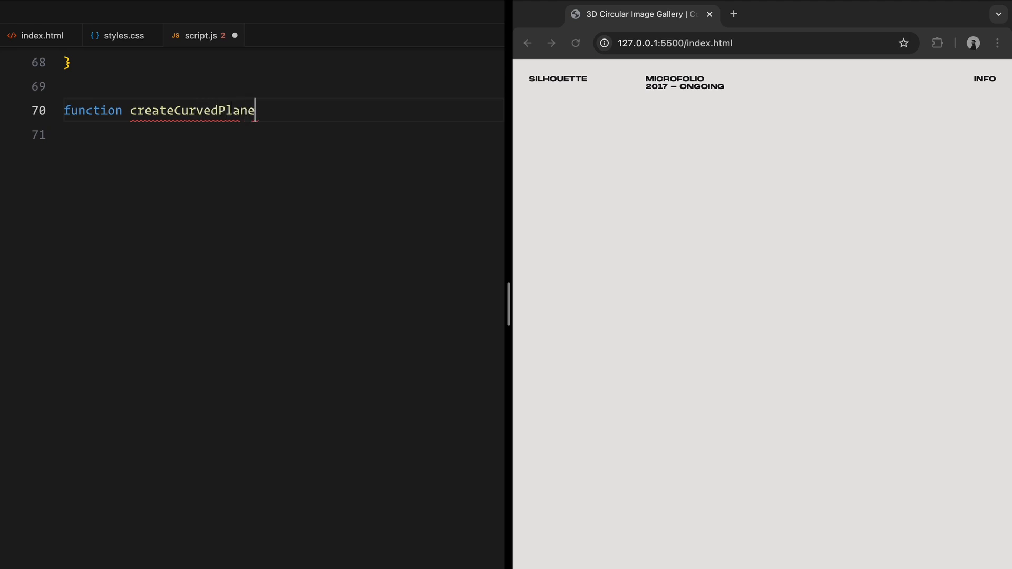
Step: Start createCurvedPlane(width, height, radius, segments) with a BufferGeometry and vertices, indices, uvs arrays
type("(width, height, r")
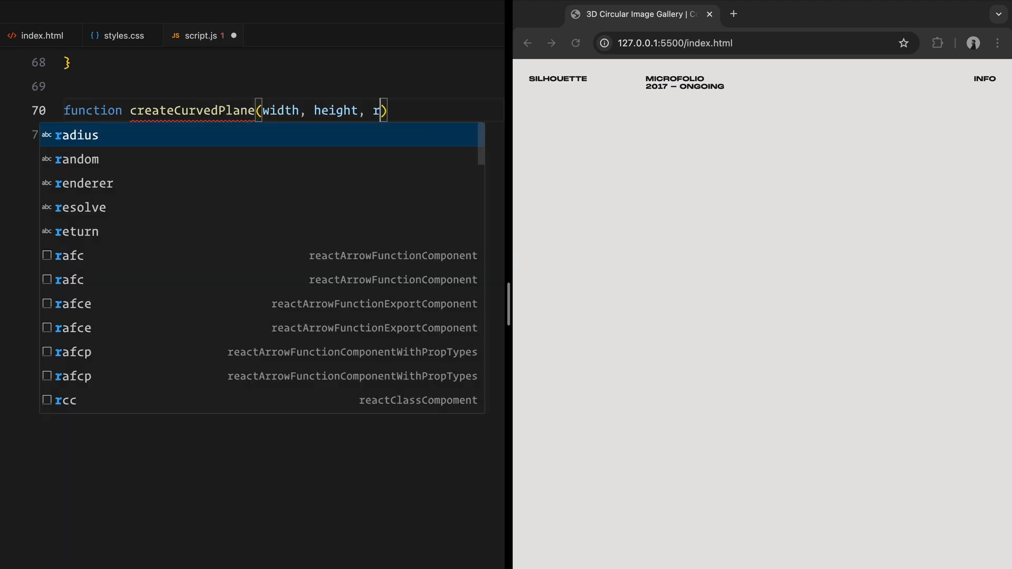
type("adius, segments")
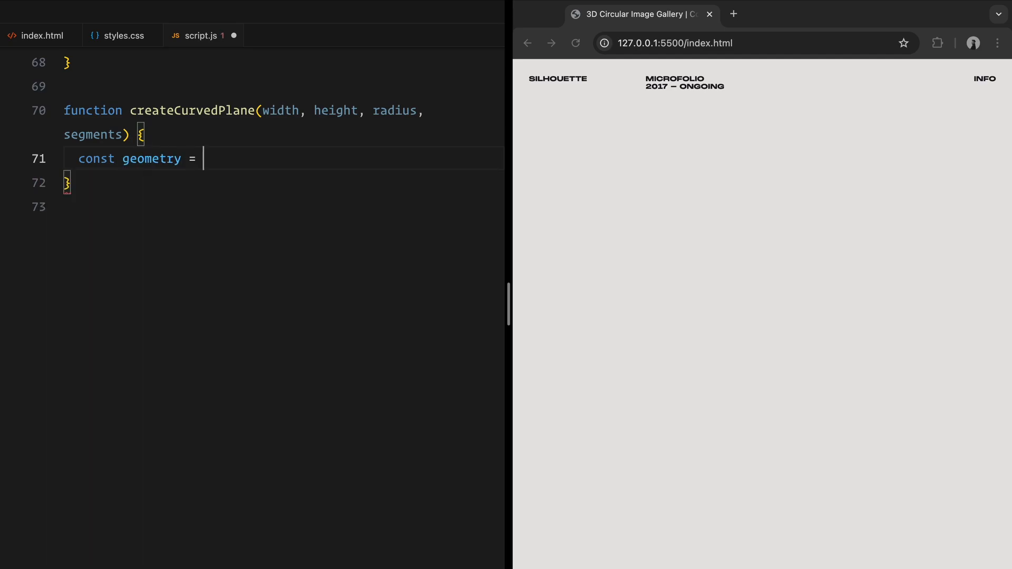
type("new THREE.BufferGeometry();")
type("const v")
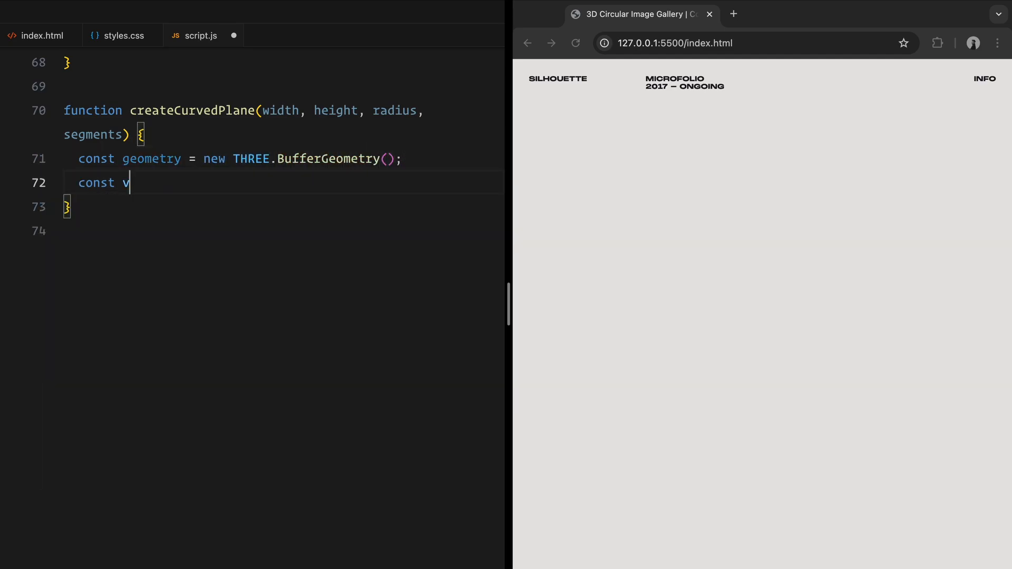
type("ertices = [];")
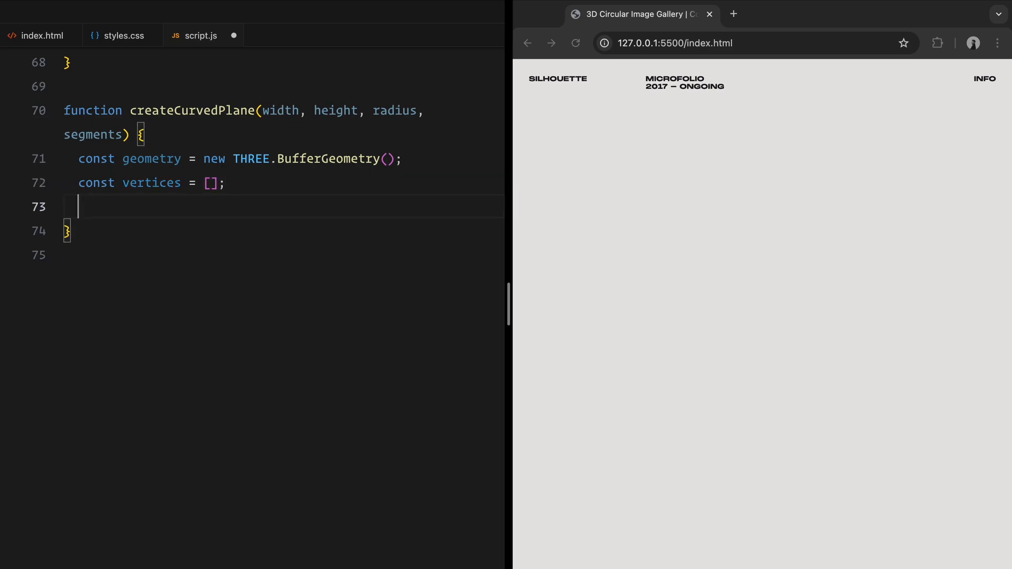
type("const indices = [];")
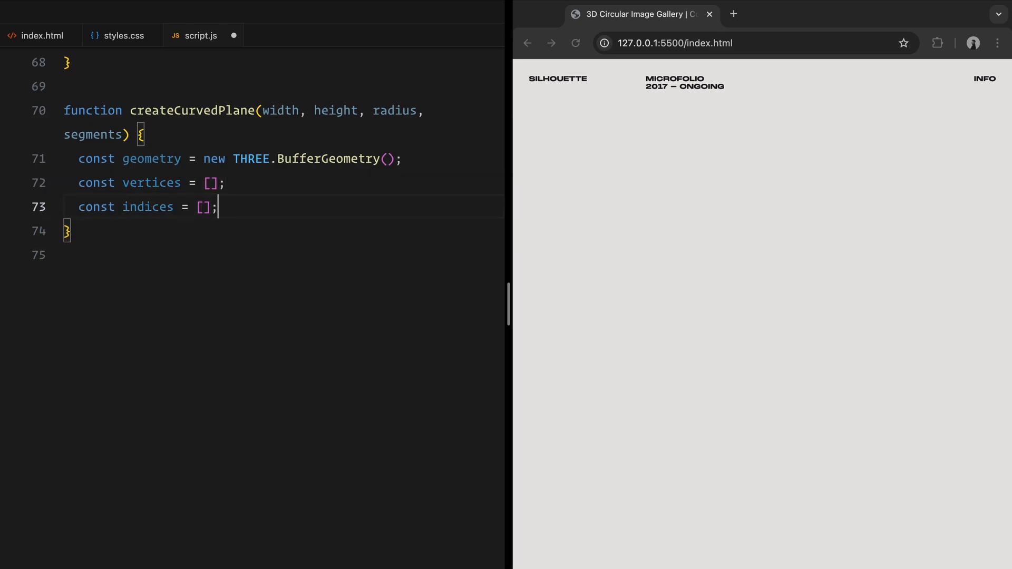
type("const uvs = [];")
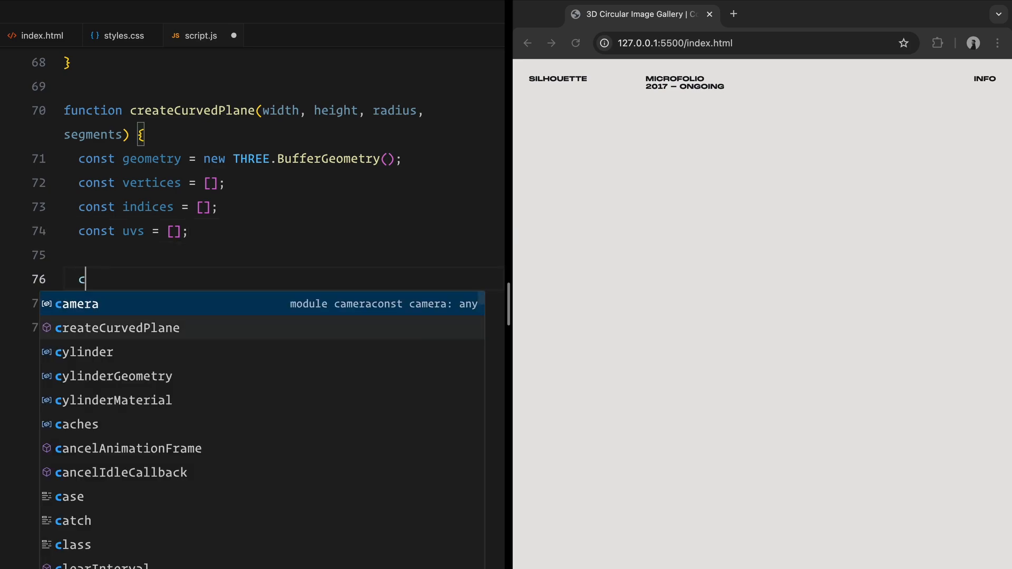
Step: Compute segmentsX as segments * 4, segmentsY as Math.floor(height * 12) and the width/radius angle
type("onst segmentsX = segments")
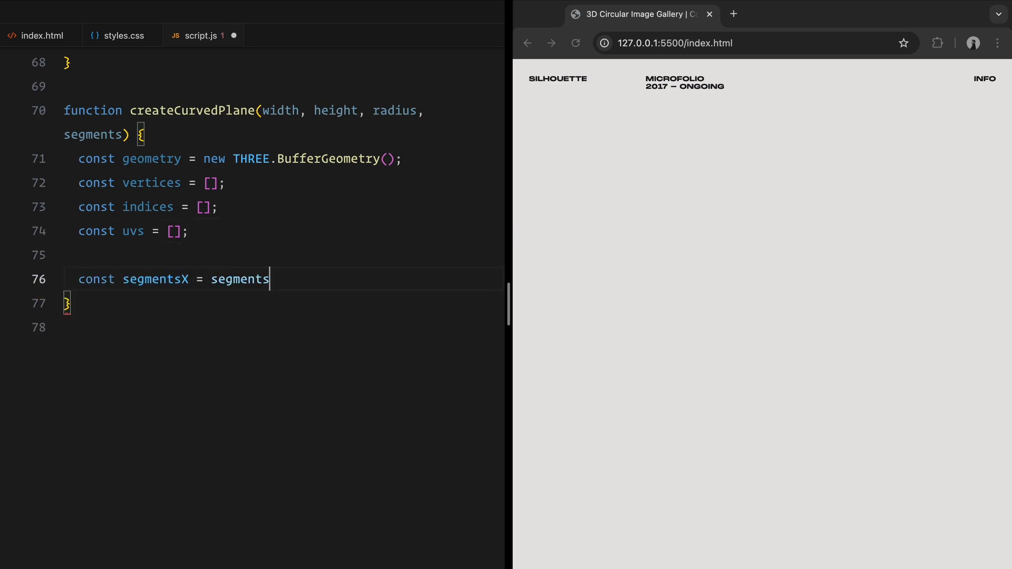
type("* 4;")
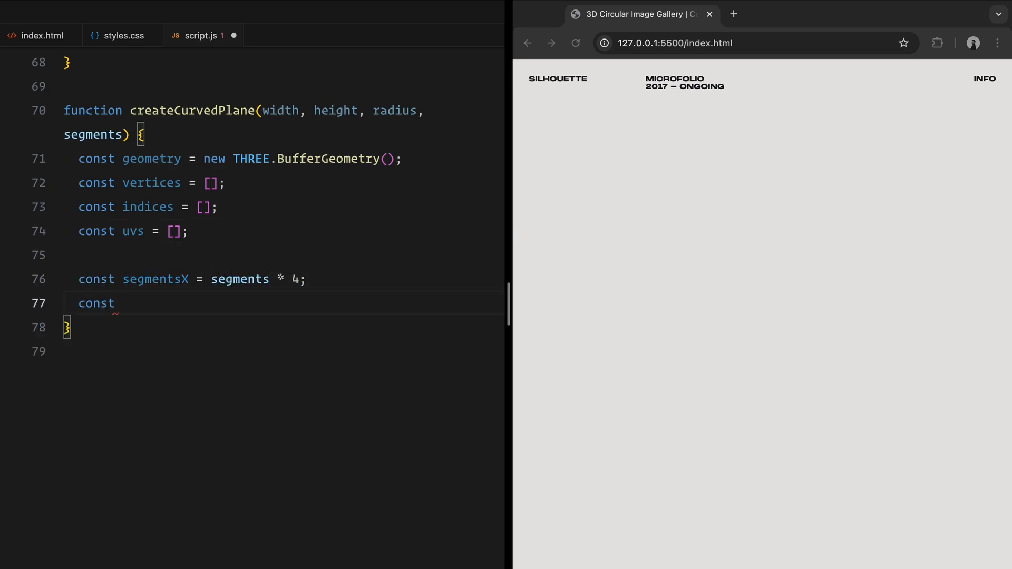
type("segmentsY = Math")
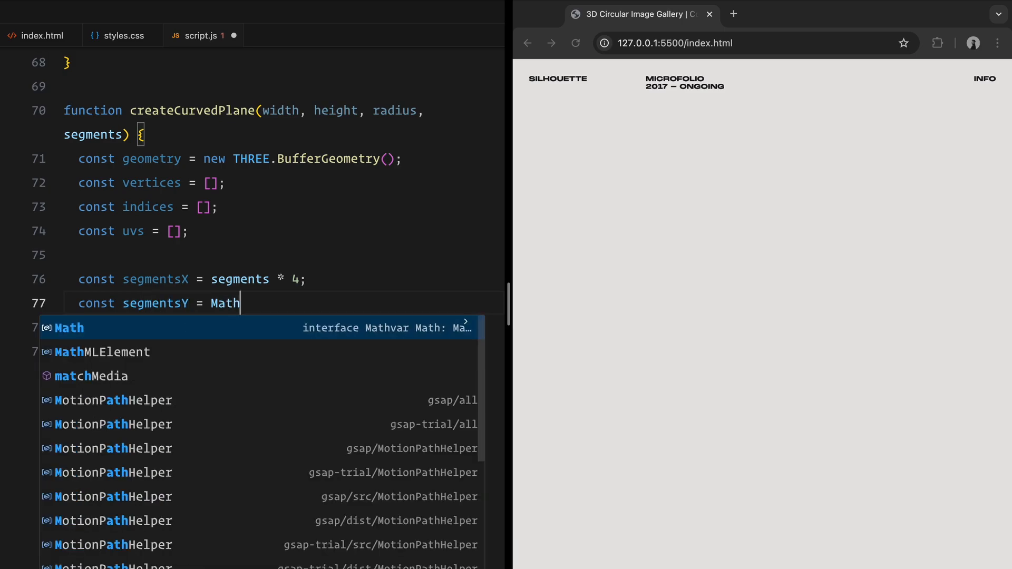
type(".floor(height * 12);")
type("const theta =")
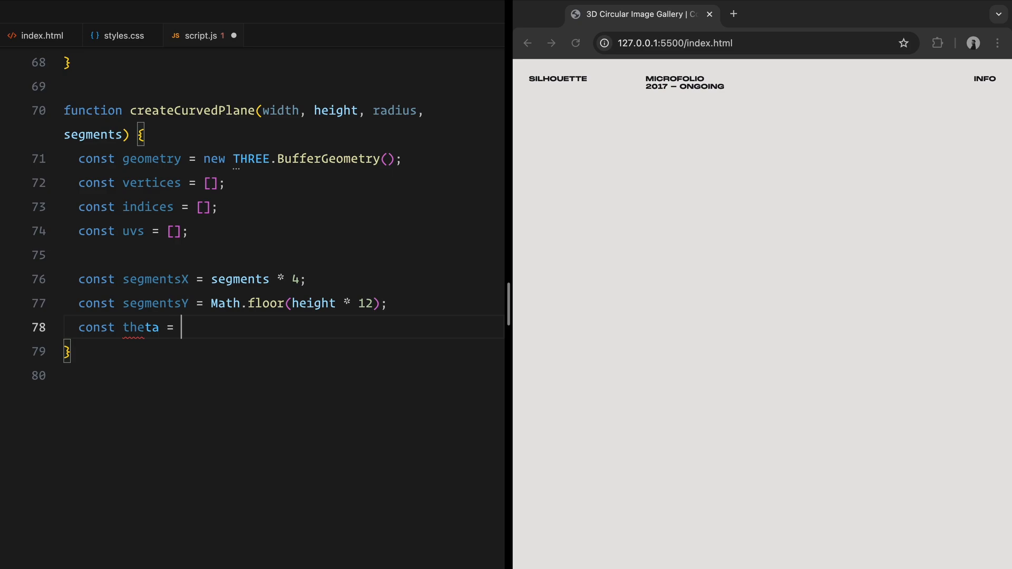
type("width / radius;")
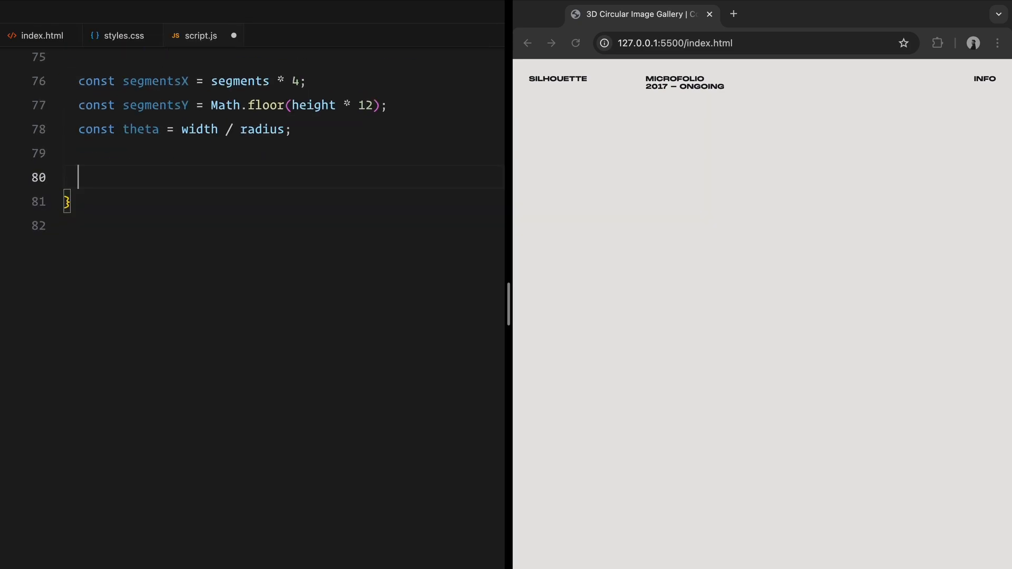
Step: Loop over the grid pushing sin/cos-based vertex positions and UVs scaled by 0.8 plus 0.1
type("for (let y = 0; y <")
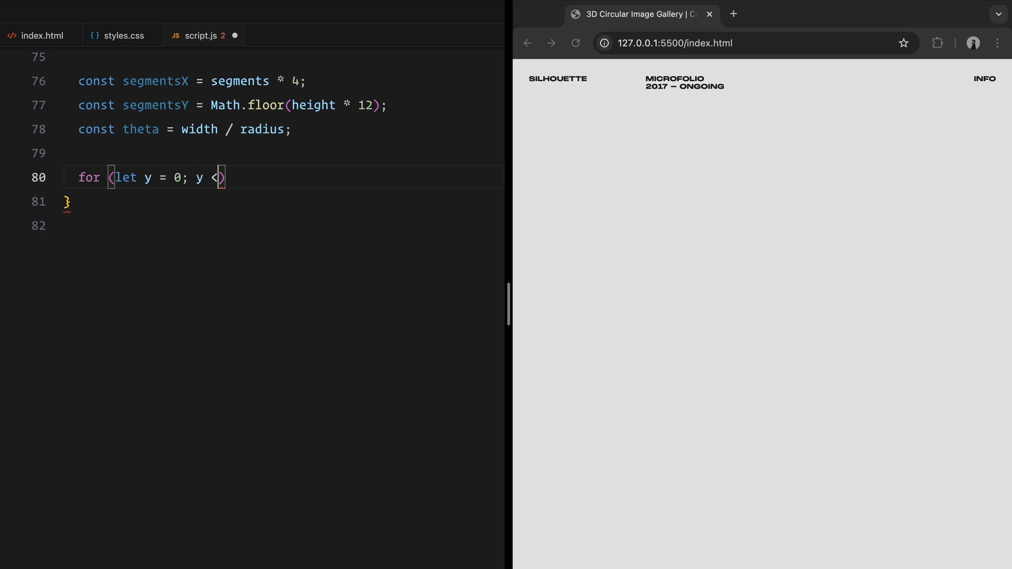
type("= segmentsY;")
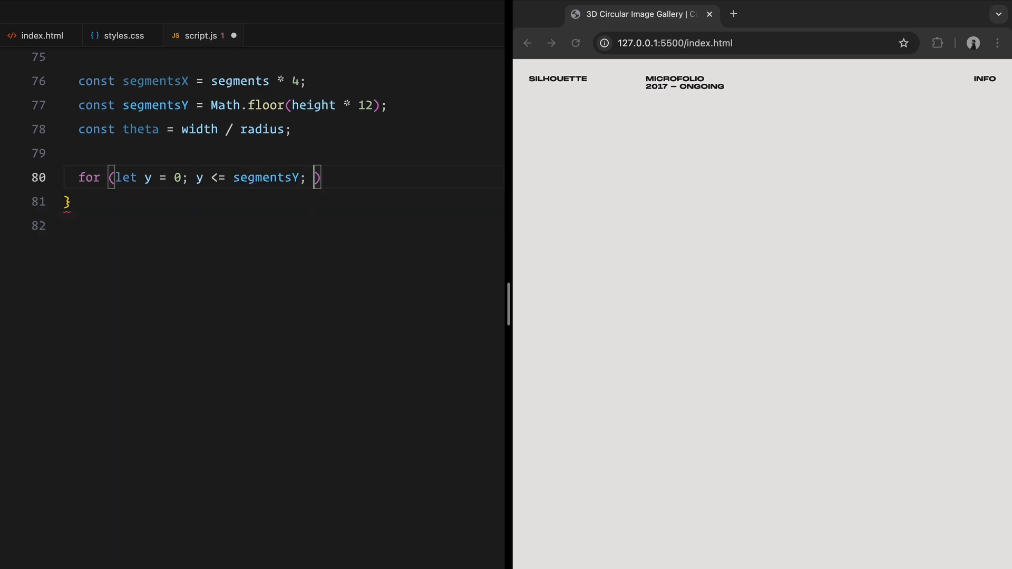
type("y++) {")
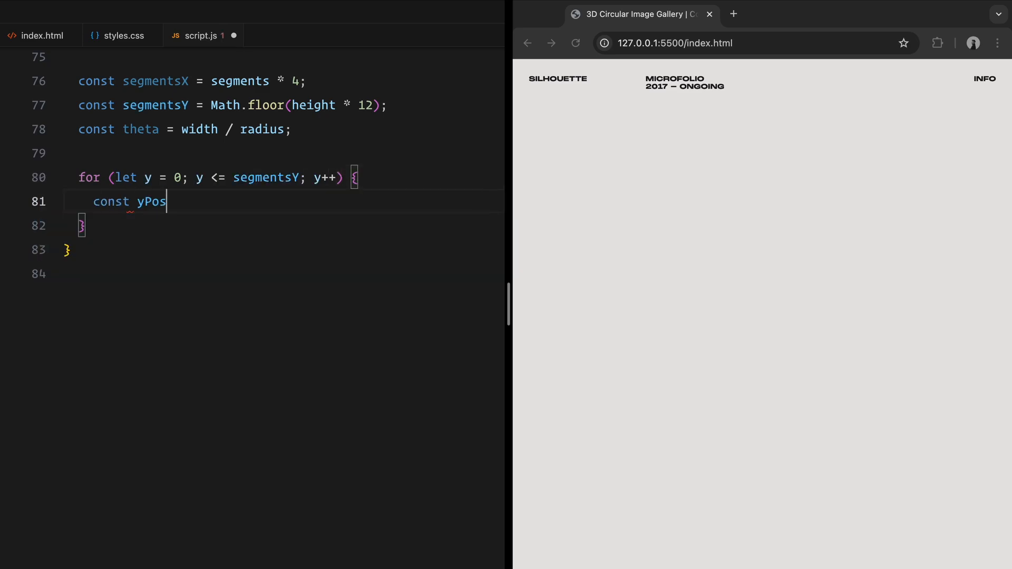
type("= (y / segmentsY - 0.5) * height;")
type("for (let x = 0; x <= segmentsX; x++")
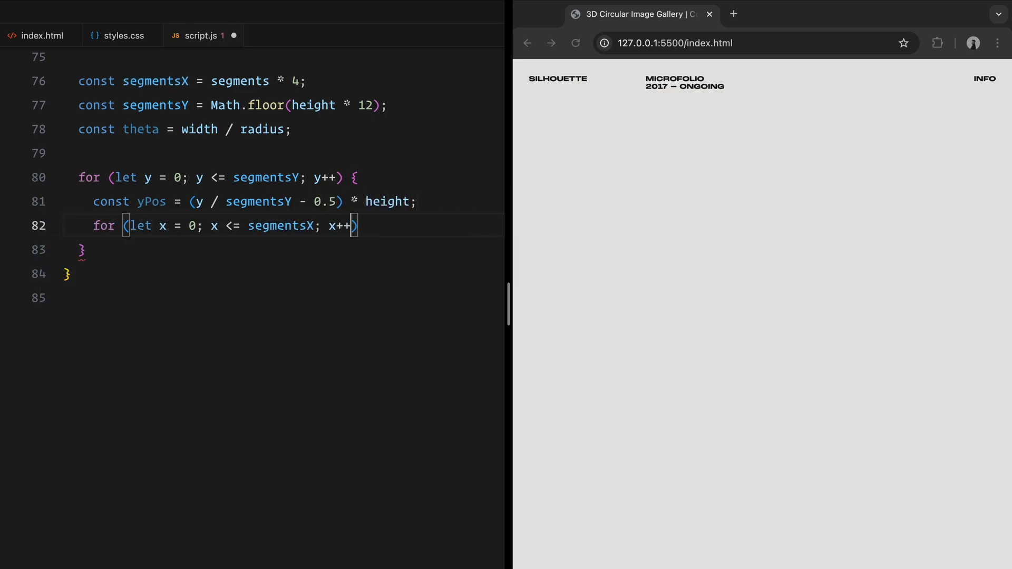
type("const xAngle = (x / segmentsX - 0.5) * theta;")
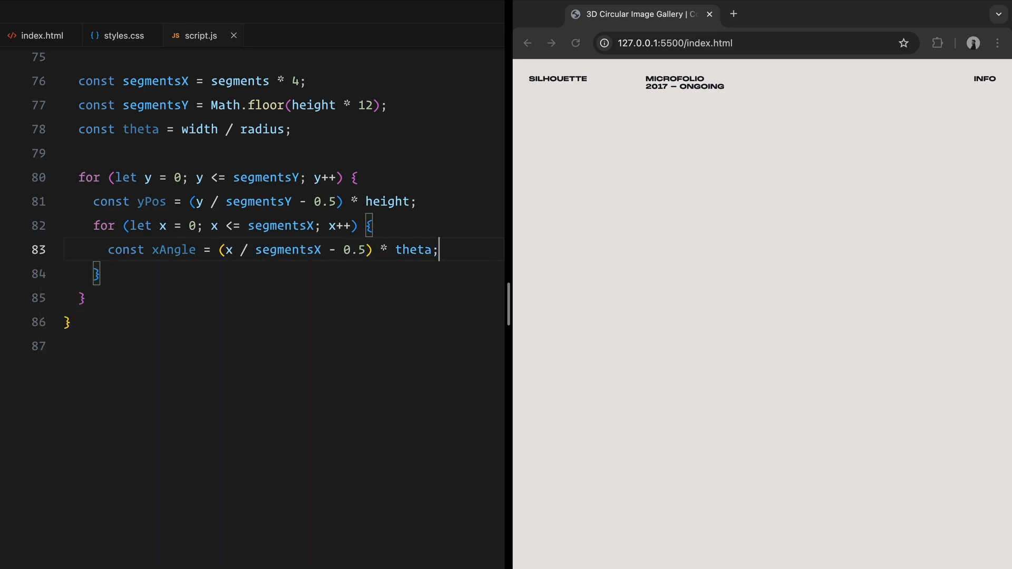
type("const xPos = Math.sin(xAngle) *")
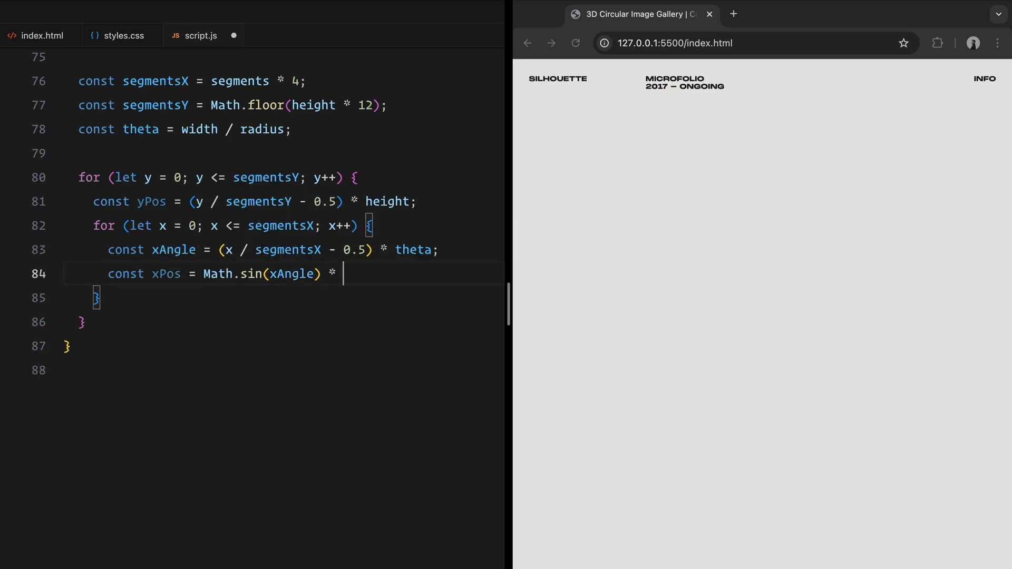
type("radius;")
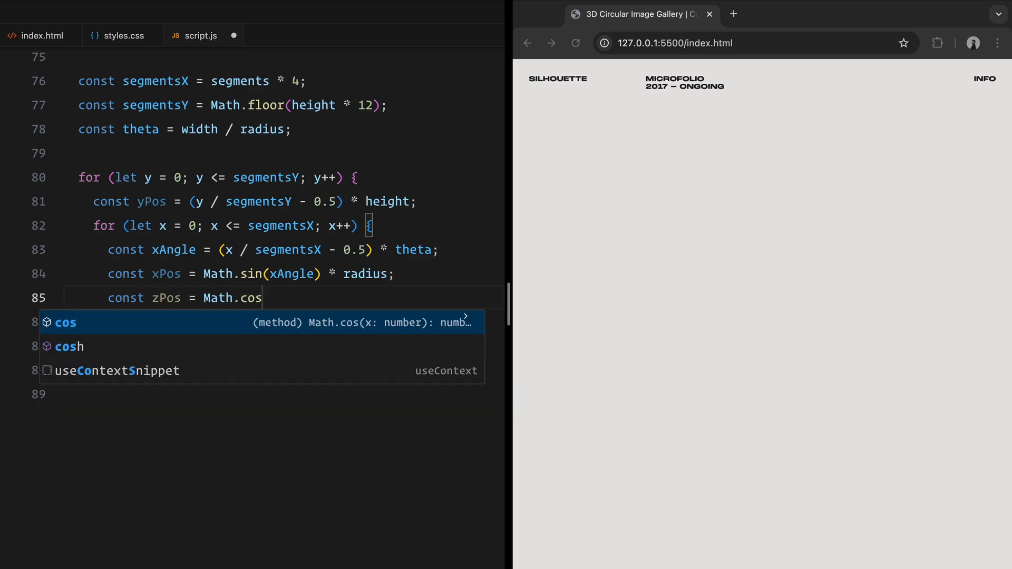
type("(xAngle) * radius;")
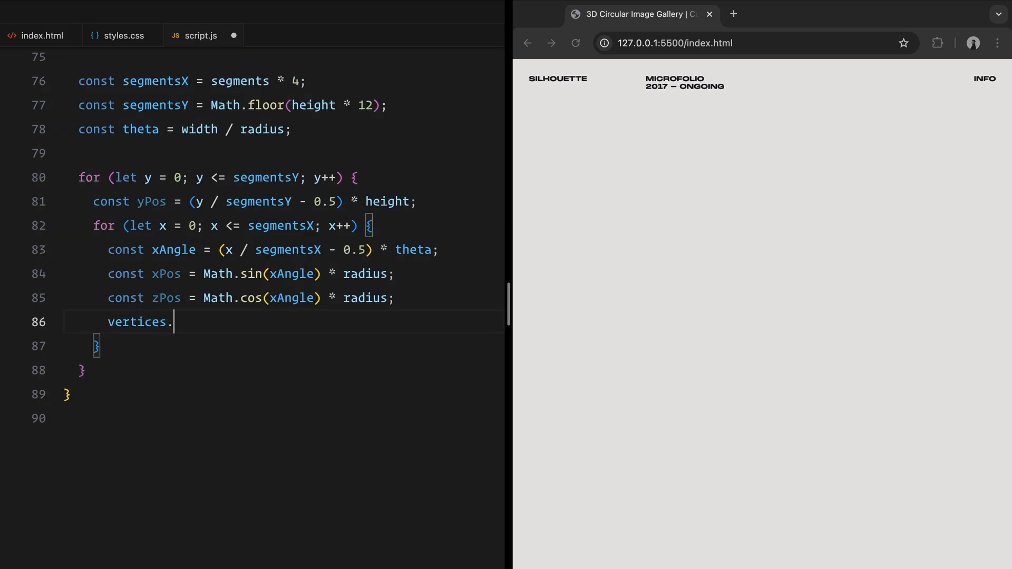
type("push(xPos, yPos, zPos);")
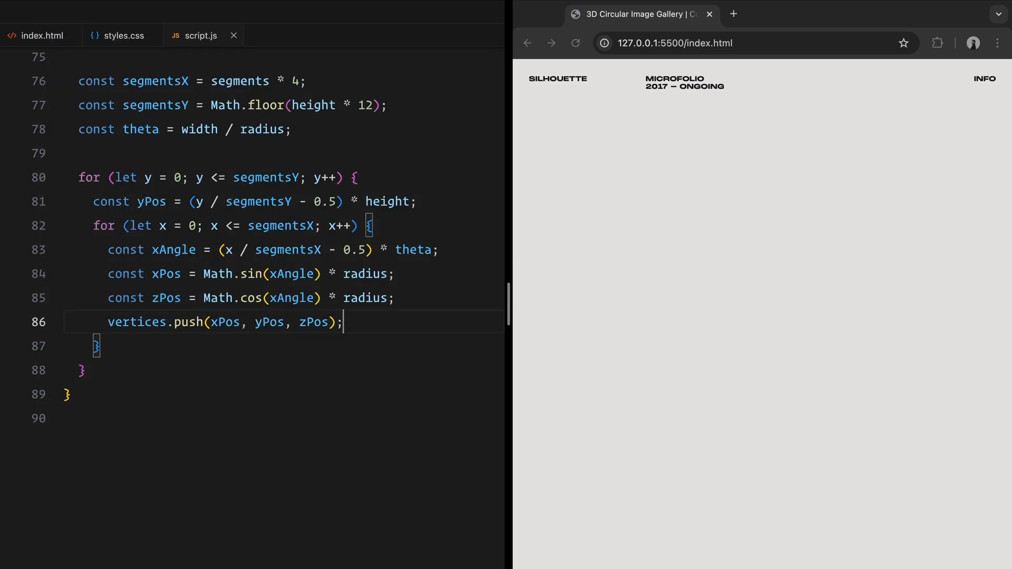
type("uvs.push((")
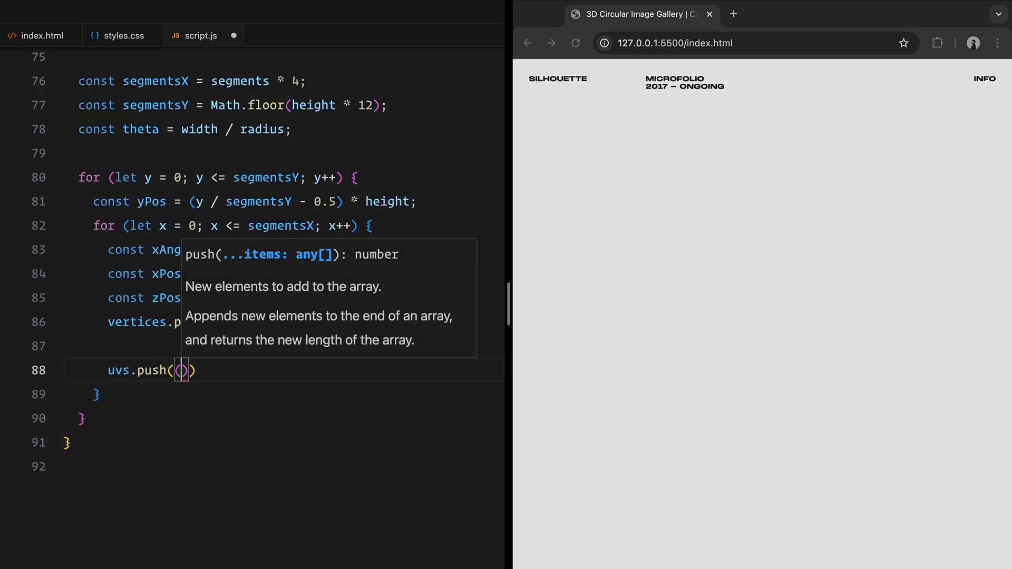
type("(x / segmentsX) * 0.8 + 0.1, y / segmentsY")
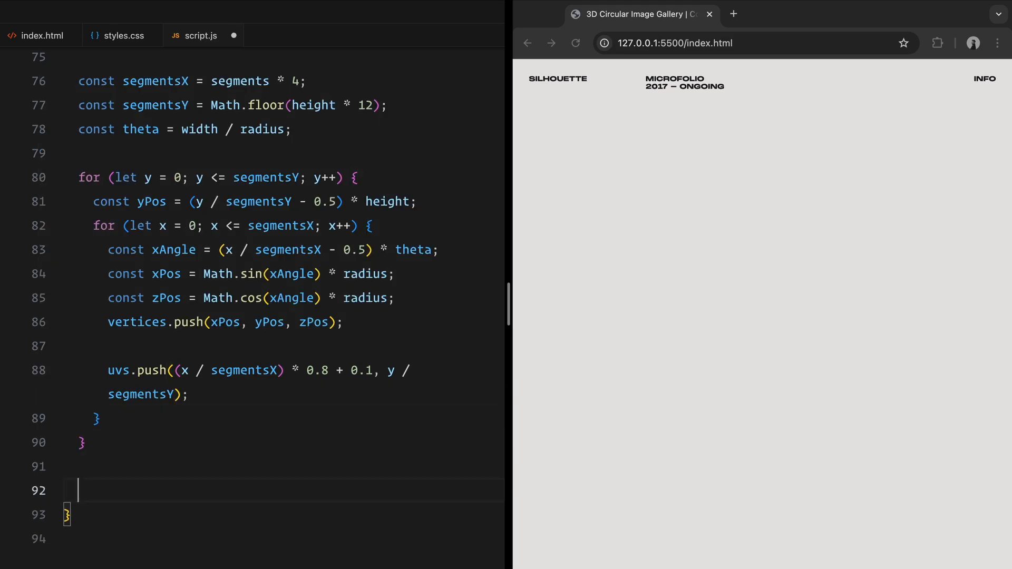
Step: Set the geometry's position and uv attributes from the vertices and uvs arrays
scroll("down", 3)
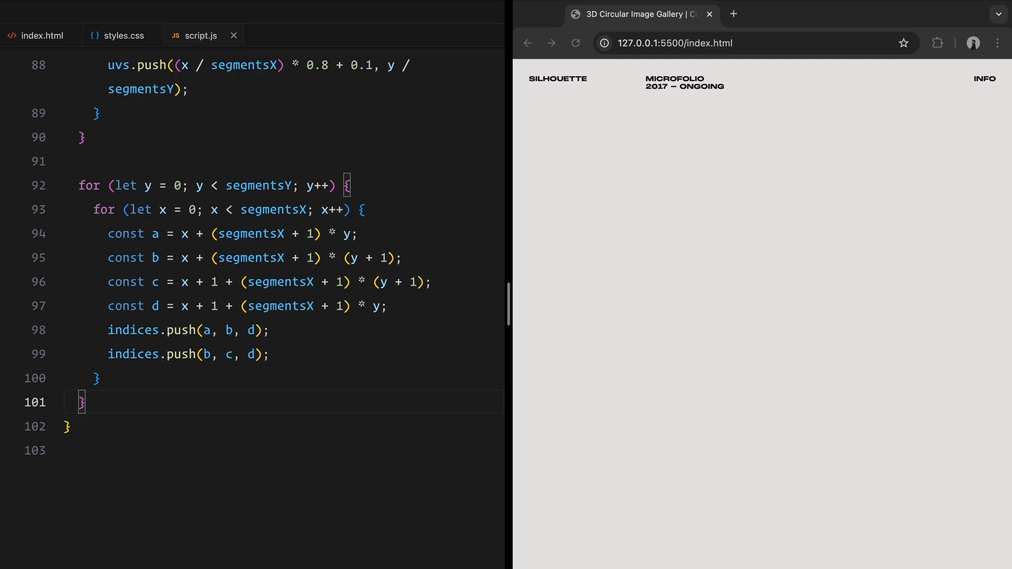
key("Enter")
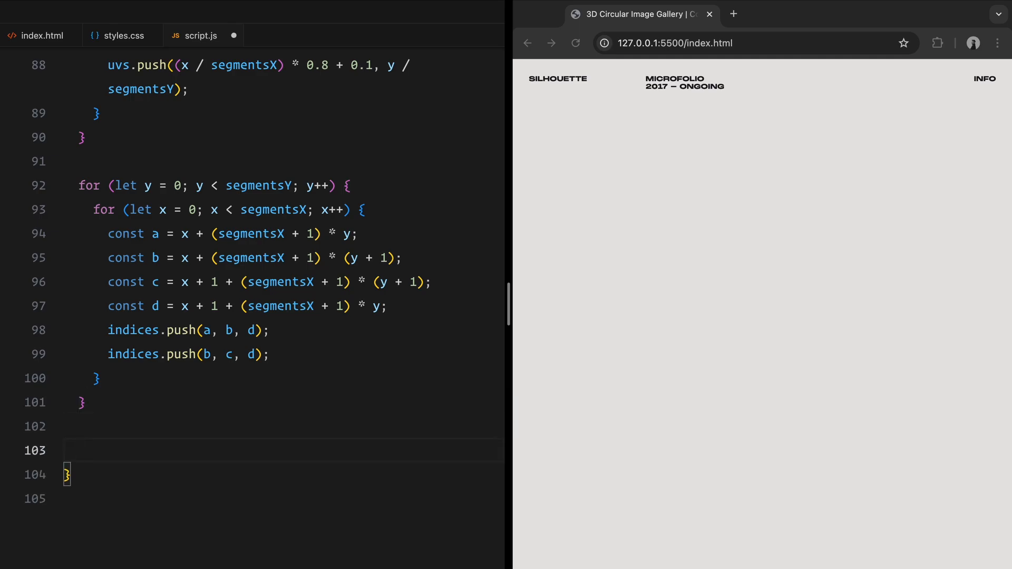
type("geometry.")
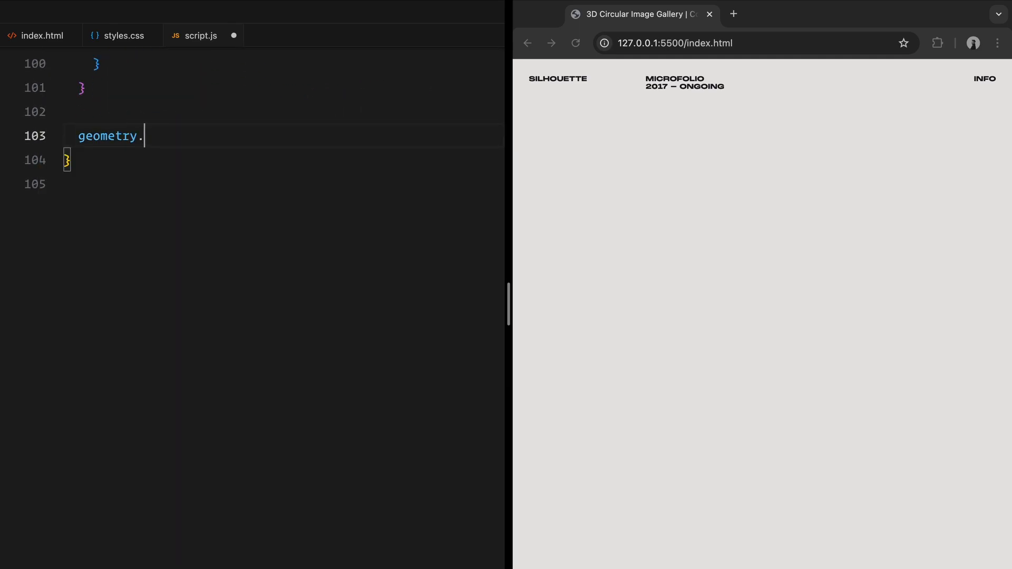
type("setAttribute(\"")
type("g")
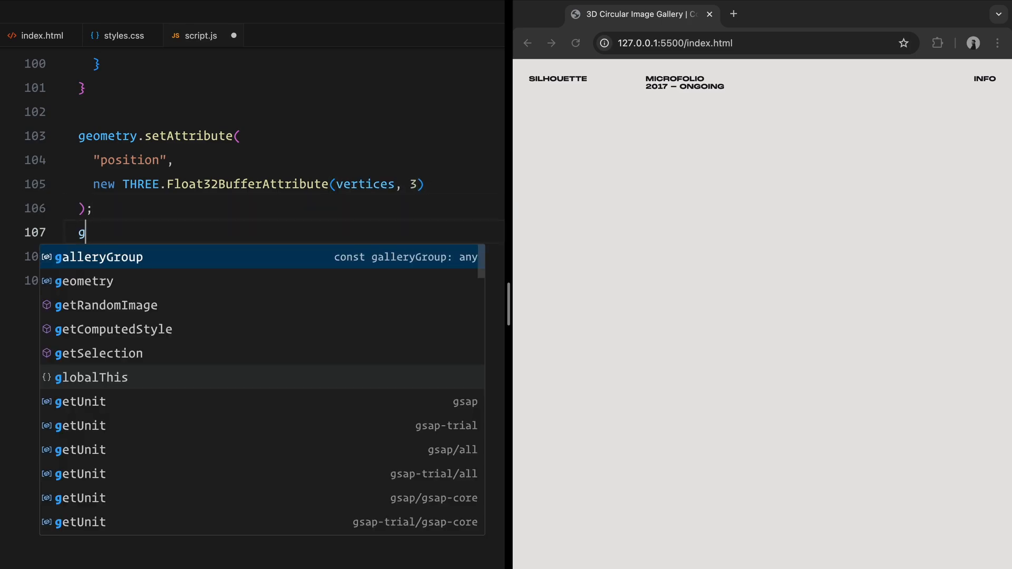
type("eometry.setAttribute(")
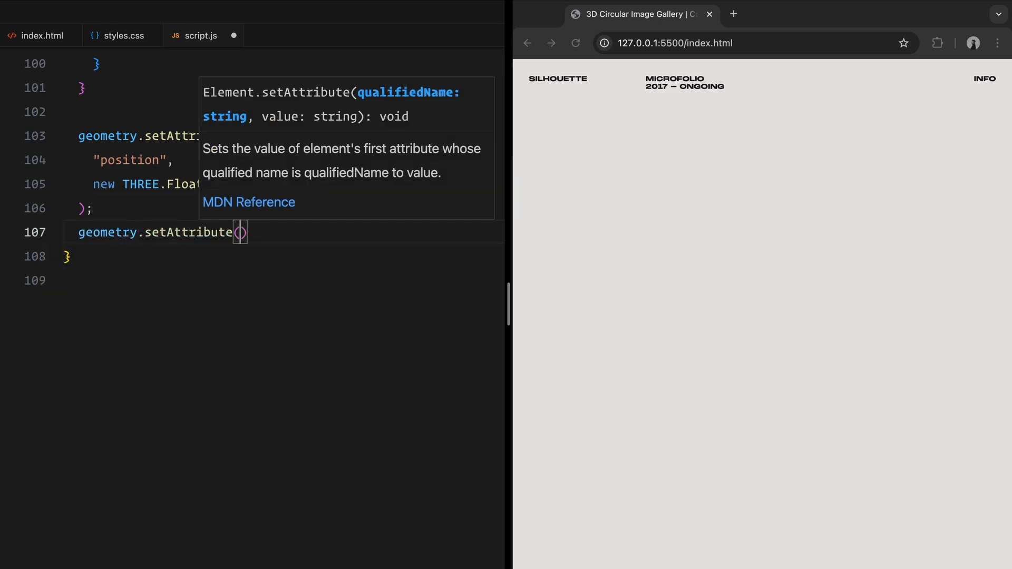
type("\"uv\", new THREE.Float32BufferAttribute(")
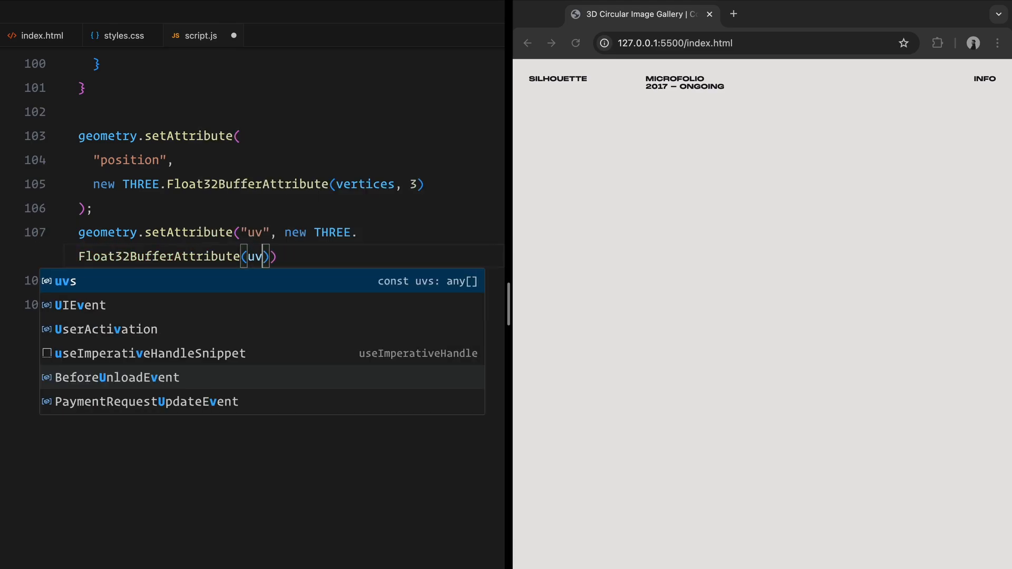
type("uvs, 2);")
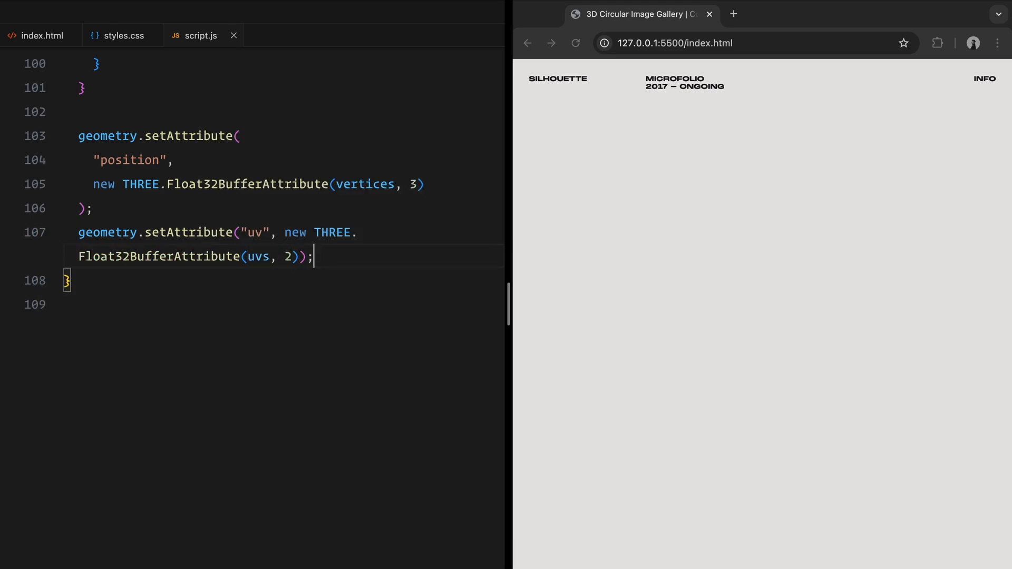
Step: Set the index, compute vertex normals and return the geometry
type("geometry.setIndex(indices);")
type("geometry.computeVertexNormals(")
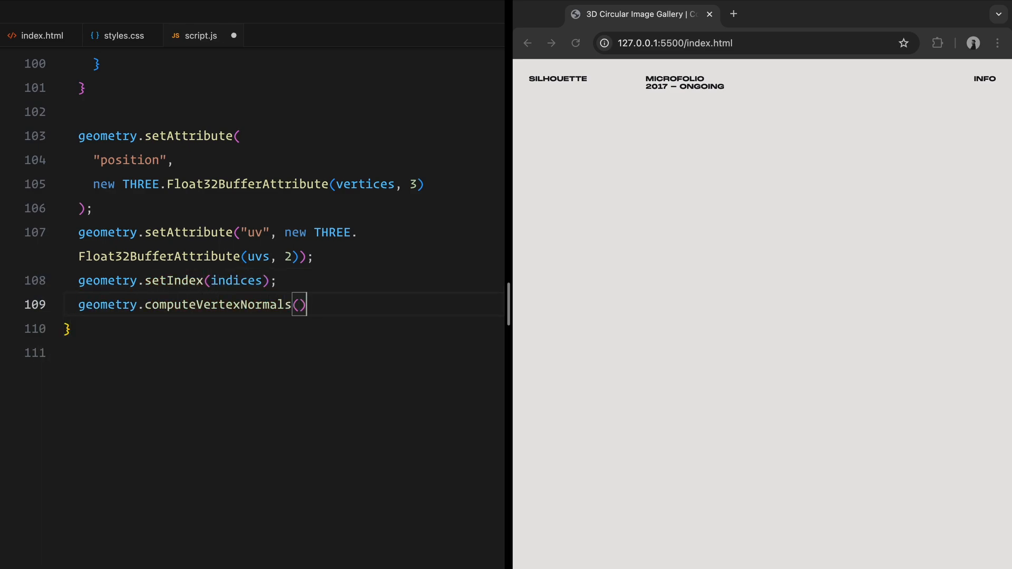
type("return geometry;")
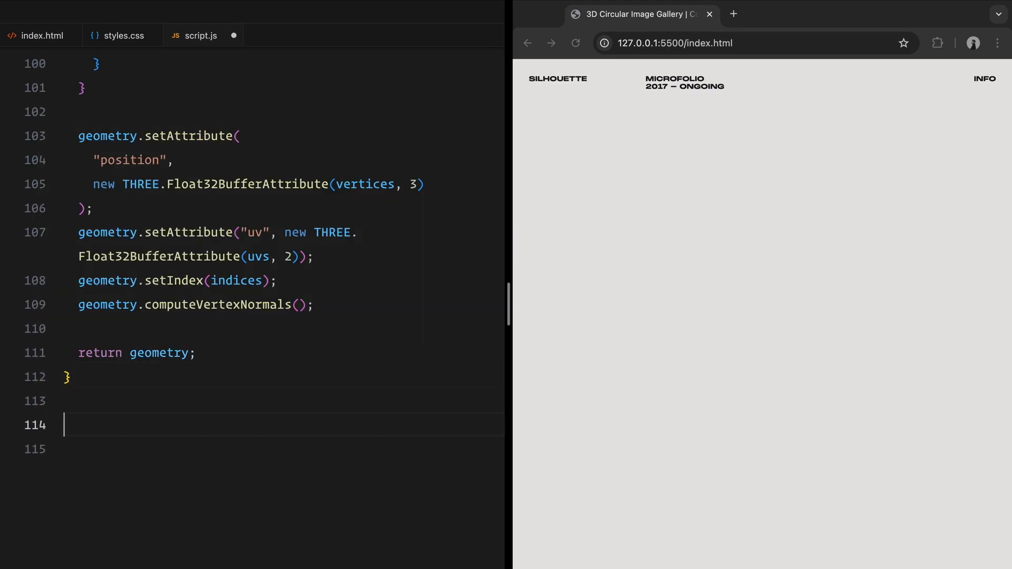
scroll("down", 3)
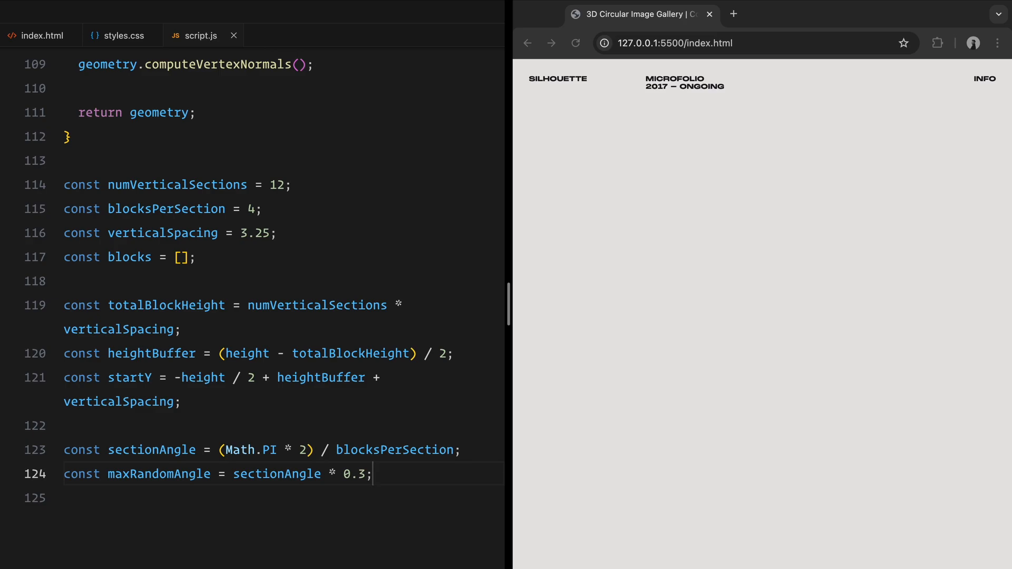
Step: End the layout constants after maxRandomAngle (0.3 of sectionAngle) with a fresh line
key("Enter")
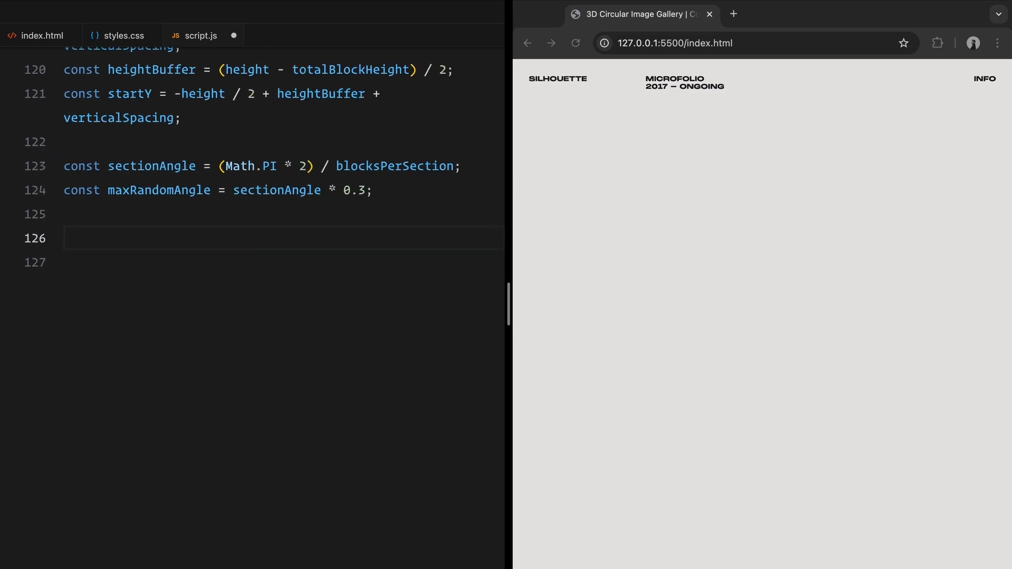
Step: Start async createBlock building a 10-segment curved plane and awaiting a random image texture
type("async function createBlock(baseY,")
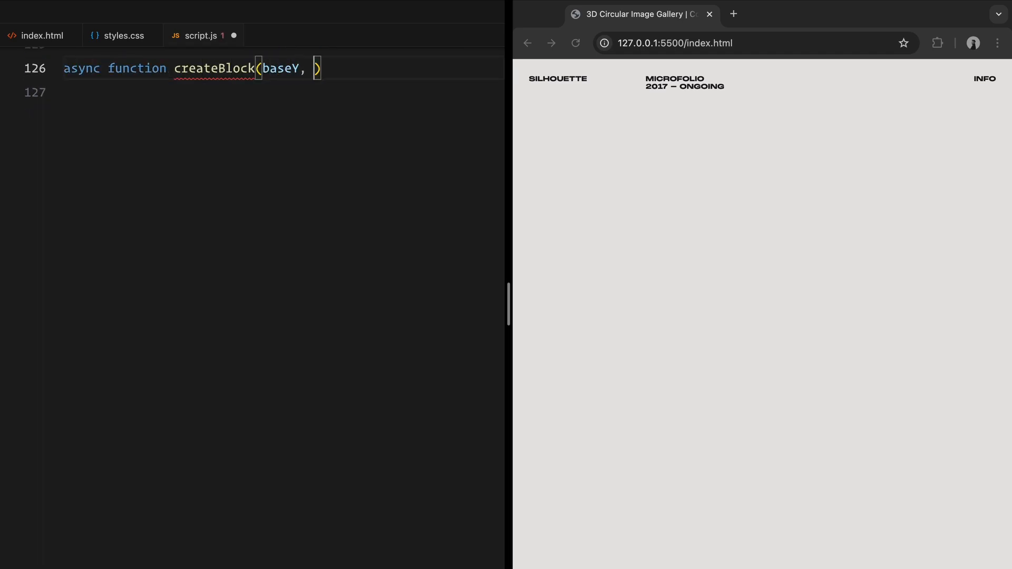
type("yOffset, sectionIndex, blockIndex")
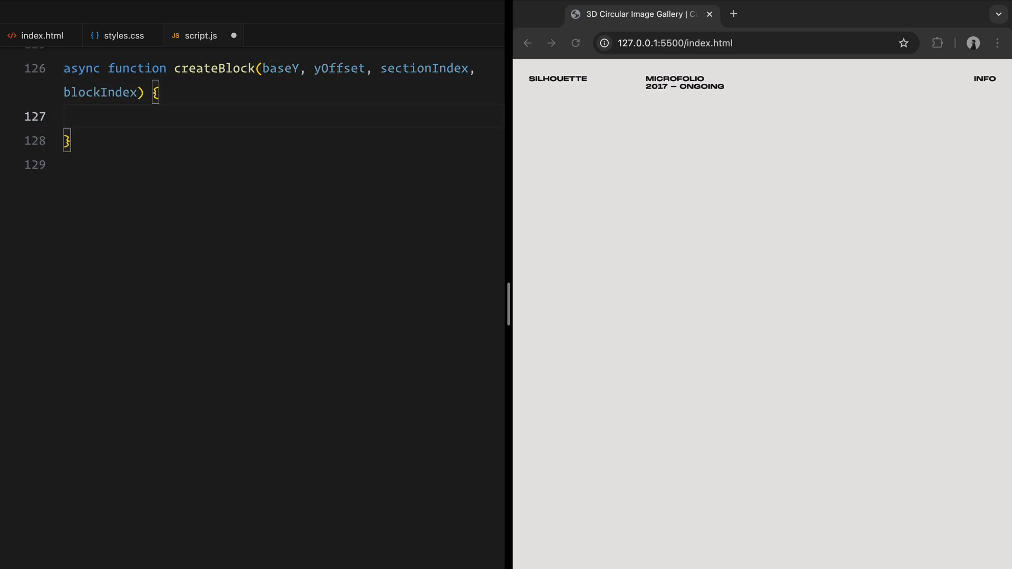
type("const blockGeometry = createCurvedPlane(5, 3,")
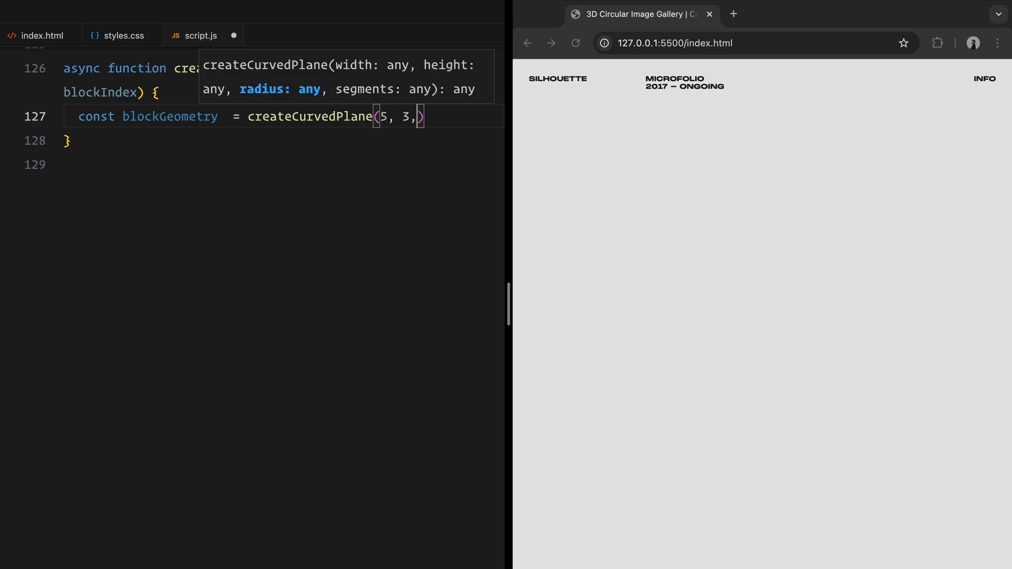
type("radius, 10);")
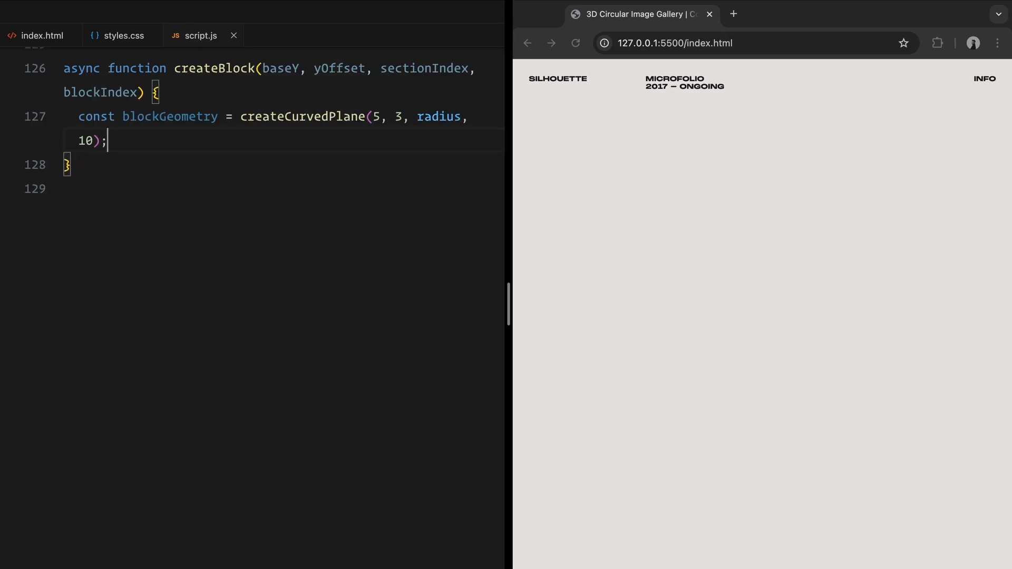
type("const imageNumber = getRandomImage();")
type("const texture")
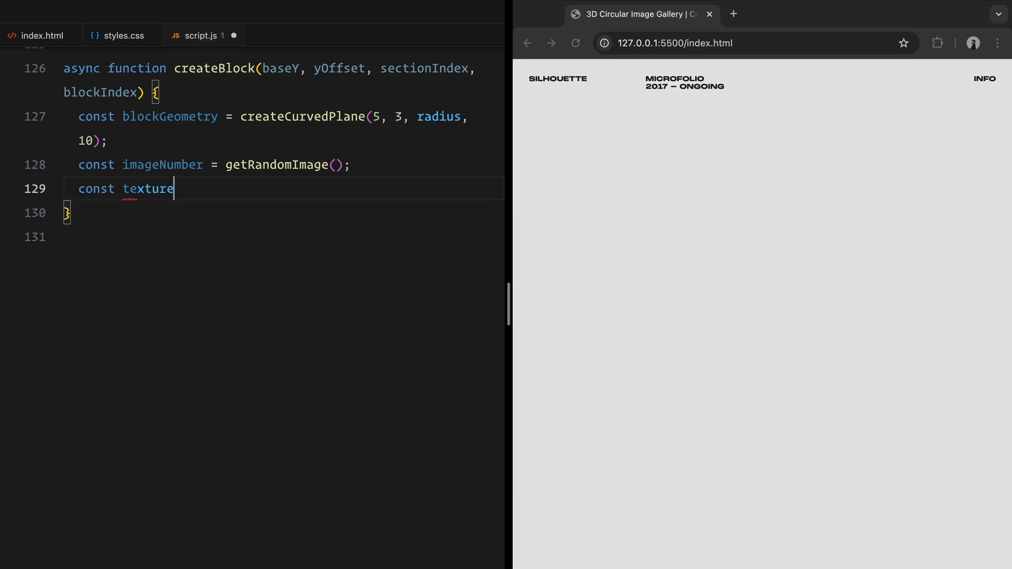
type("= await loadImageTexture")
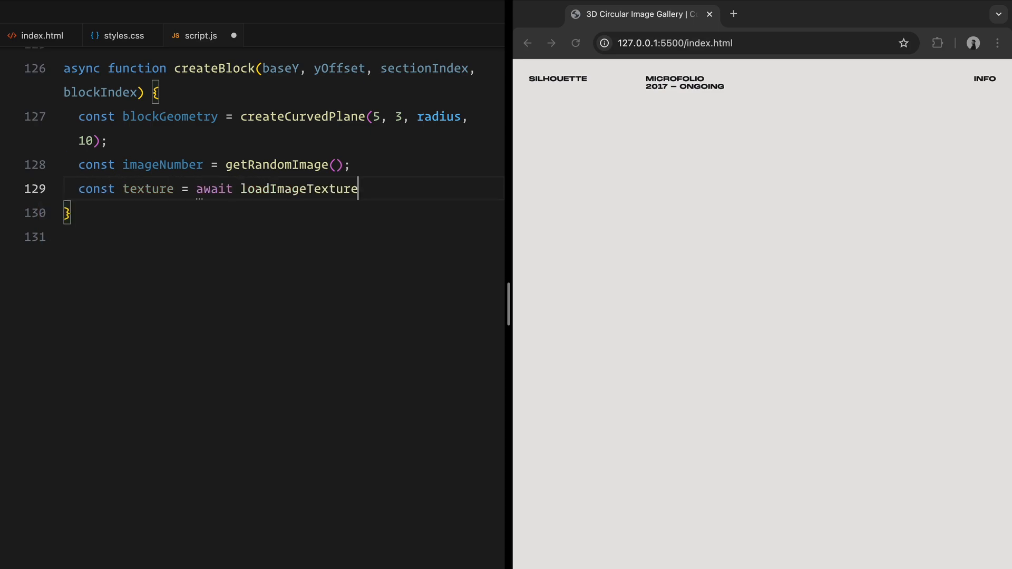
type("(imageNumber);")
type("const blockMaterial")
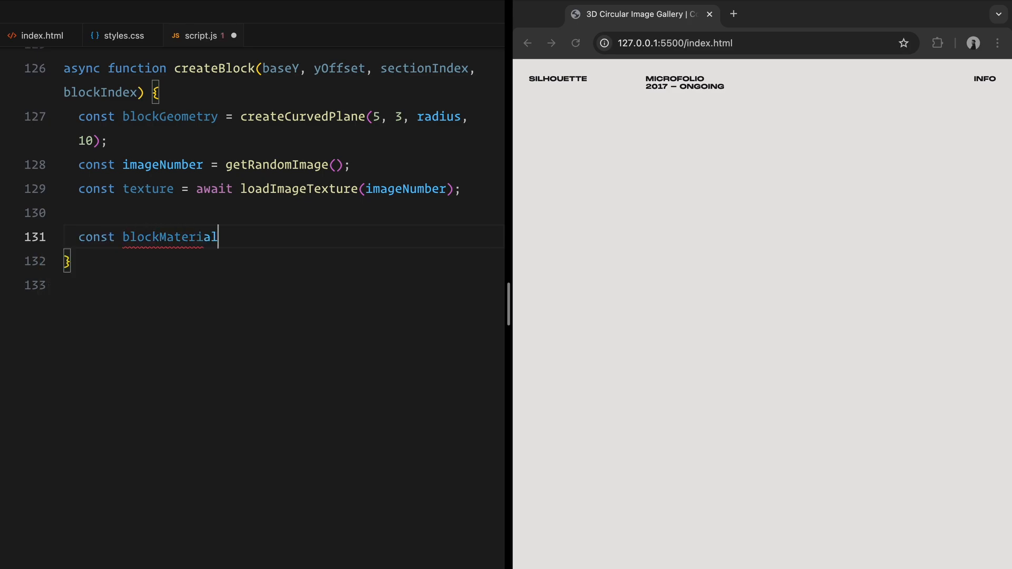
Step: Make a double-sided MeshPhongMaterial block mesh positioned at baseY + yOffset
type("= new THREE.MeshPhongMaterial()")
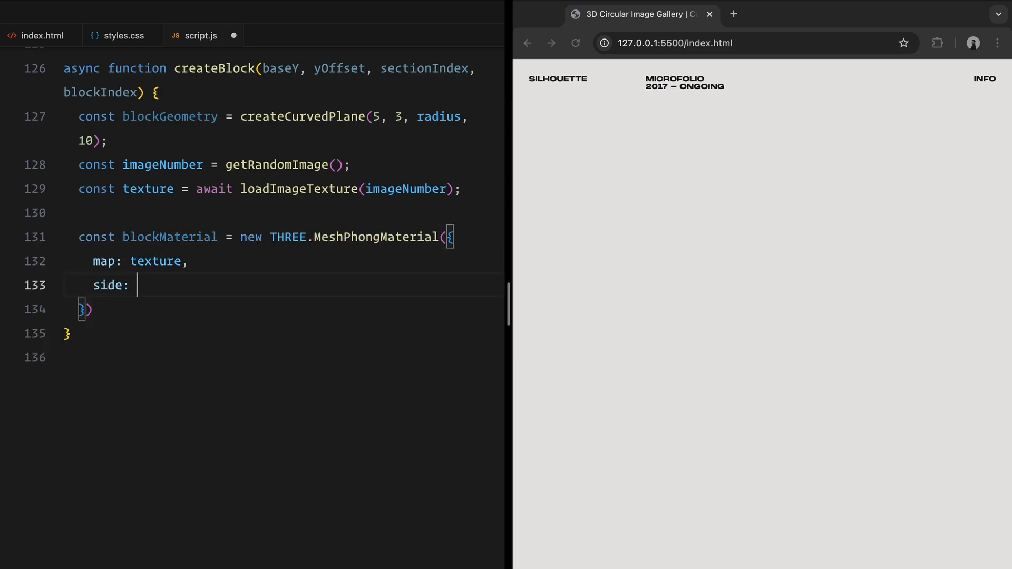
type("THREE.DoubleSide,")
type("toneMapped: false,")
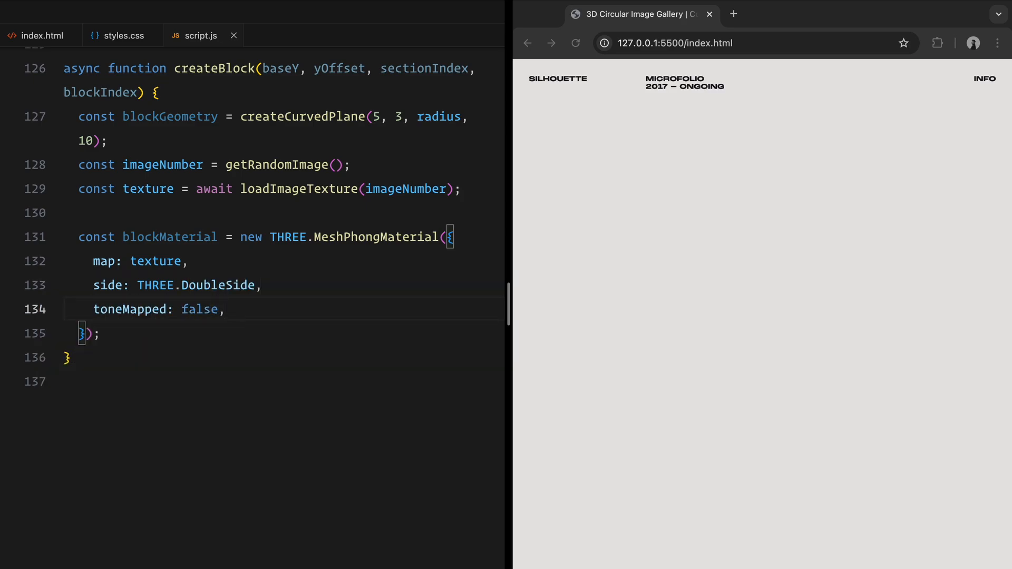
type("const block = new THREE.Mesh()")
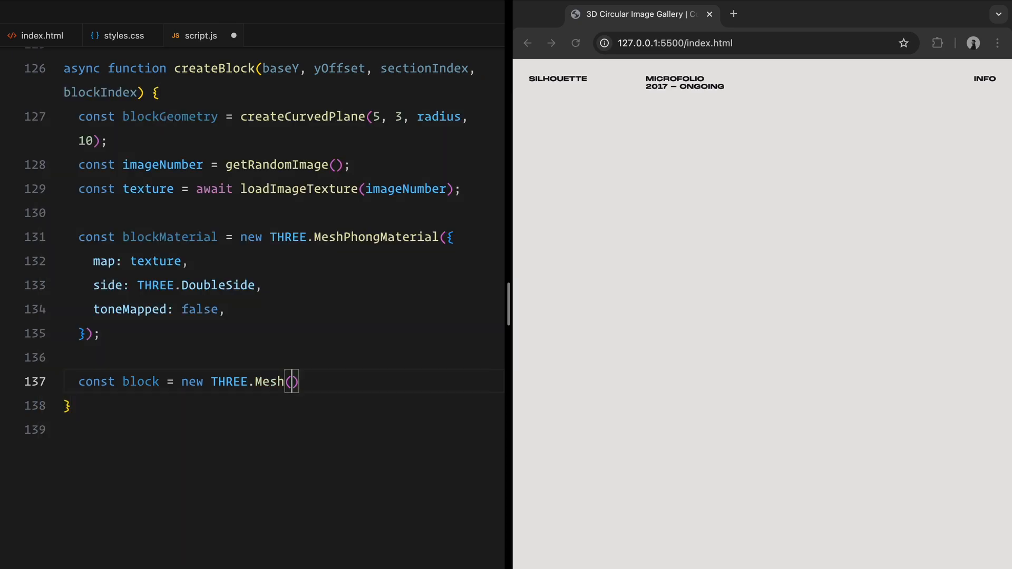
type("blockGeometry, blockMaterial")
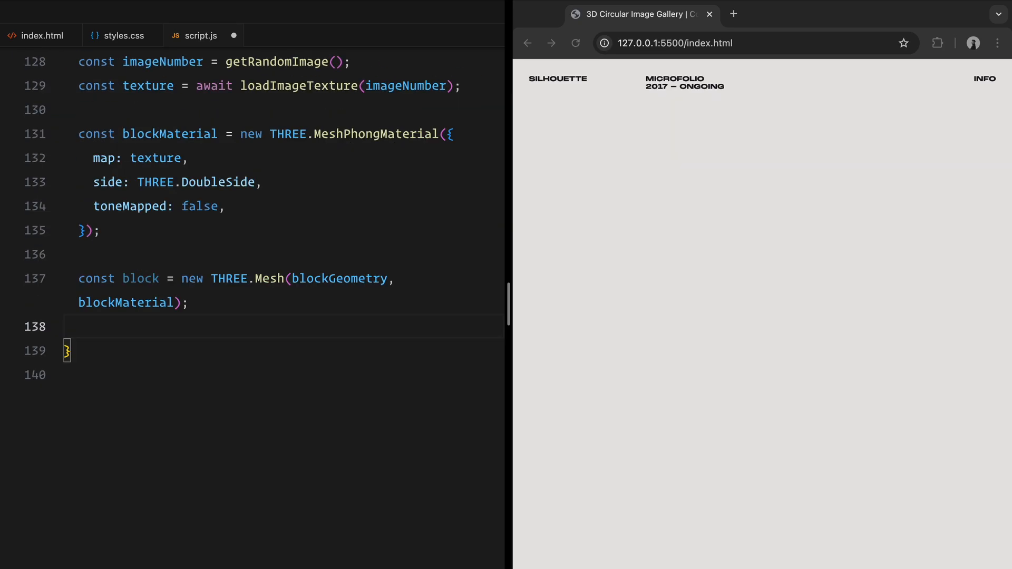
type("block.position.")
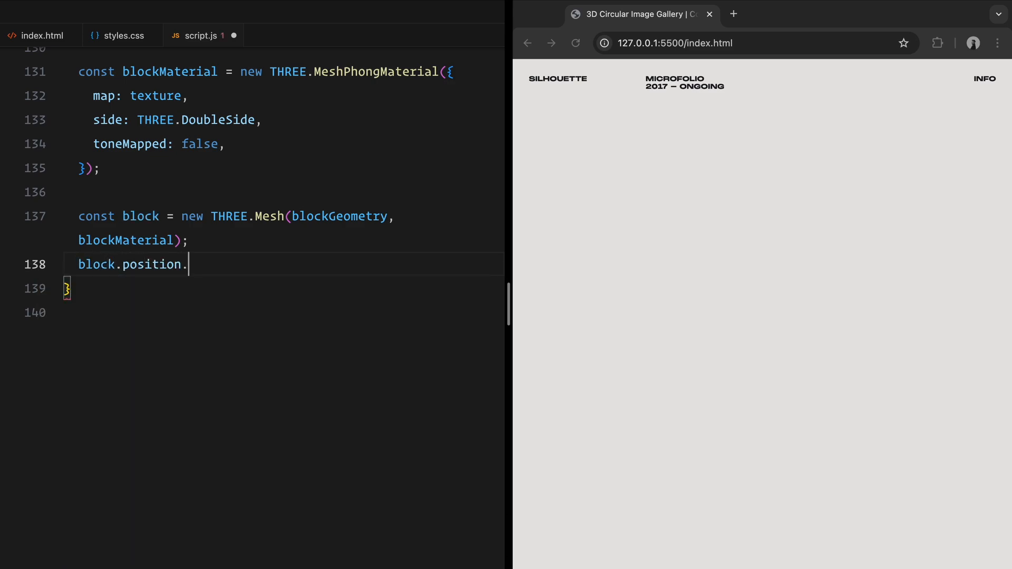
type("y = baseY + yOffset;")
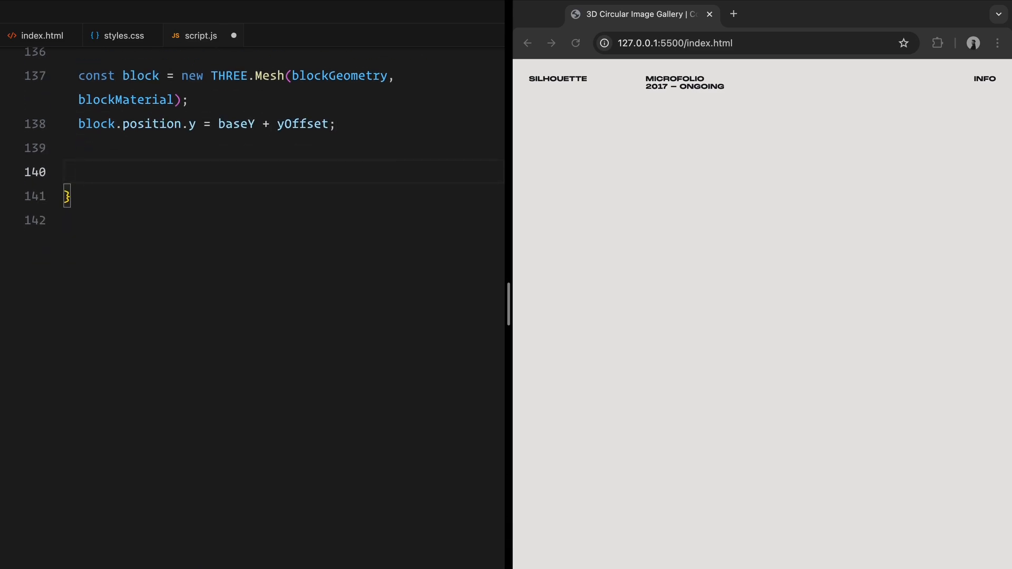
Step: Wrap the block in a Group rotated by sectionAngle plus a random maxRandomAngle offset and return it
type("const blockContainer = new THREE")
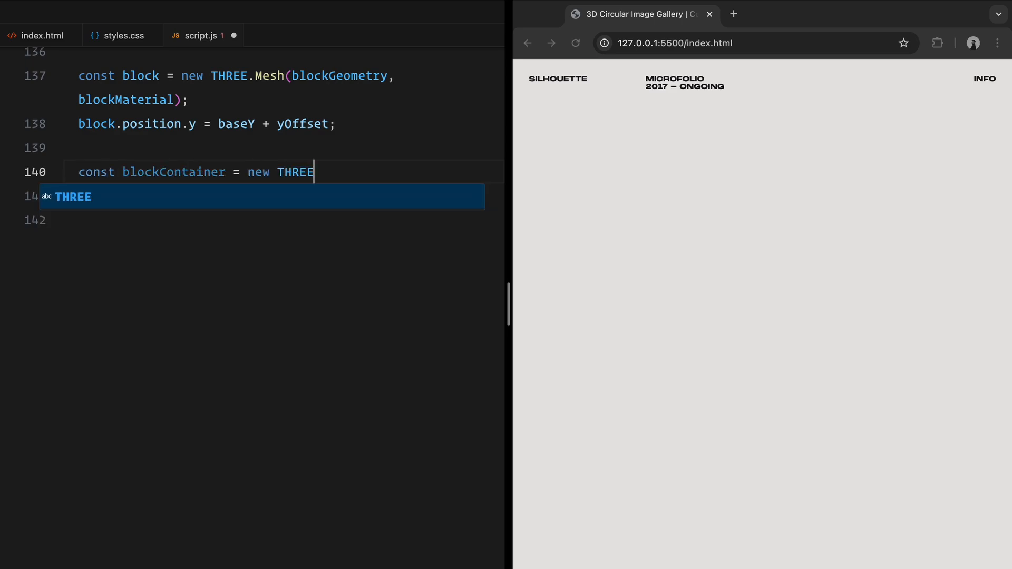
type(".Group();")
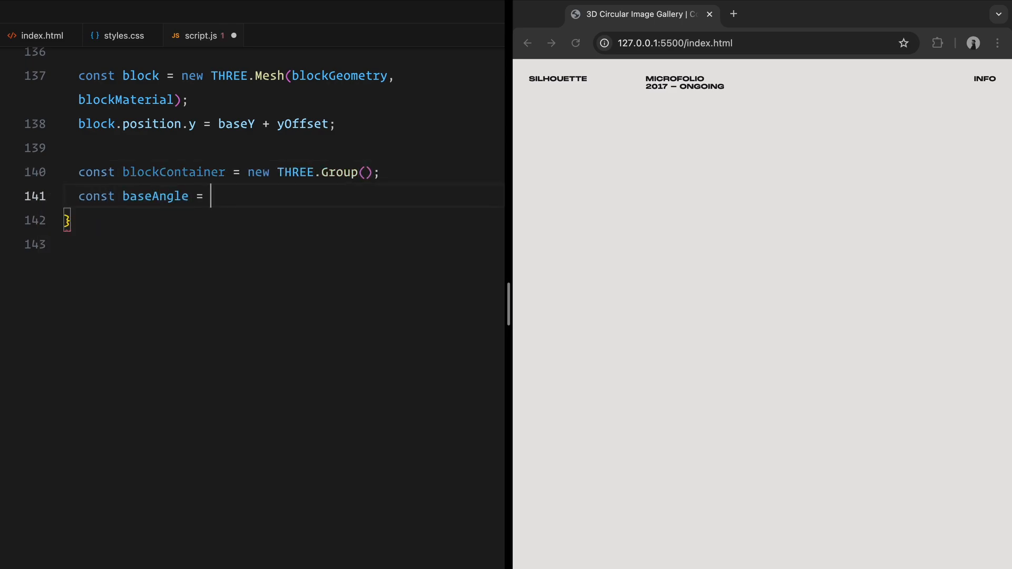
type("sectionAngle * blockIndex;")
type("const randomAngleOffset = (Math.")
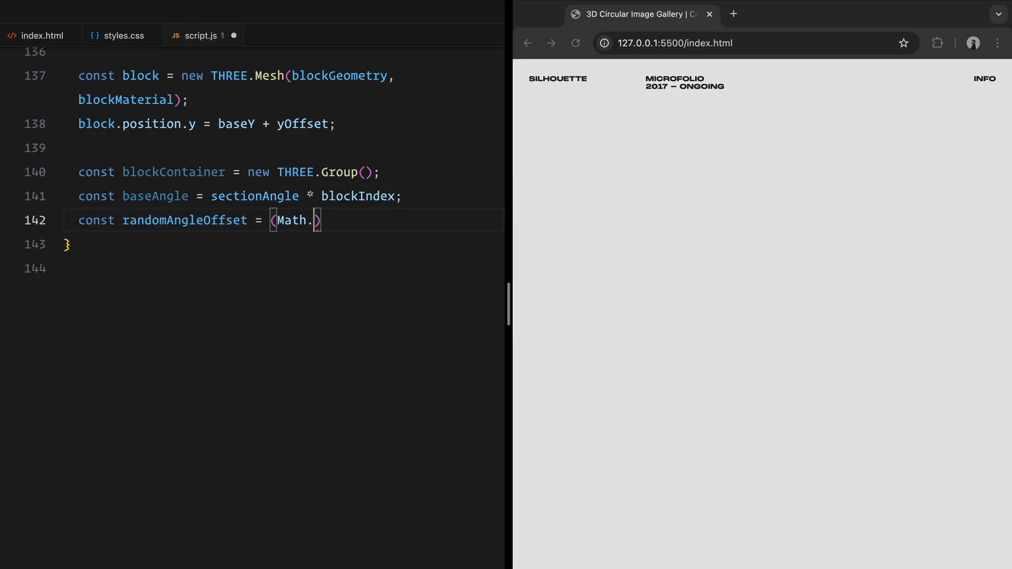
type("random() * 2 - 1)")
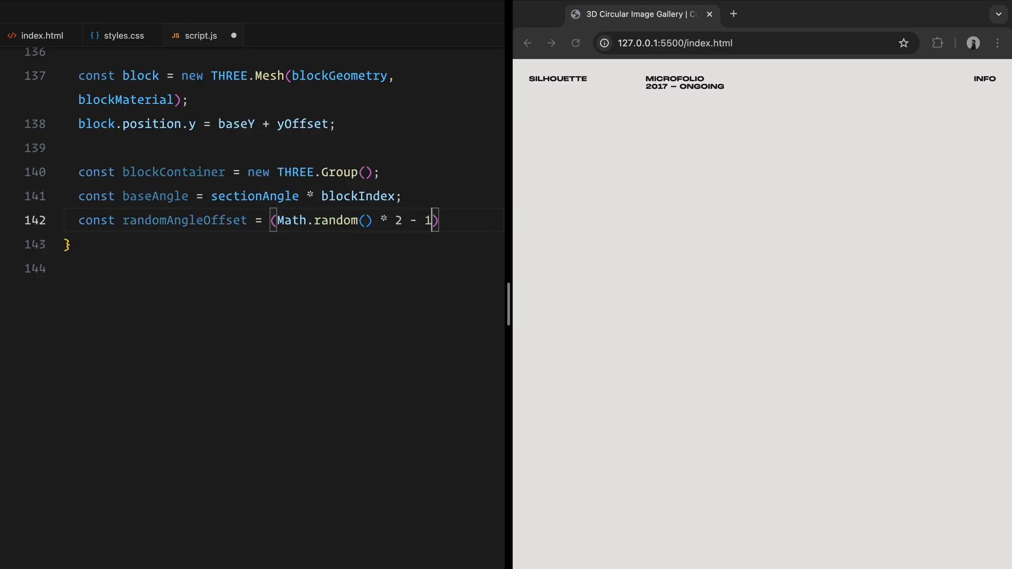
type("* maxRandomAngle;")
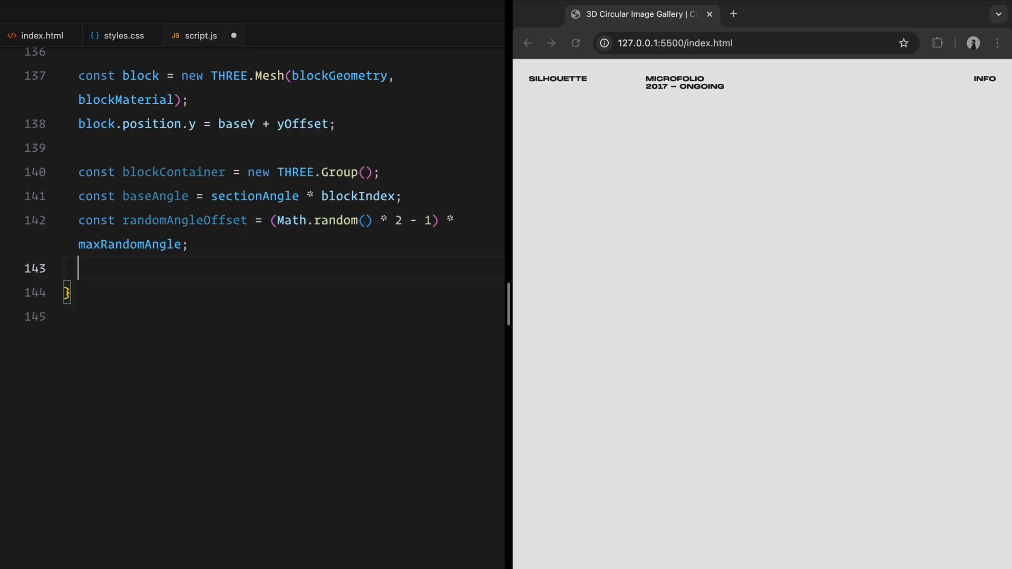
type("const finalAngle = baseAngle + randomAngleOffset;")
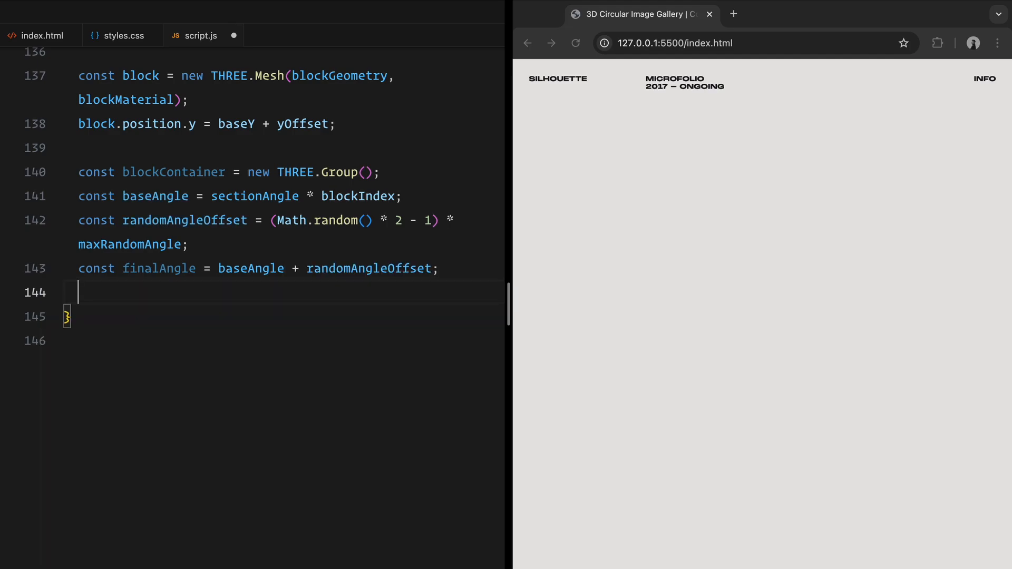
type("blockContainer.rotation.y = finalAngle;")
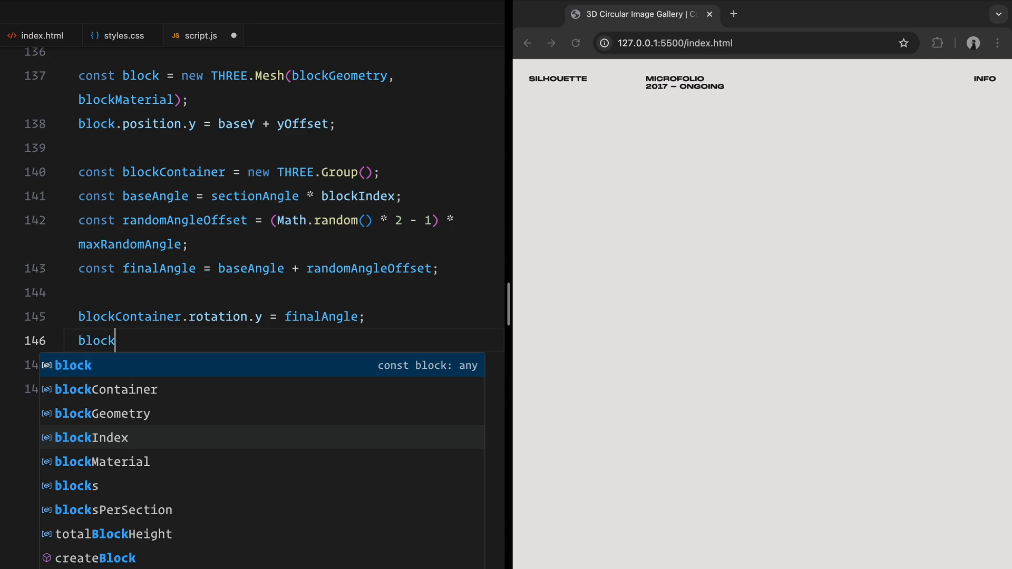
type("Container.add(block);")
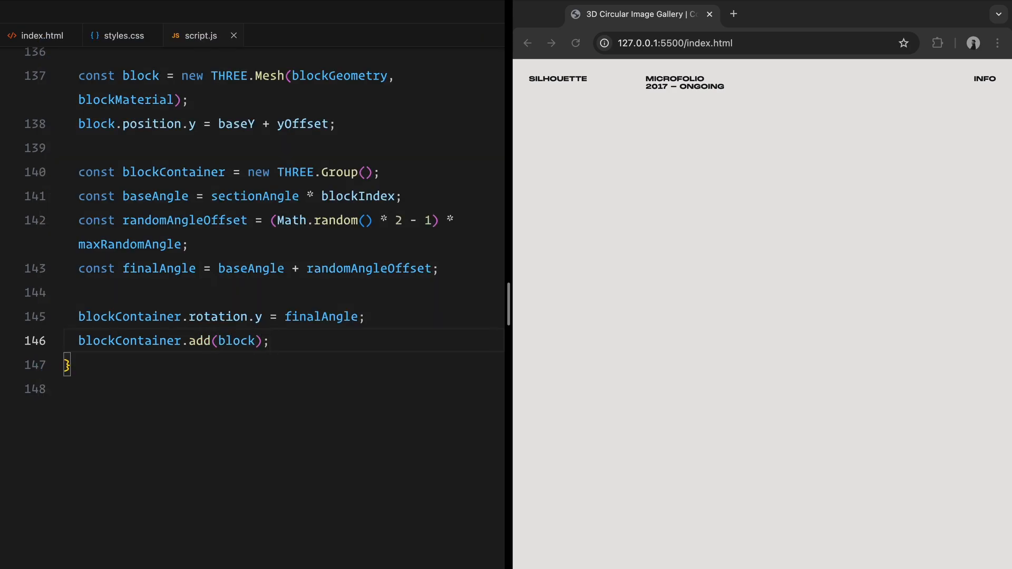
type("return blockContainer;")
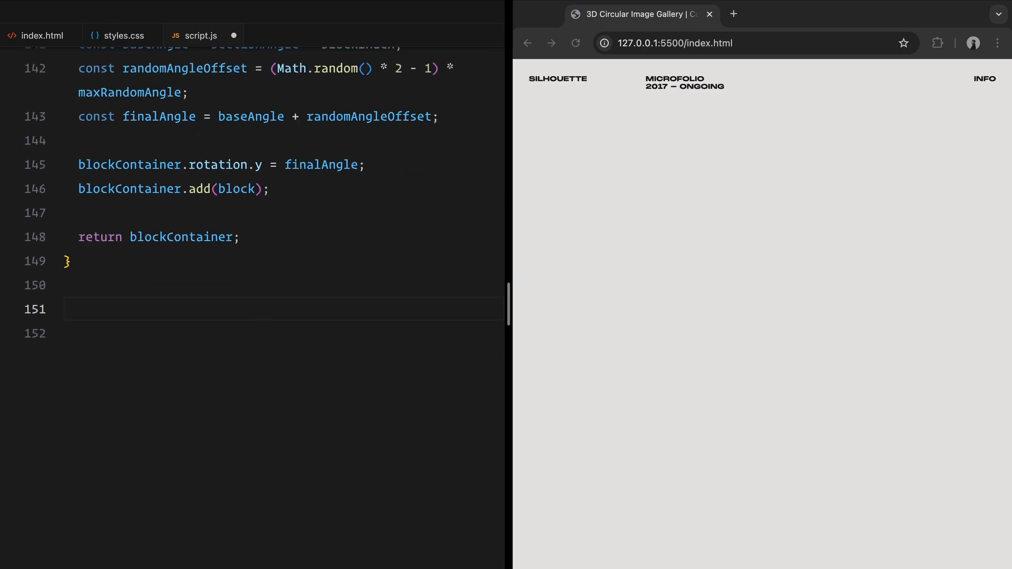
Step: Start async initializeBlocks looping sections with baseY from startY and section spacing
type("async")
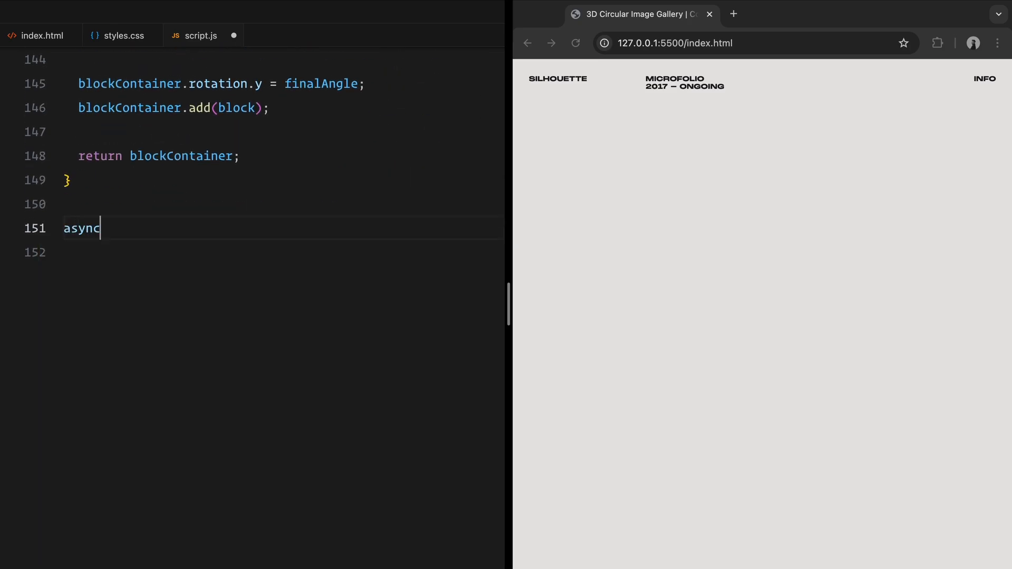
type("function initializeBlocks() {")
left_click(278, 253)
type("for (let section")
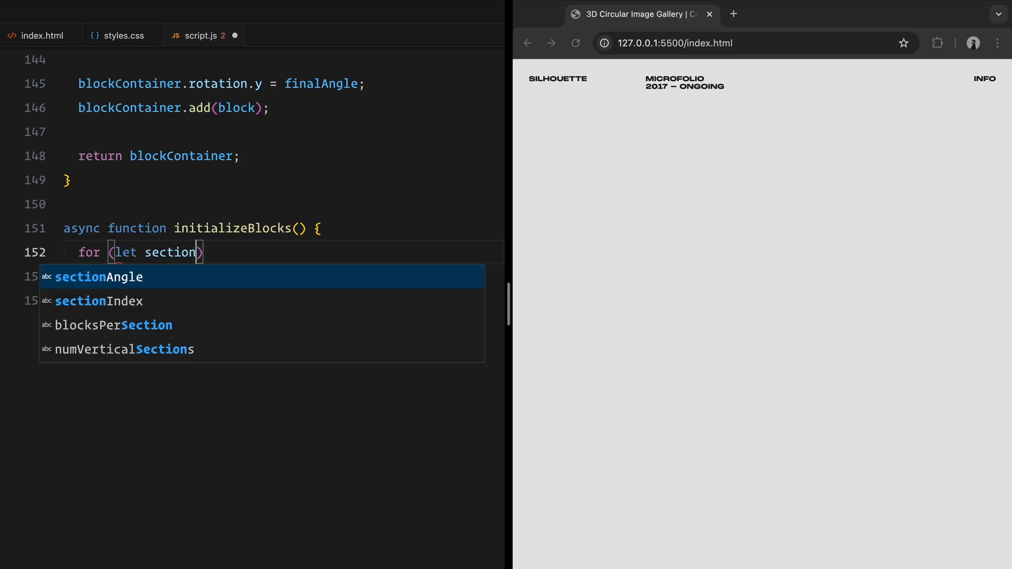
type("= 0; section <")
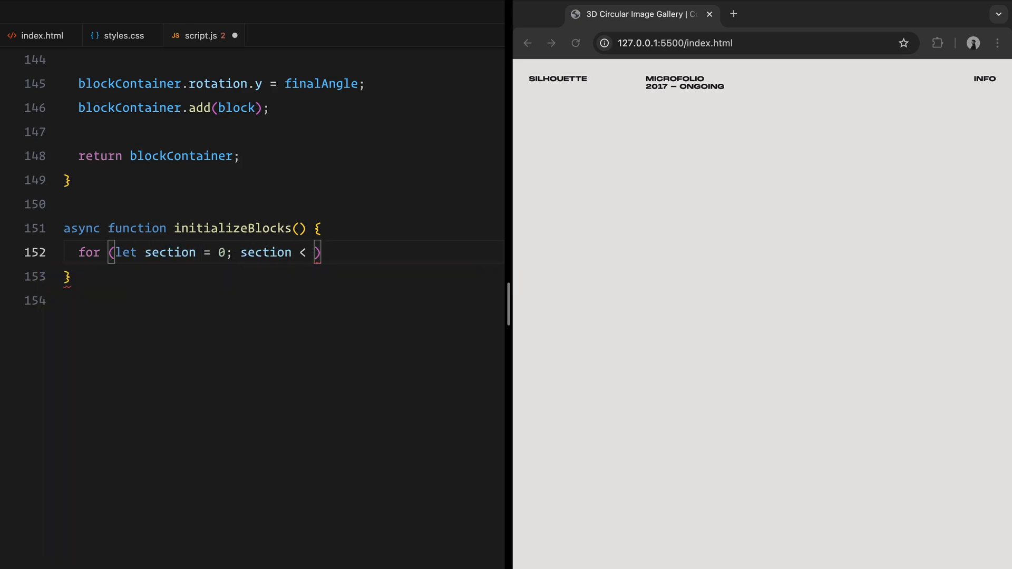
type("numVerticalSections; section++")
type("const baseY")
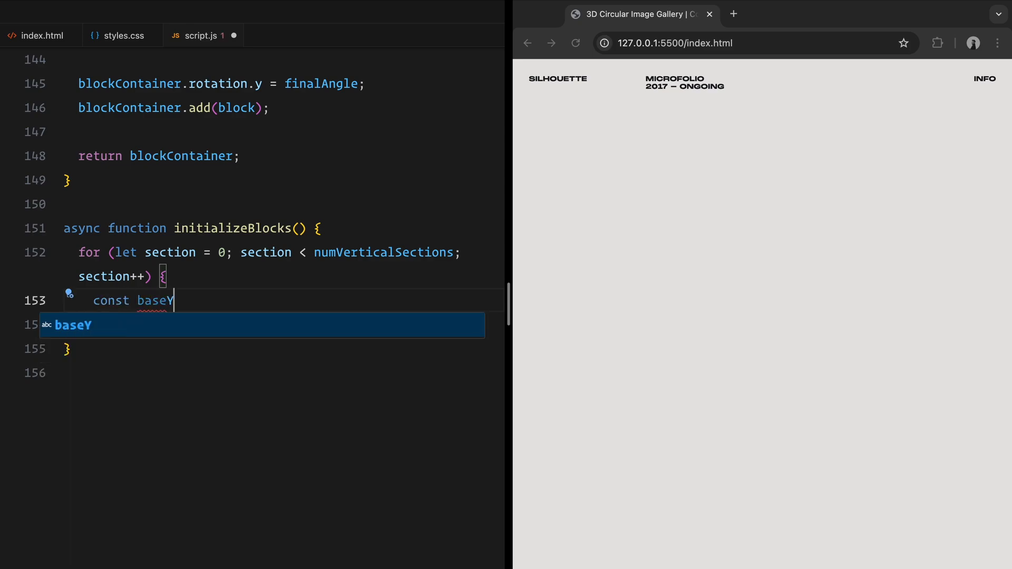
type("= startY + section * verticalSpacing;")
type("for (let i ")
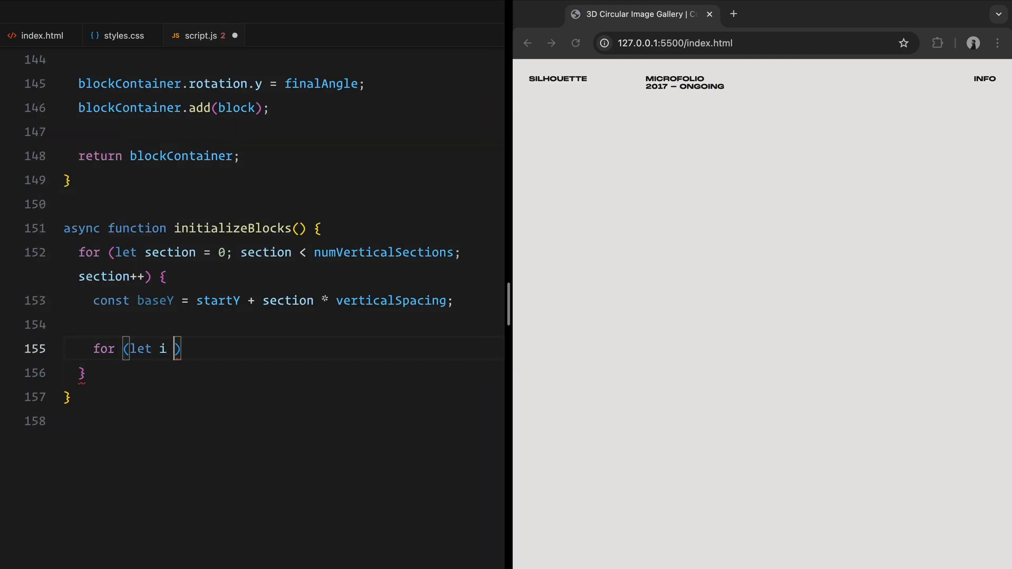
Step: Loop blocksPerSection creating each block with a random yOffset, pushing it and adding it to galleryGroup, then begin the Lenis const
type("= 0; i > blocksPerSection; i++")
type("const yOffset")
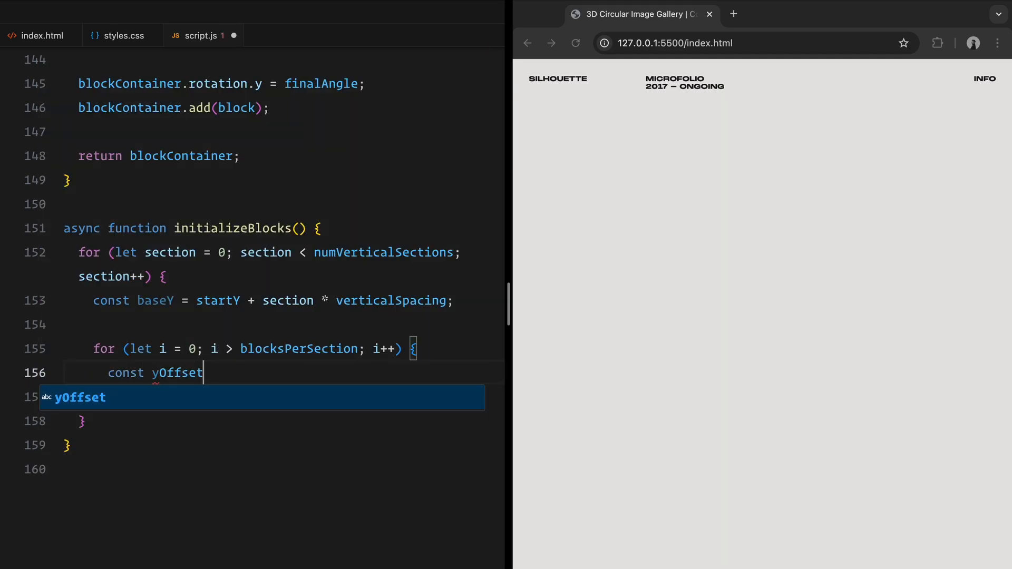
type("= Math.random() * 0")
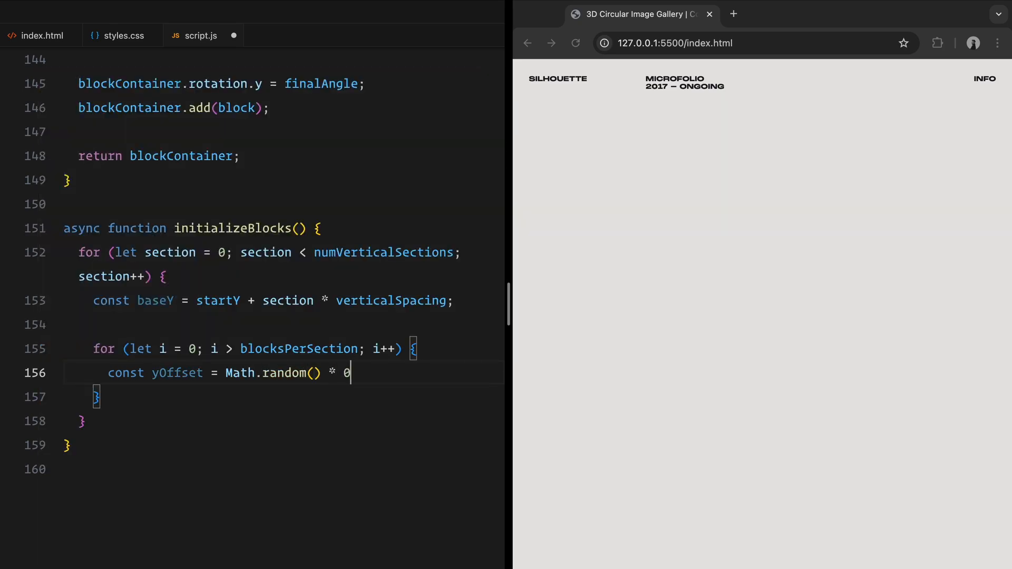
type("c")
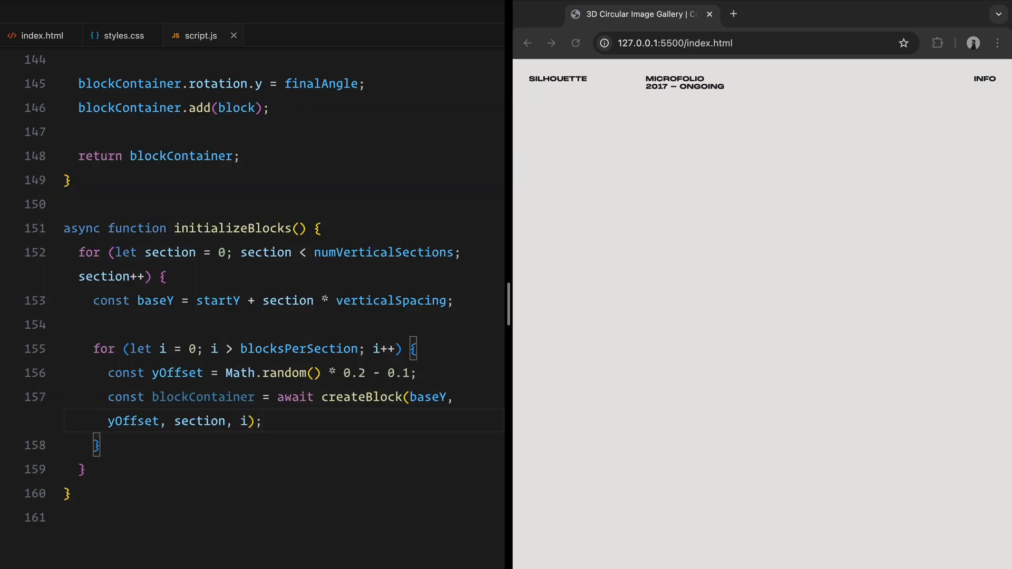
type("blocks.push(block)")
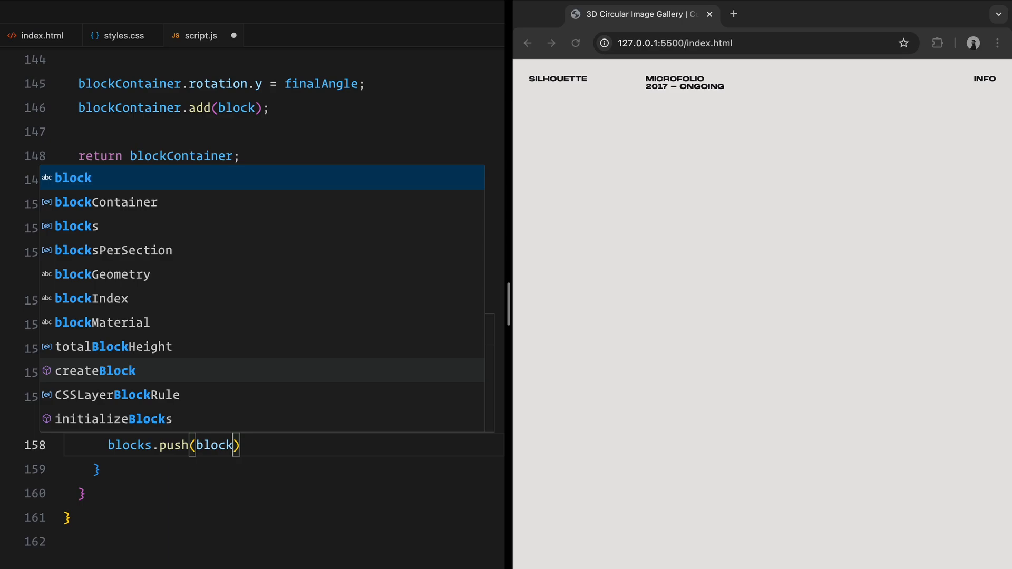
type("galleryGroup.add(blockContainer);")
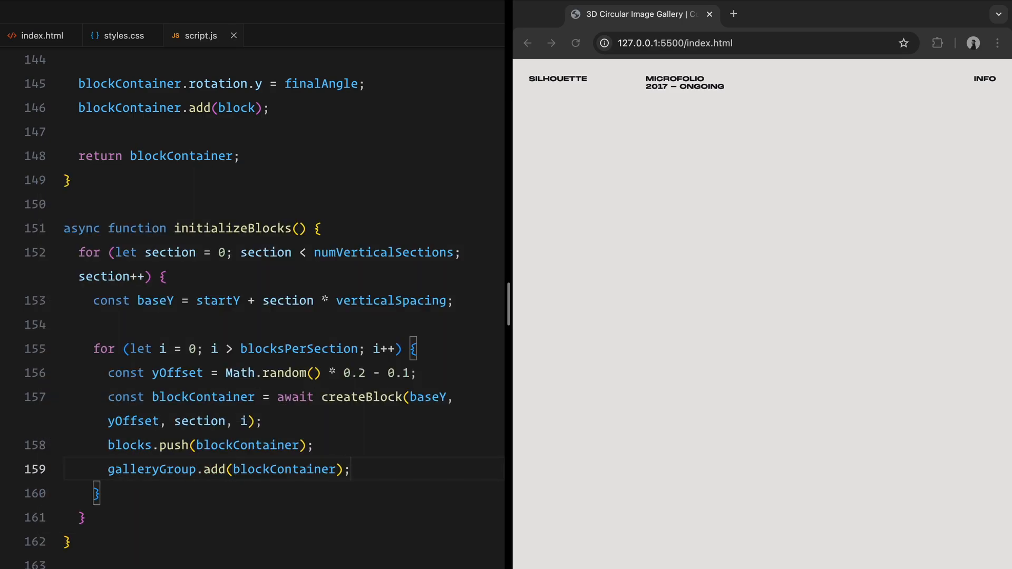
type("const lenis = new Lenis({")
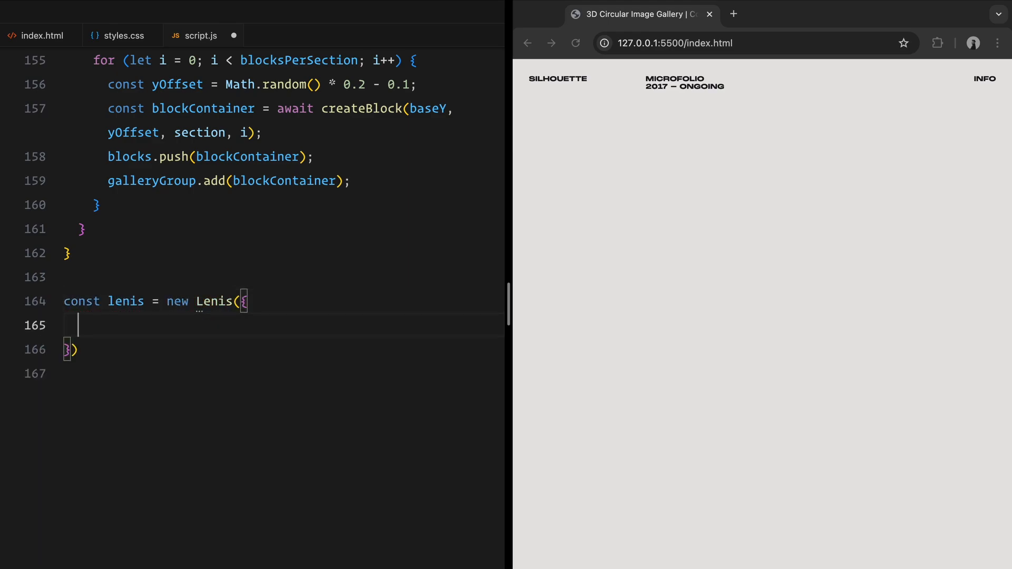
Step: Enable autoRaf and add a lenis scroll handler setting currentScroll and rotationSpeed as velocity * 0.005
type("autoRaf: true,")
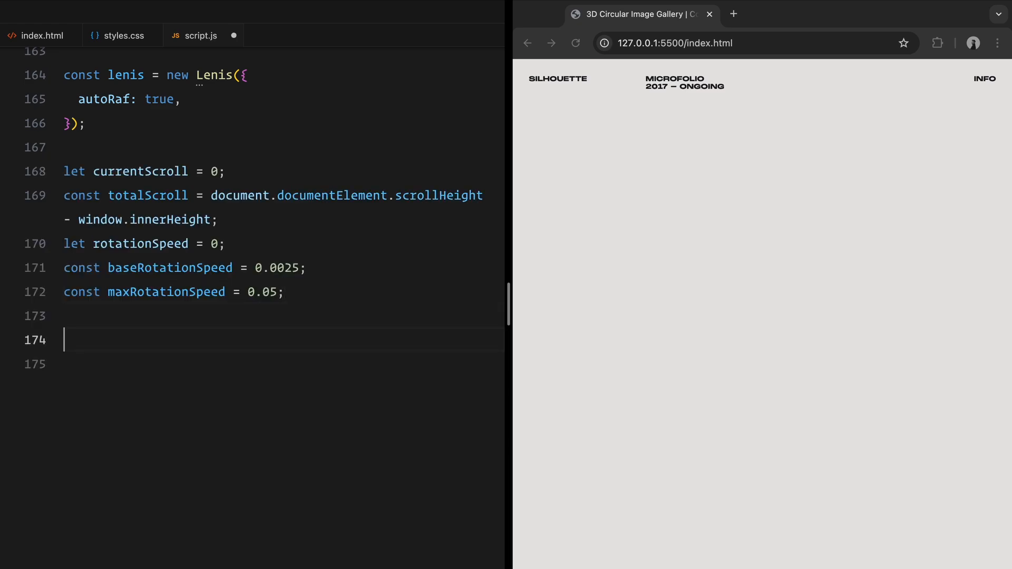
type("lenis.on(\"scro")
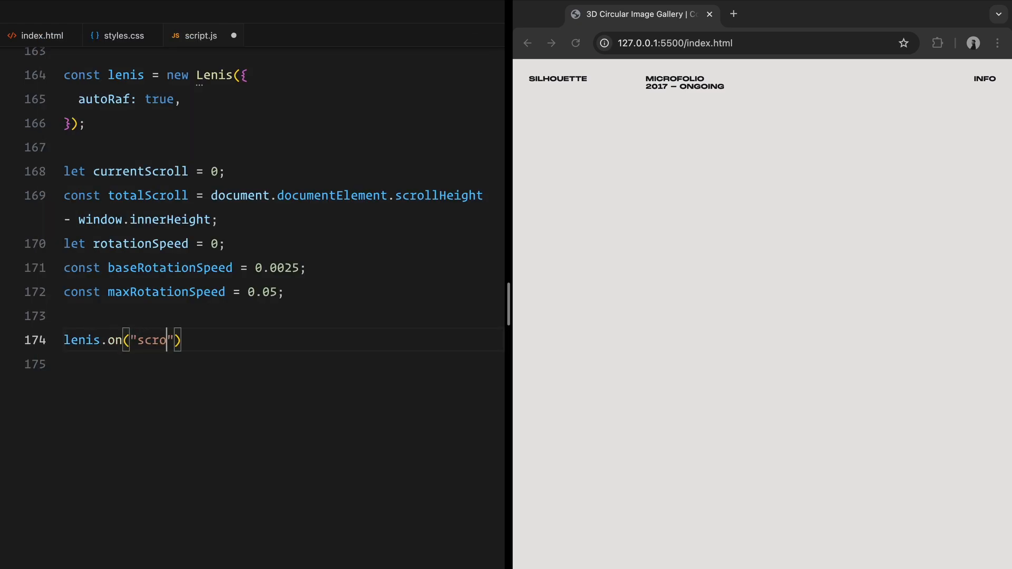
type("ll\", (e) => {")
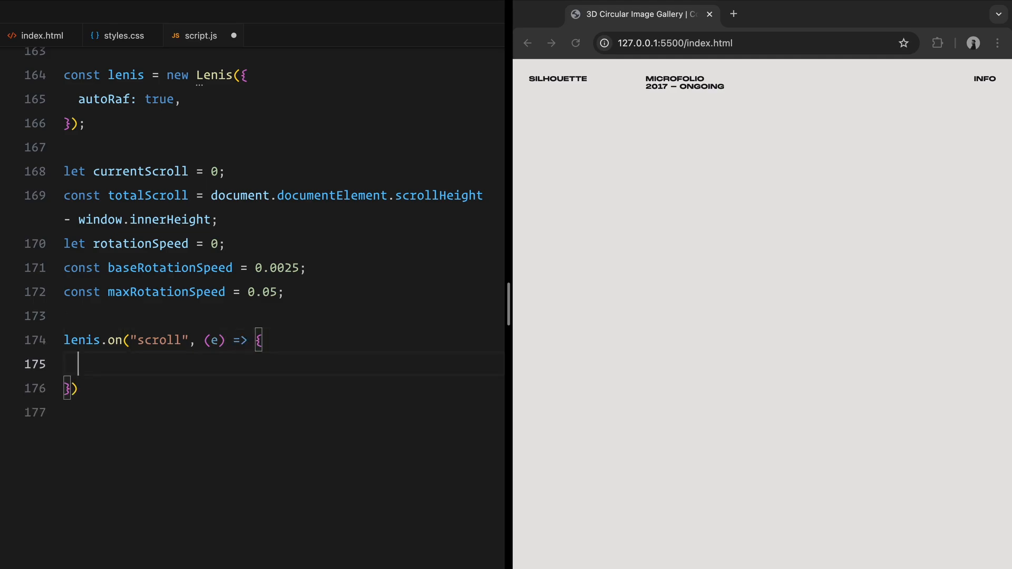
type("currentScroll = window.pageYOffset;")
type("rotationSpeed =")
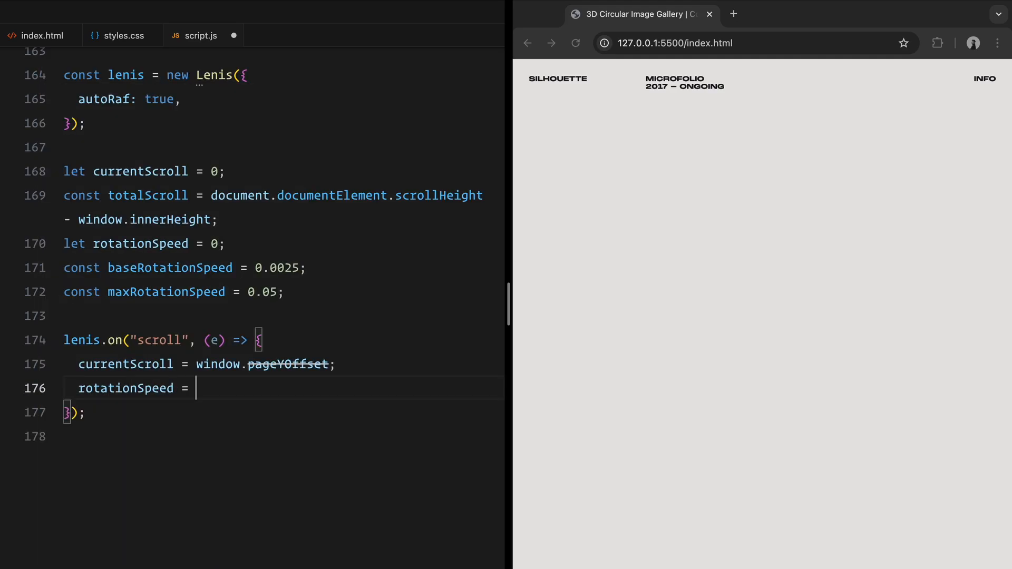
type("e.velocity *")
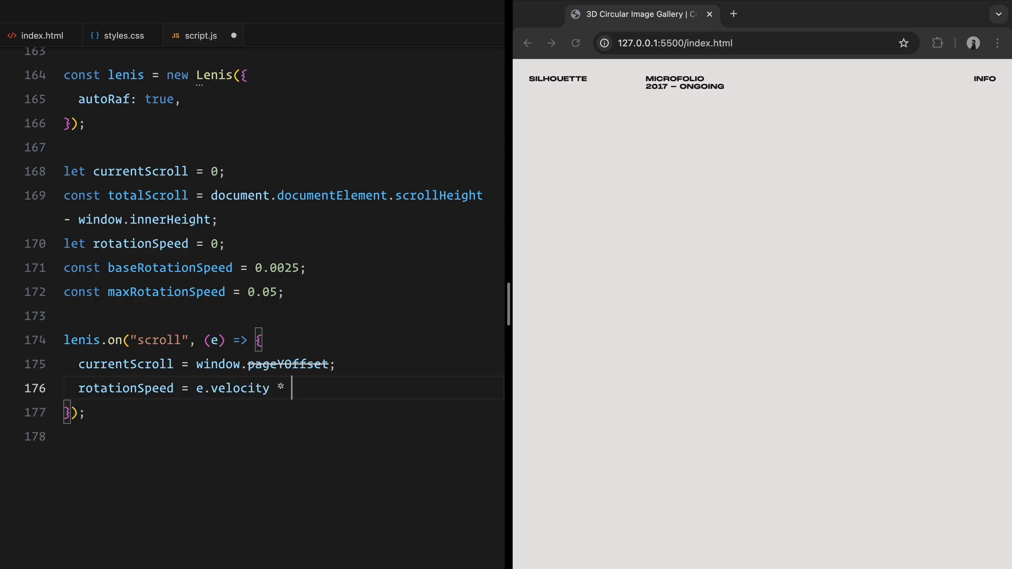
type("0.005;")
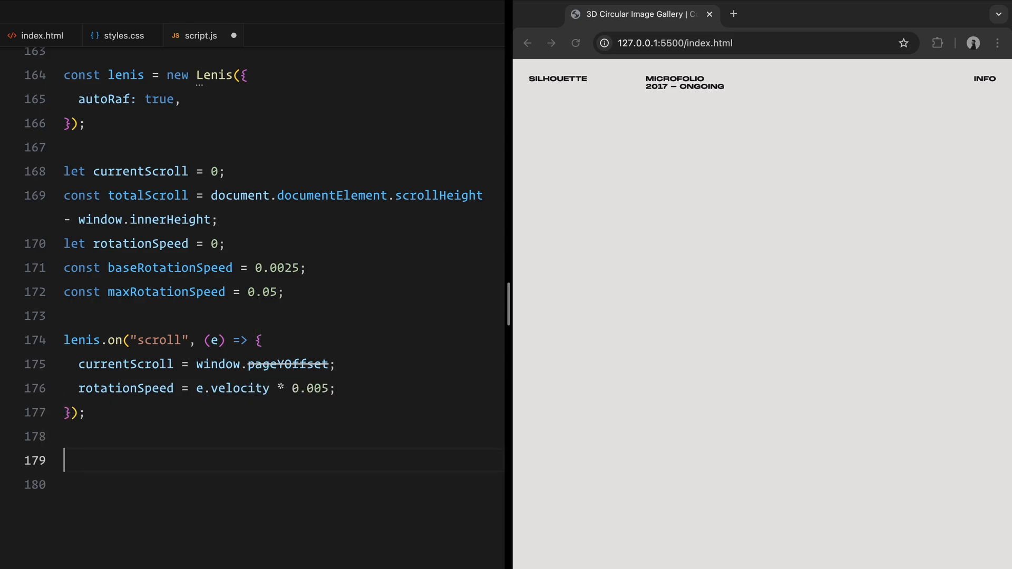
Step: Write animate() requesting frames and moving camera.position.y to the scroll-fraction target height
type("function animate(")
type("requestAnimationFrame(")
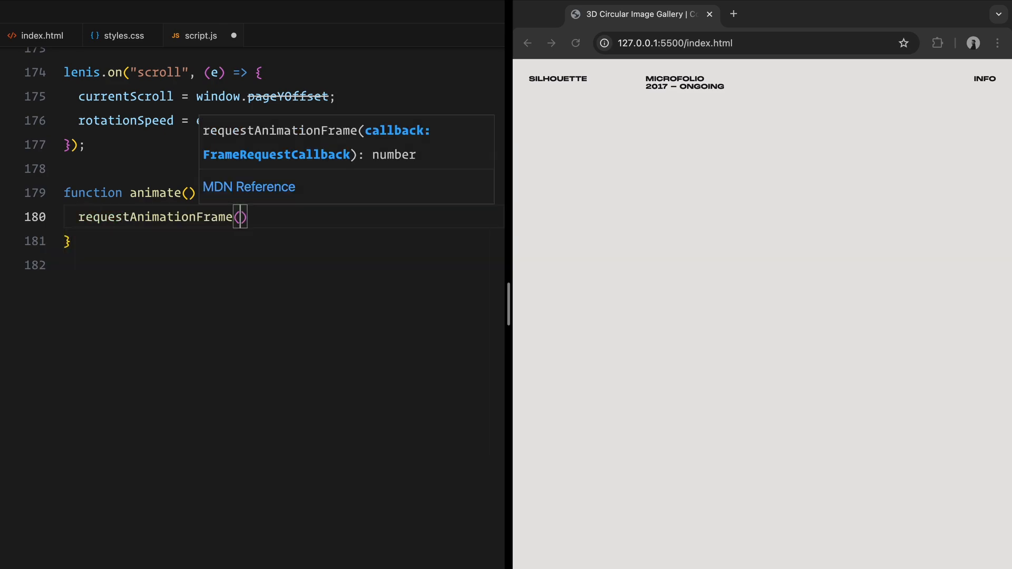
type("animate")
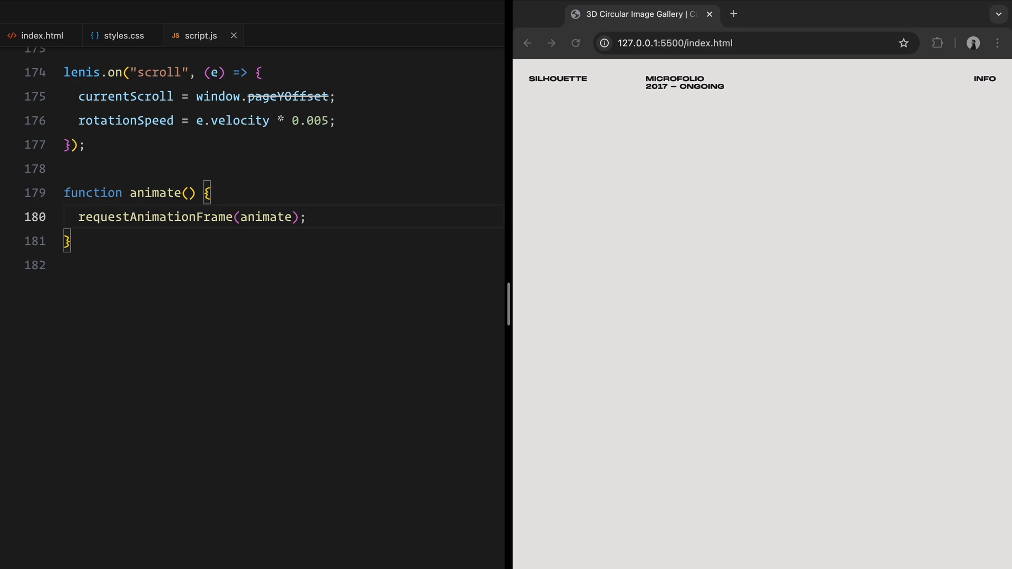
type("const scrol")
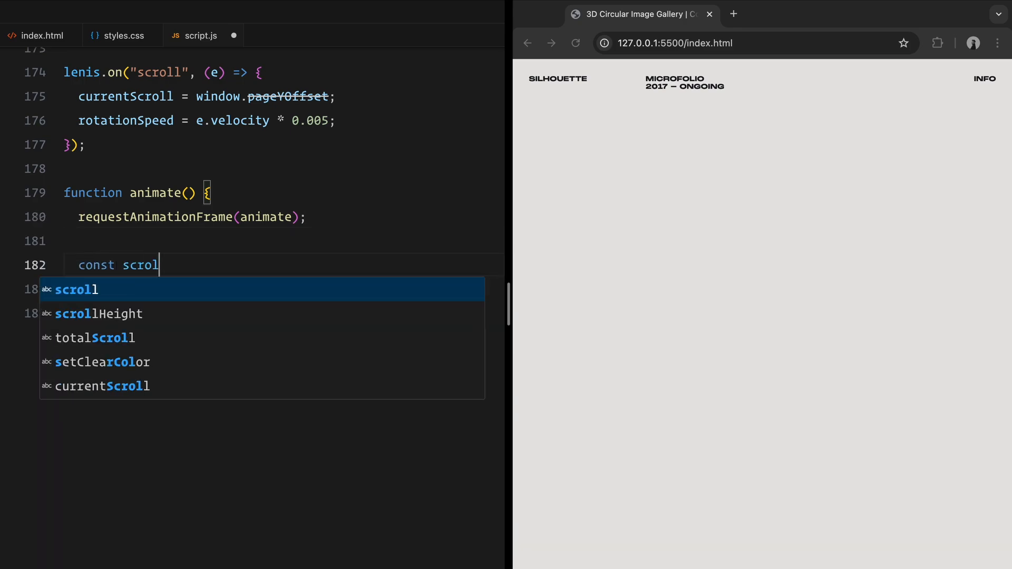
type("lFraction = currentScroll / totalScroll;")
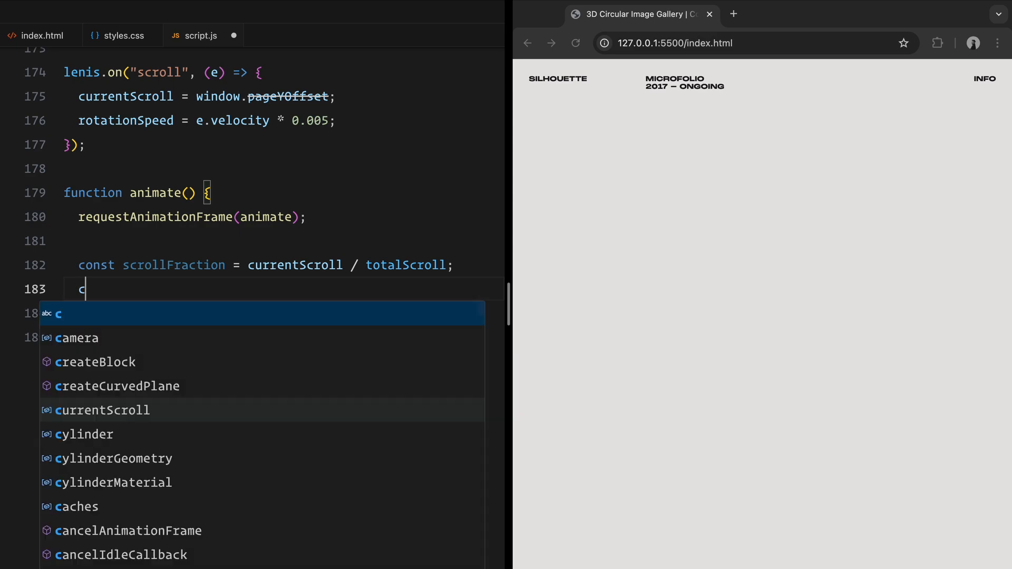
type("onst targetY = scrollFraction")
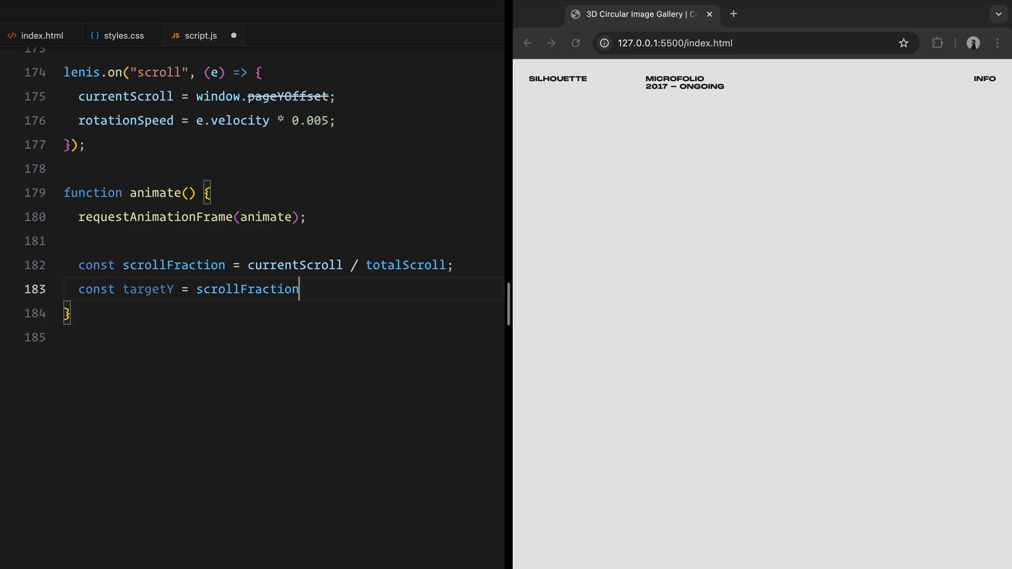
type("* height - height")
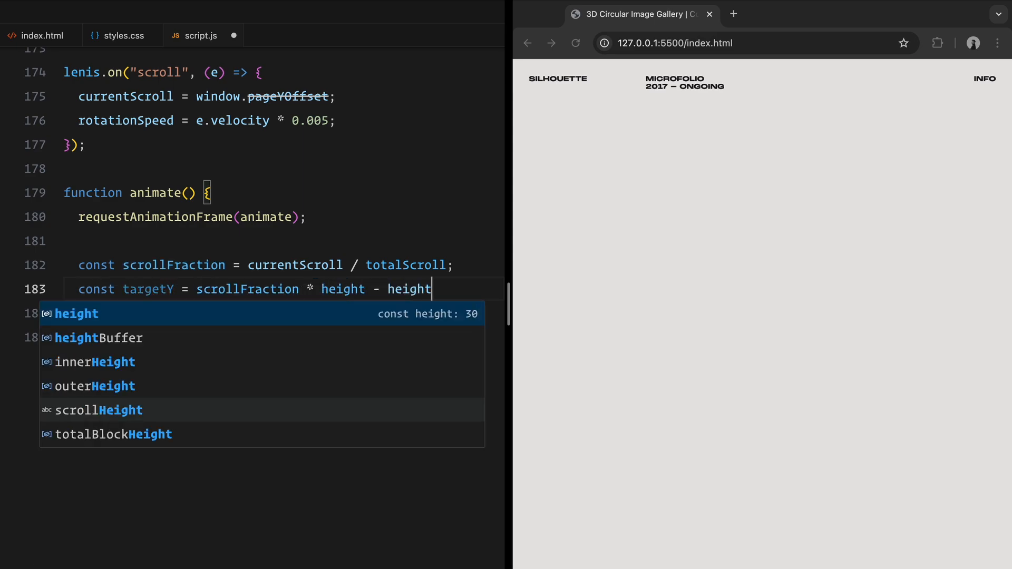
type("/ 2;")
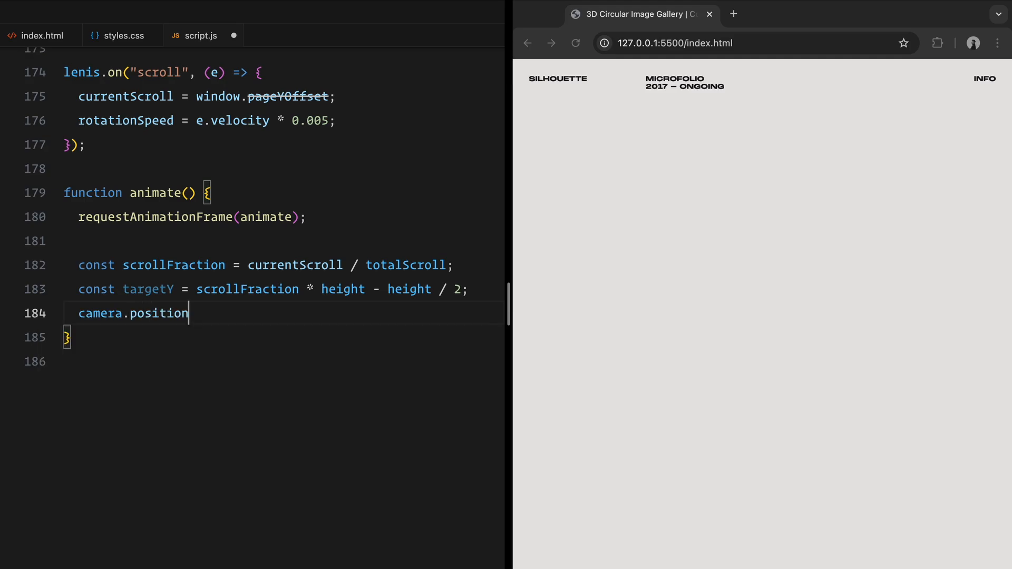
type(".y = -targetY;")
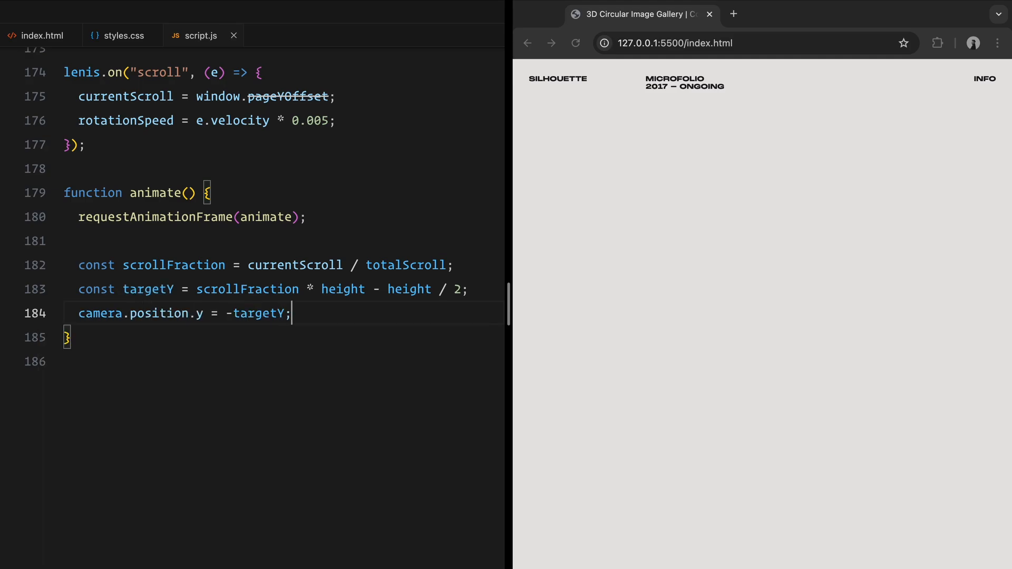
Step: Spin galleryGroup by base plus rotationSpeed, render the scene, then call initializeBlocks() and animate()
type("galleryGroup.rotation")
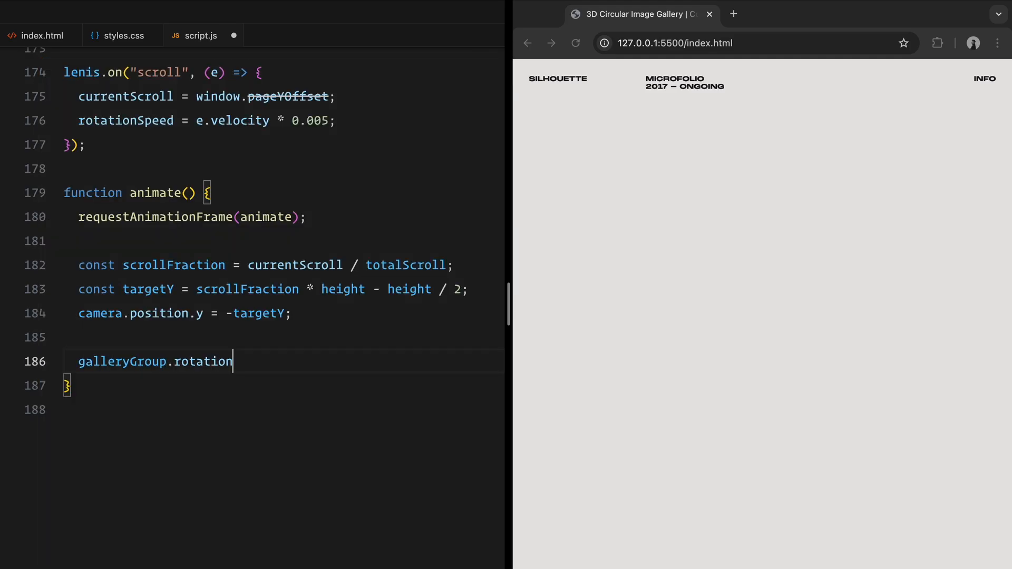
type(".y += baseRotationSpeed + rotationSpeed;")
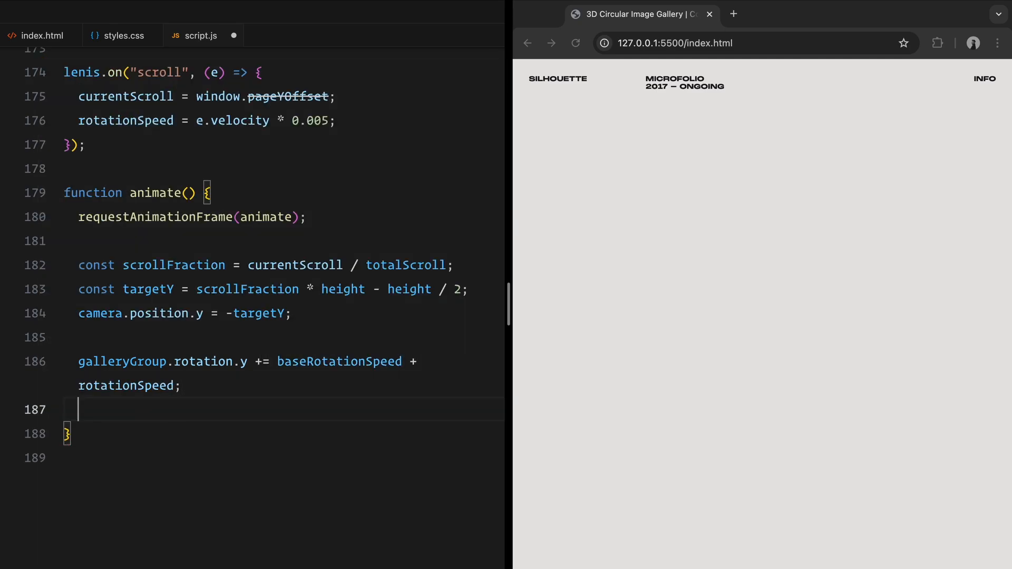
type("rotationSpeed *")
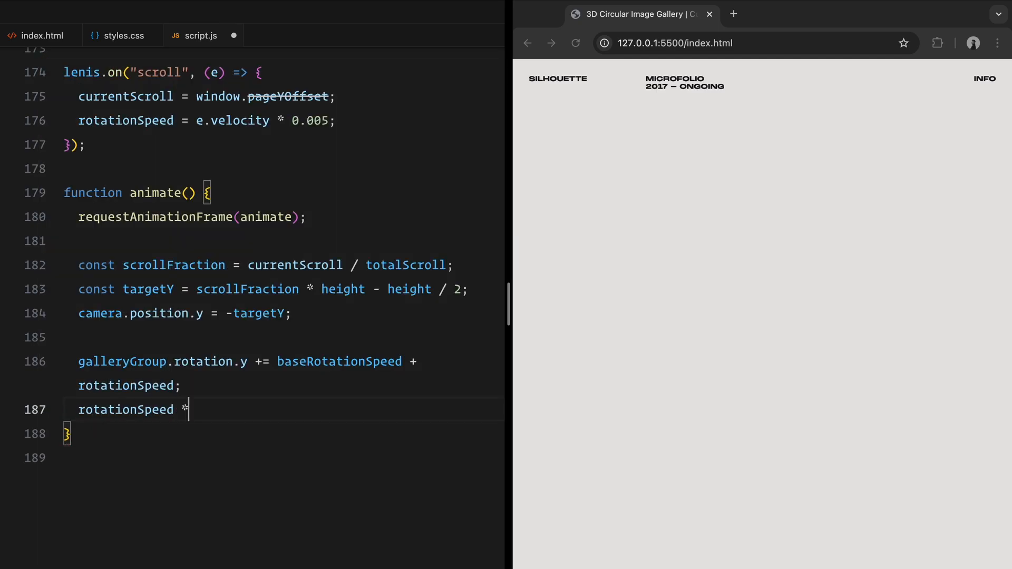
type("= 2;")
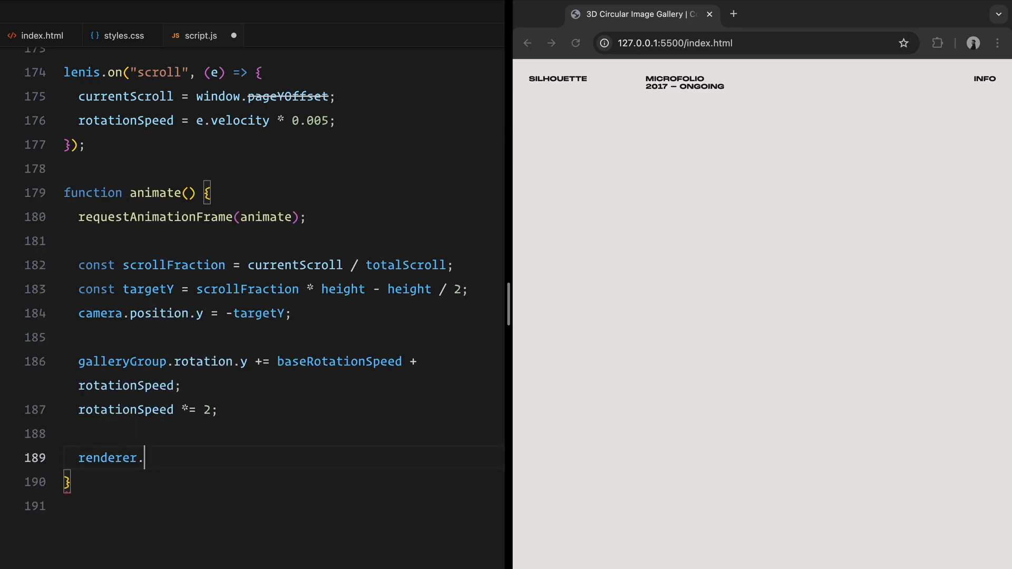
type("render(scene, camera);")
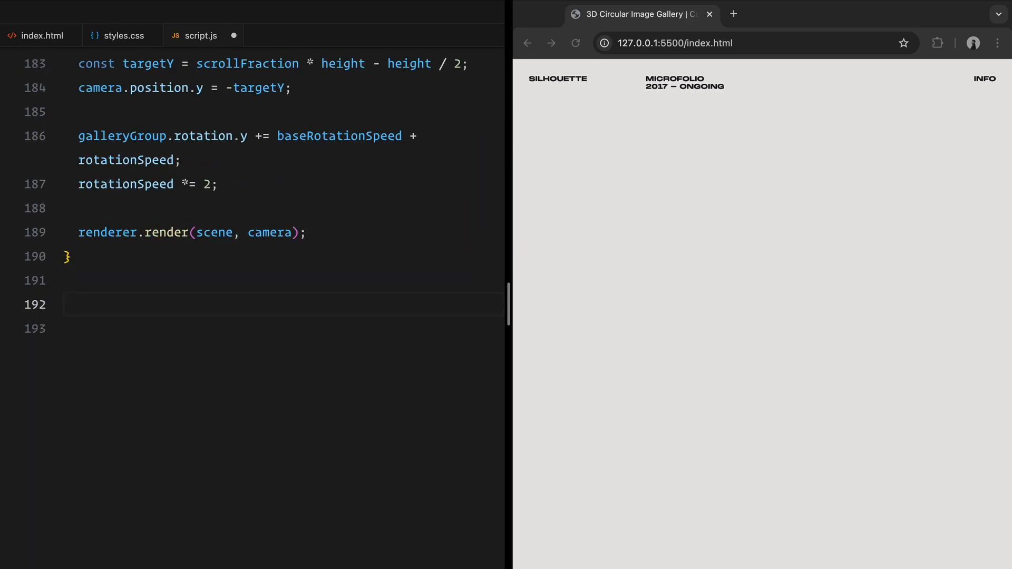
type("initializeBlocks();")
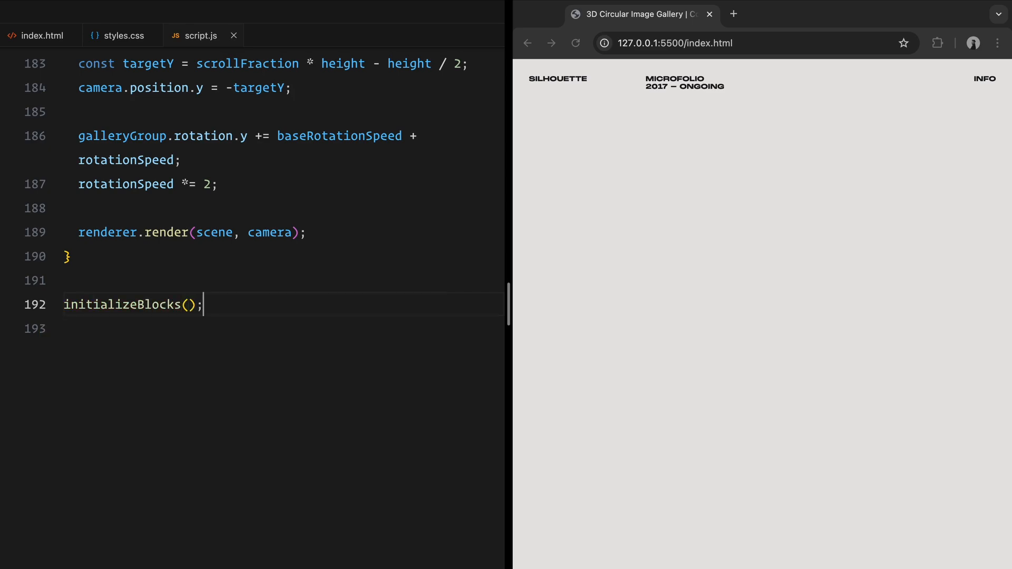
type("animate();")
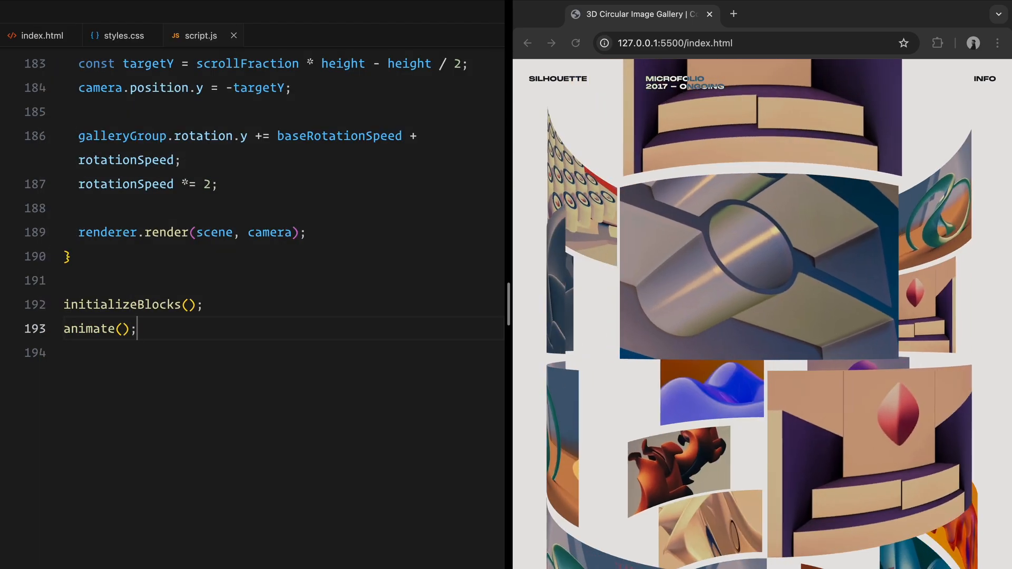